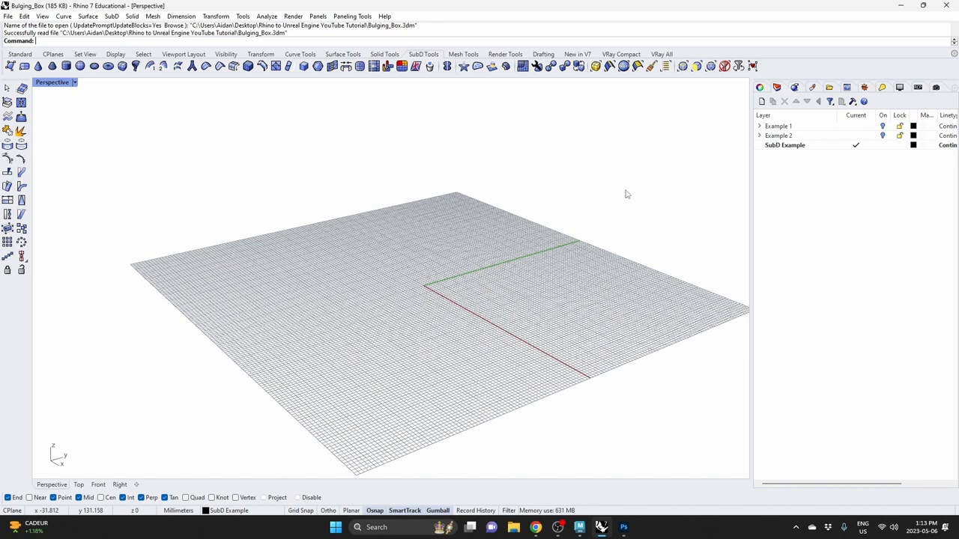
mouse_move(584, 216)
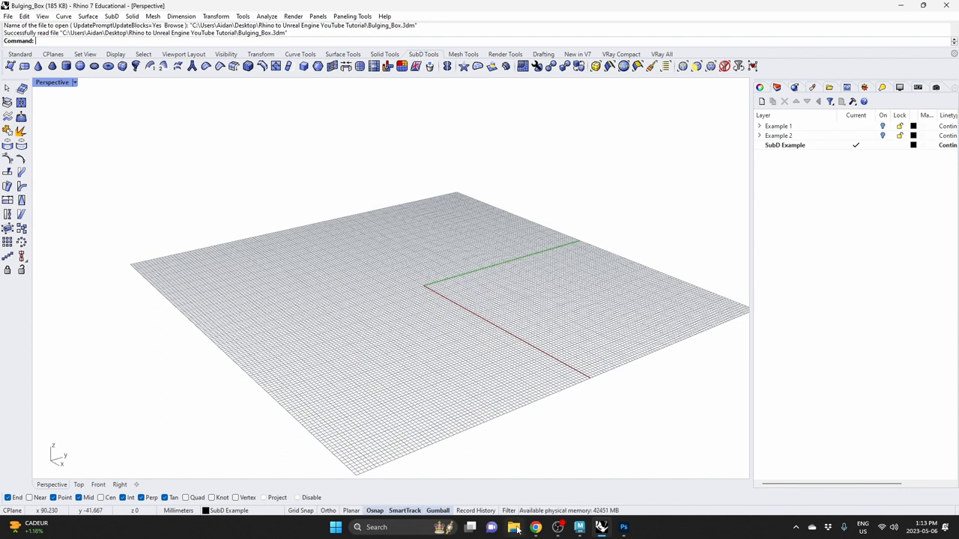
Step: Bring up File Explorer over Rhino and go to the AI Images folder on Google Drive
left_click(512, 527)
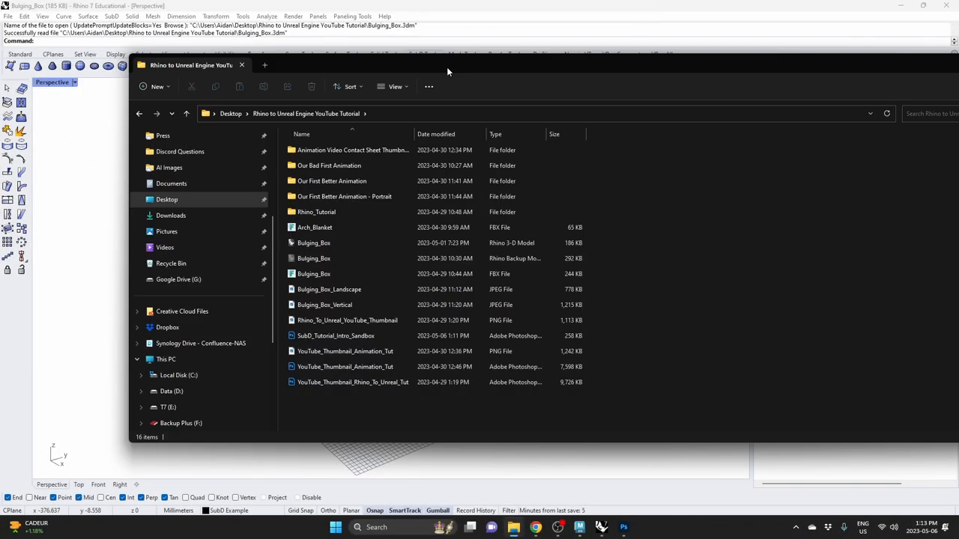
left_click(352, 150)
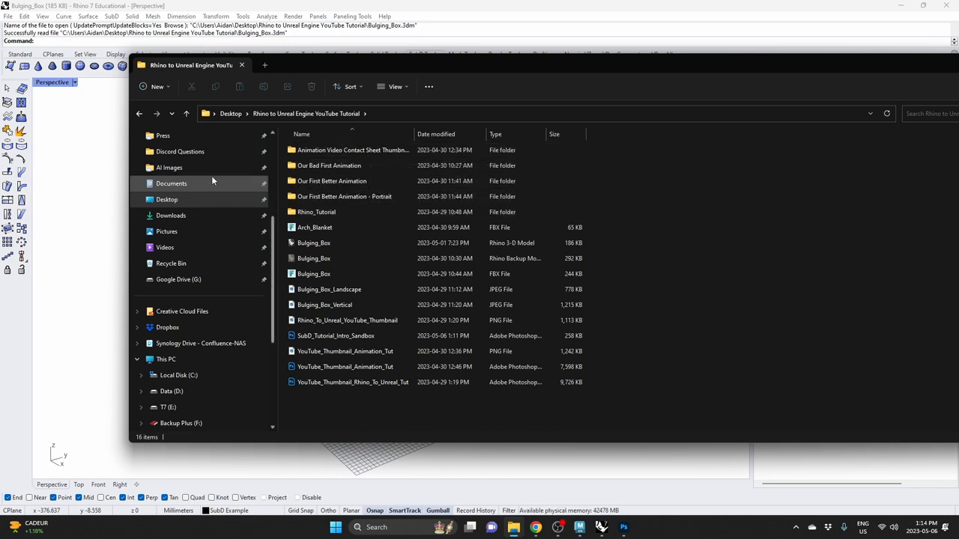
left_click(169, 168)
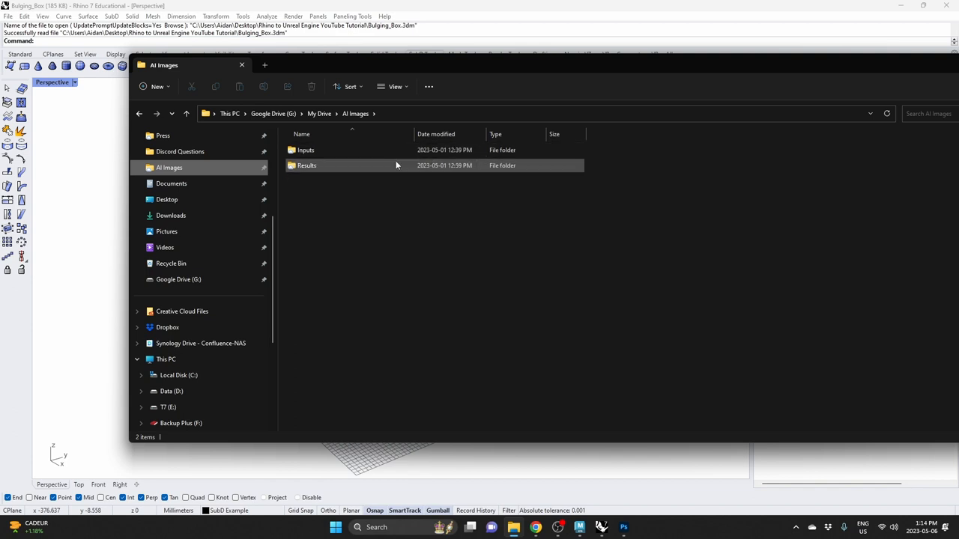
mouse_move(390, 165)
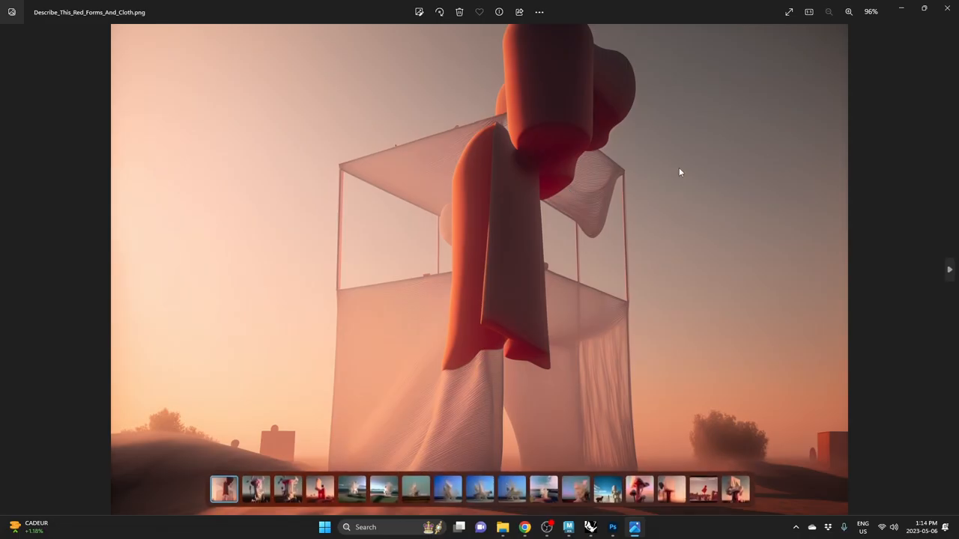
mouse_move(638, 156)
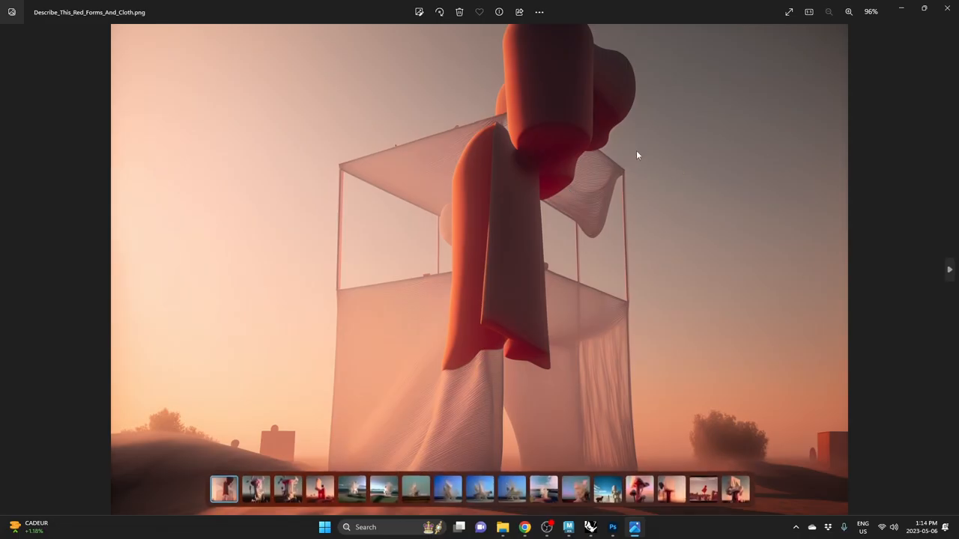
mouse_move(842, 301)
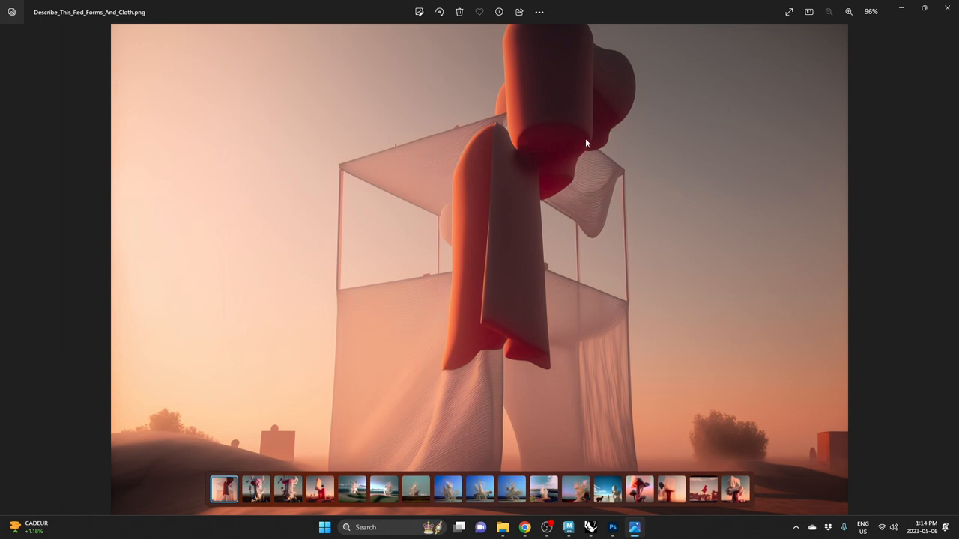
mouse_move(512, 237)
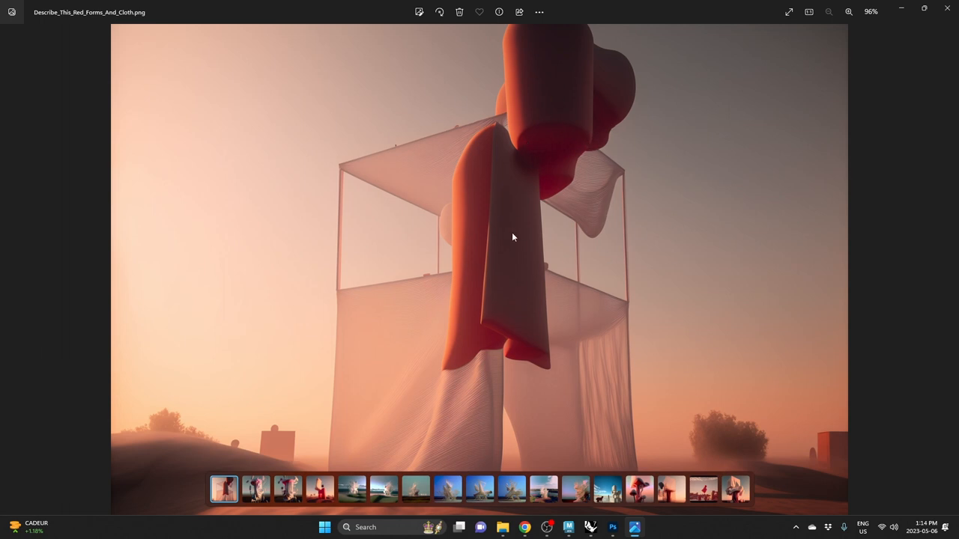
mouse_move(731, 535)
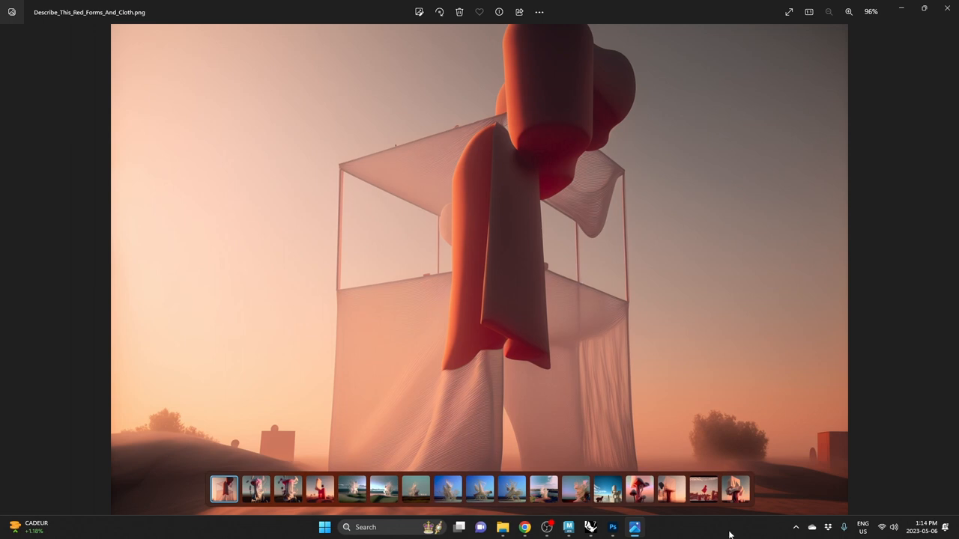
Step: Step forward through the generated renders to reach the Mushroom_House image
left_click(702, 488)
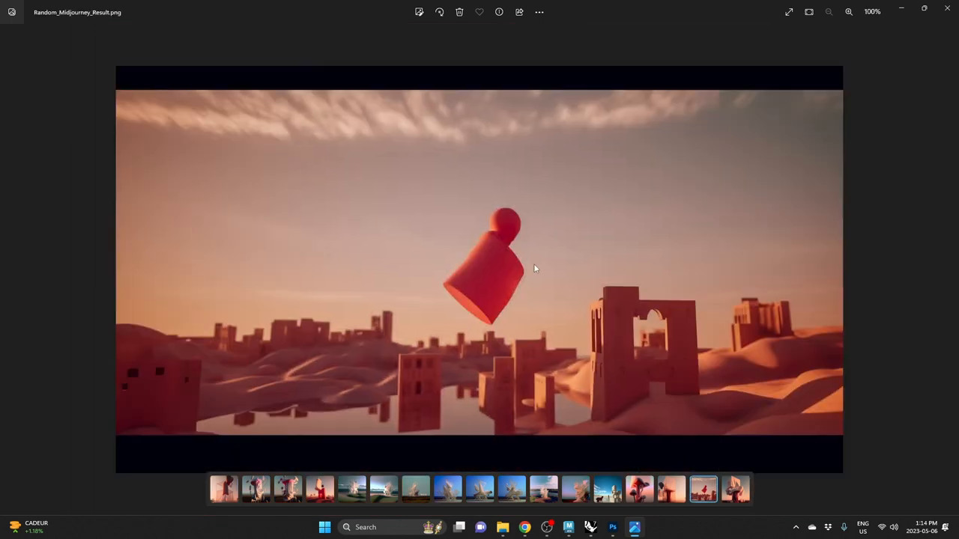
mouse_move(443, 220)
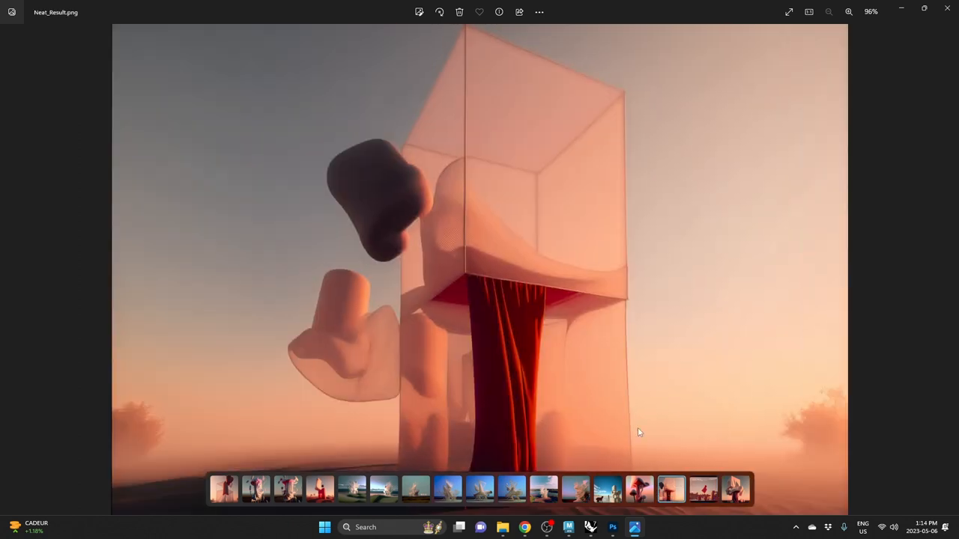
mouse_move(356, 178)
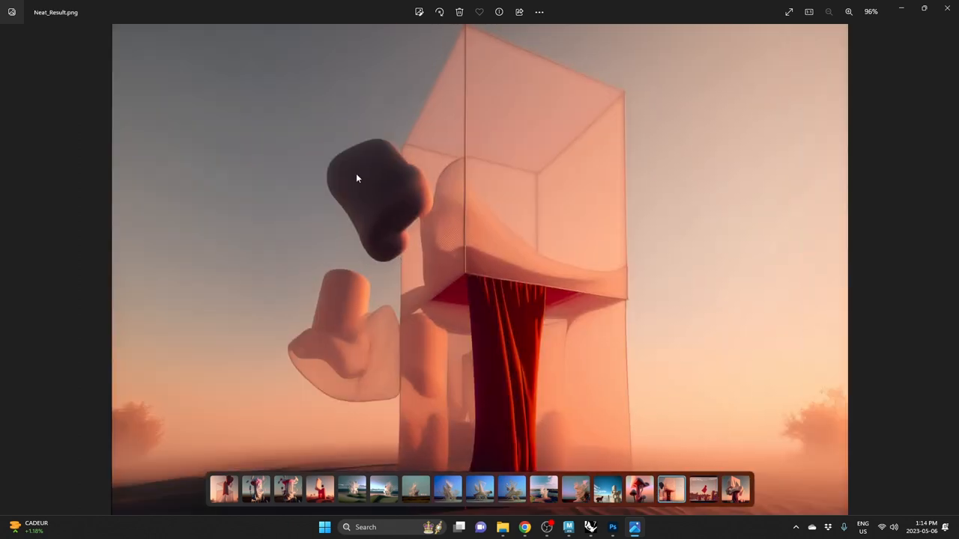
mouse_move(479, 257)
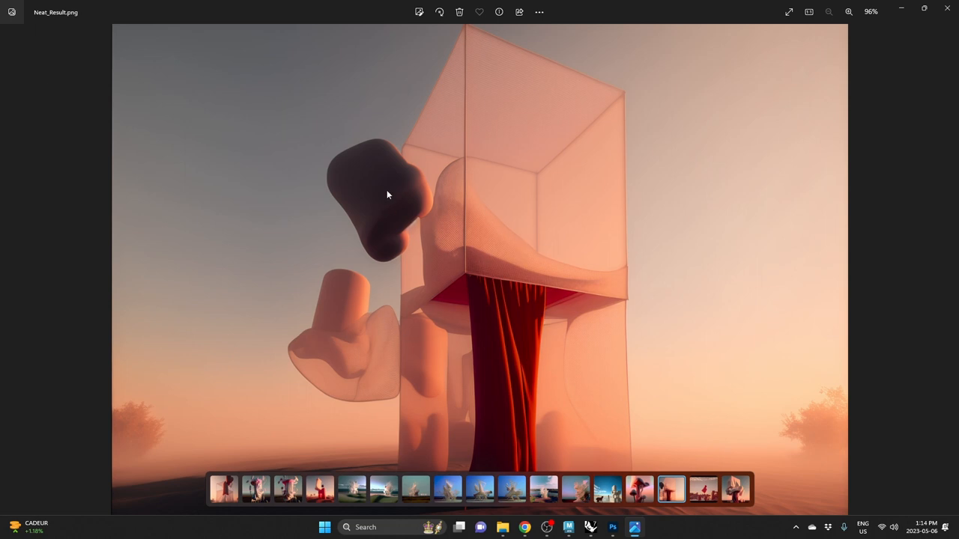
mouse_move(567, 311)
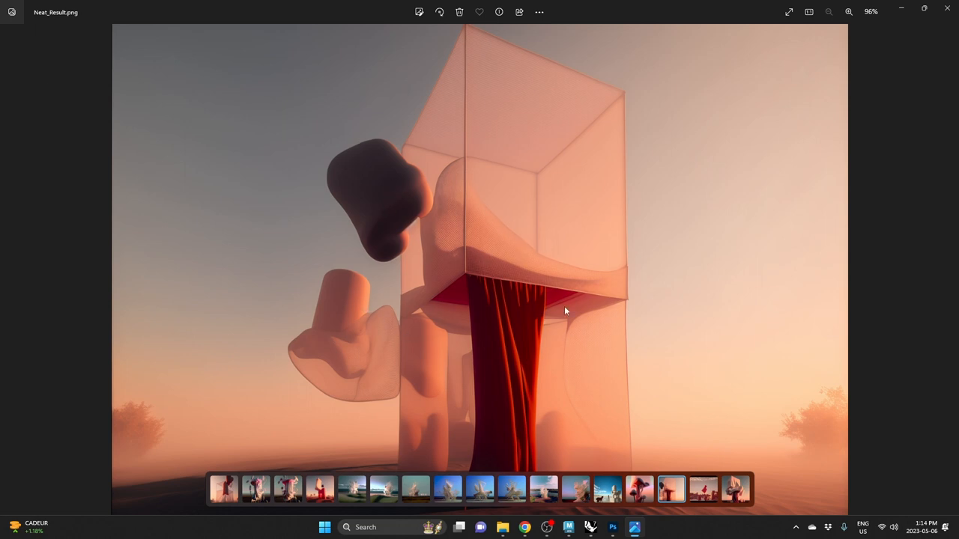
left_click(638, 488)
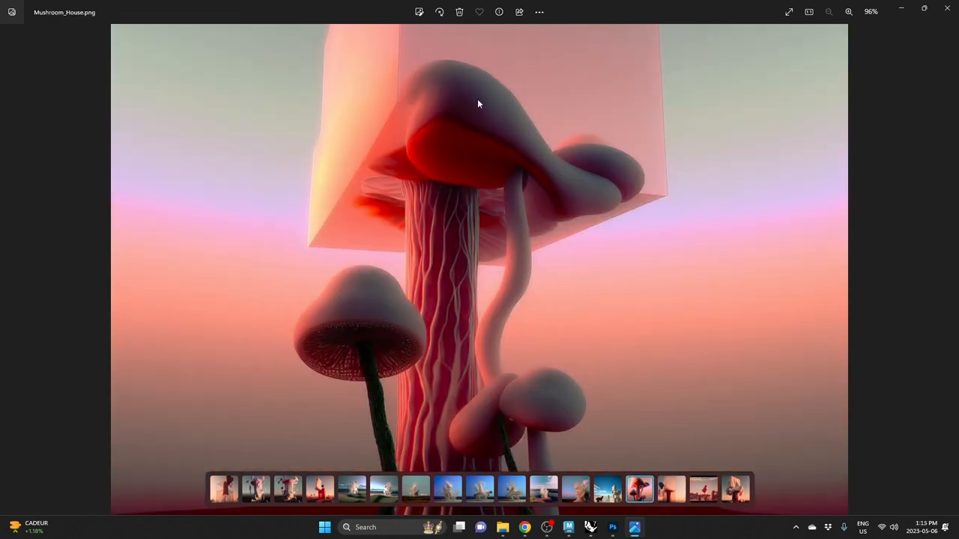
mouse_move(755, 24)
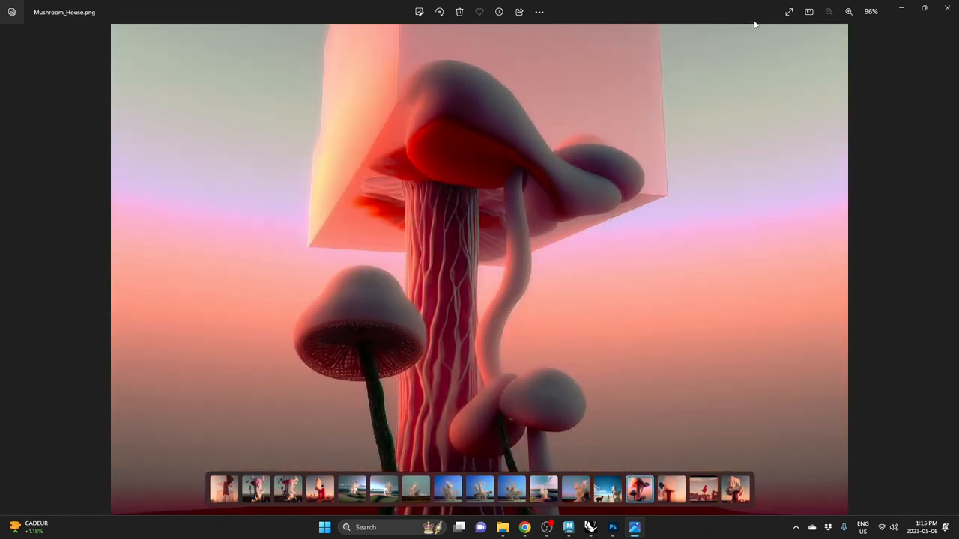
mouse_move(788, 12)
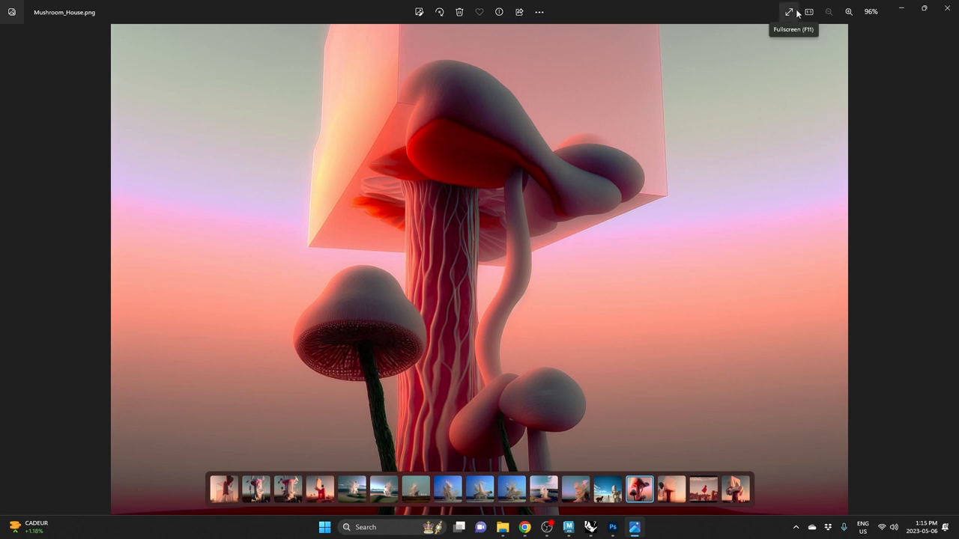
mouse_move(659, 135)
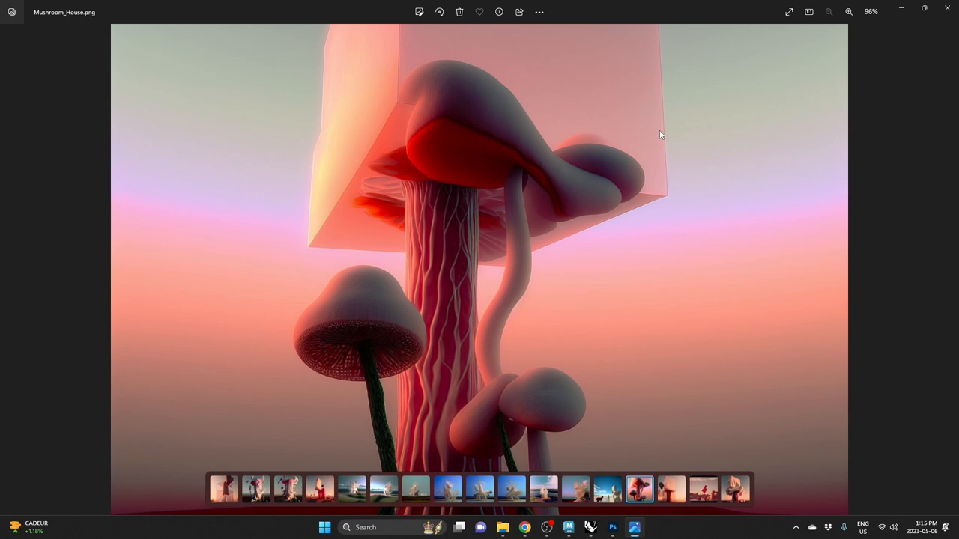
mouse_move(611, 156)
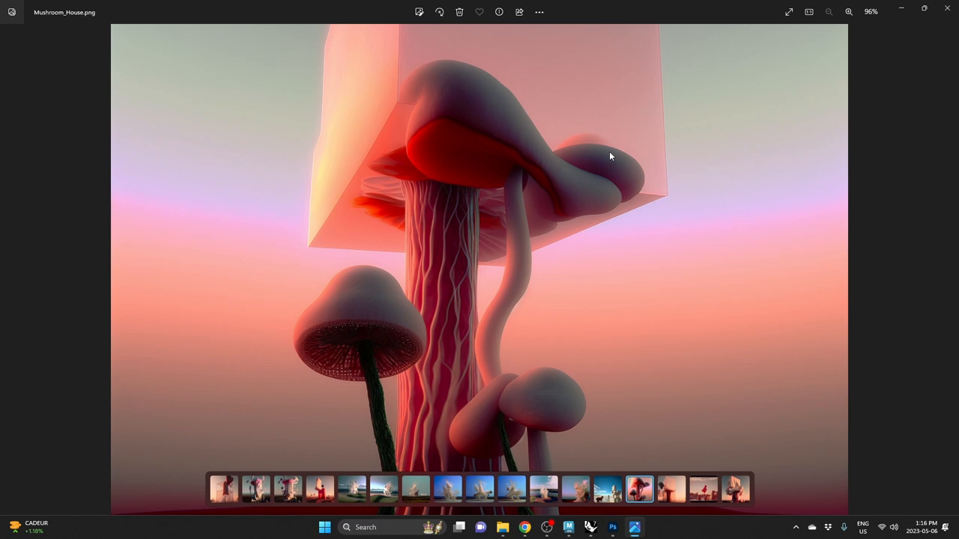
left_click(671, 488)
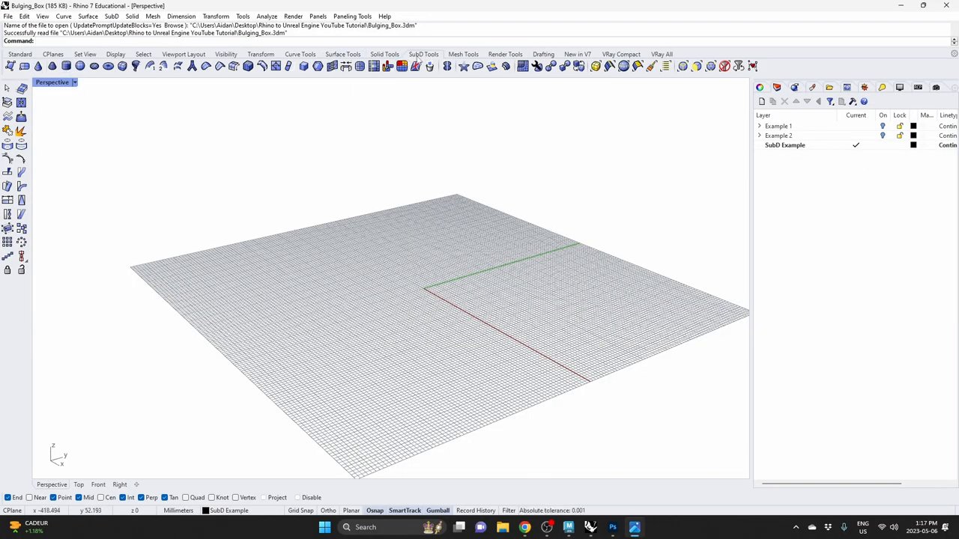
mouse_move(66, 65)
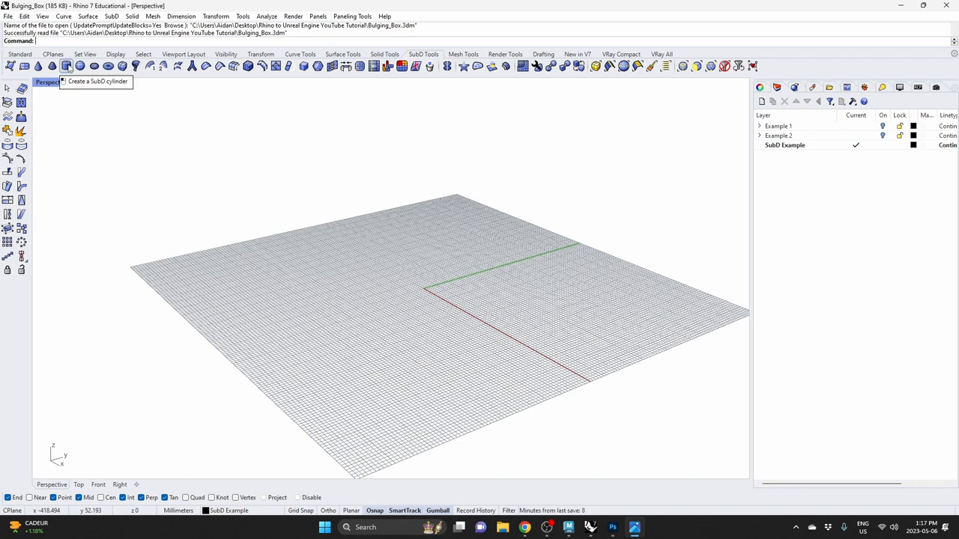
mouse_move(123, 66)
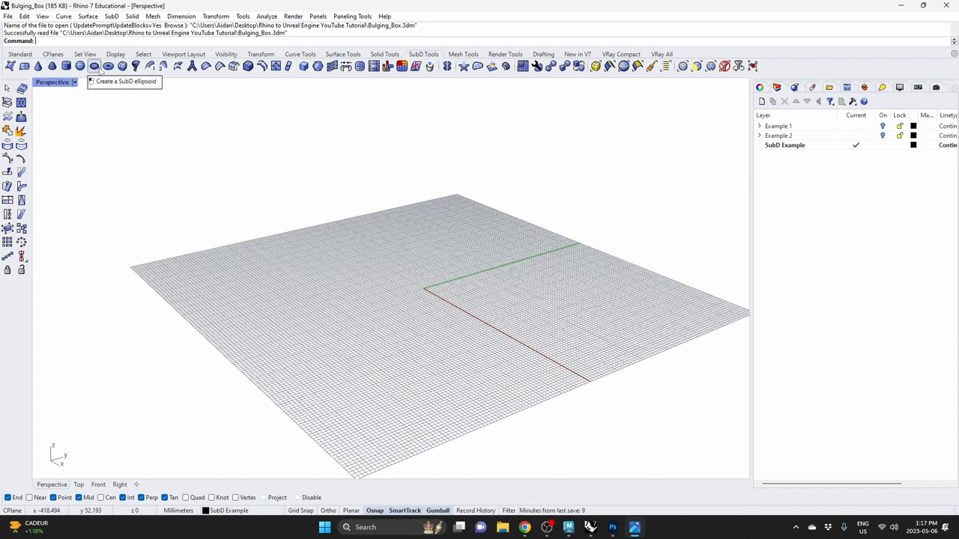
mouse_move(120, 66)
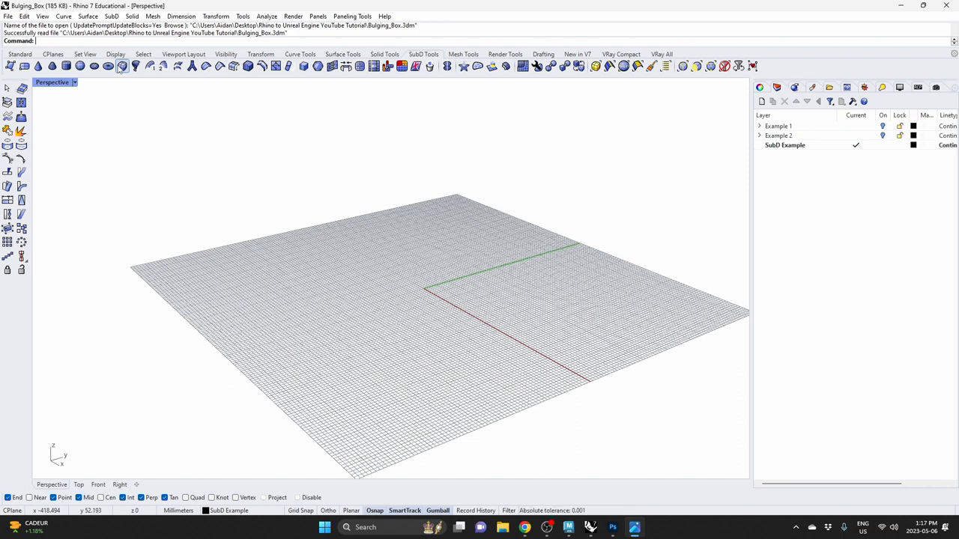
left_click(634, 527)
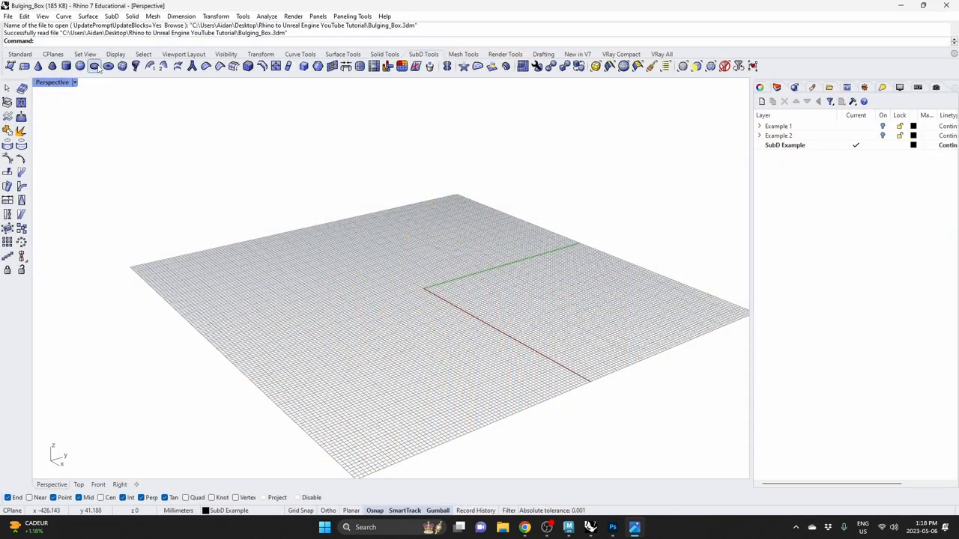
mouse_move(123, 66)
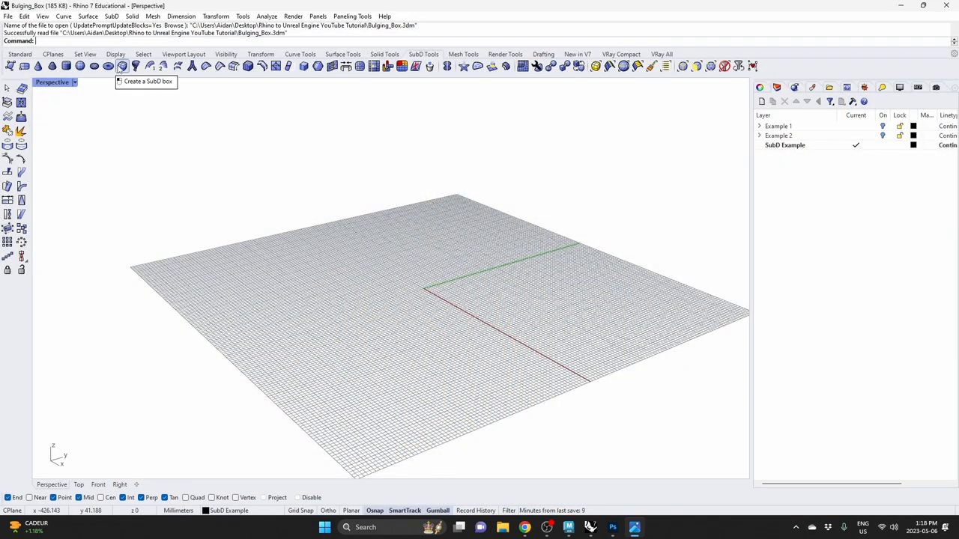
Step: Create a SubD box 1.5m wide, 1 deep and 1.9m tall
left_click(121, 66)
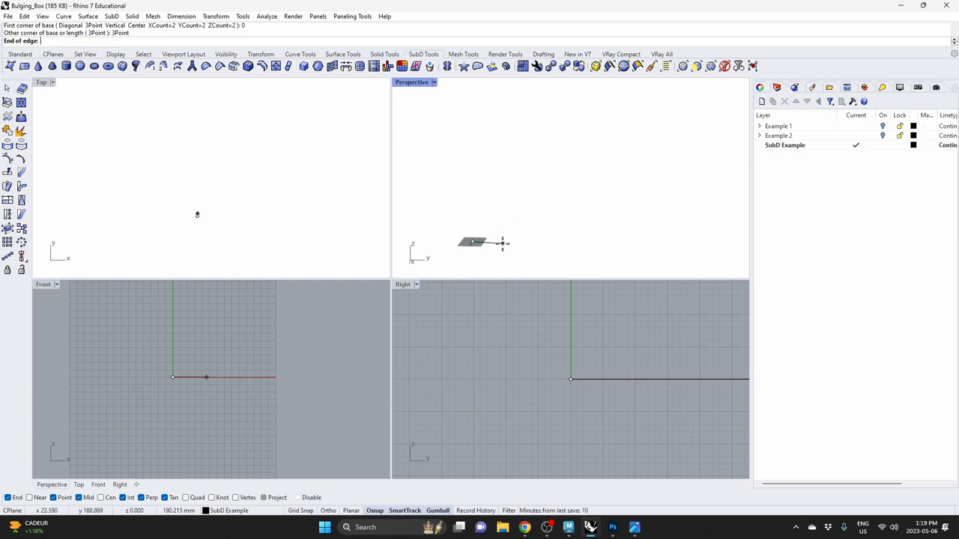
type("1.5m")
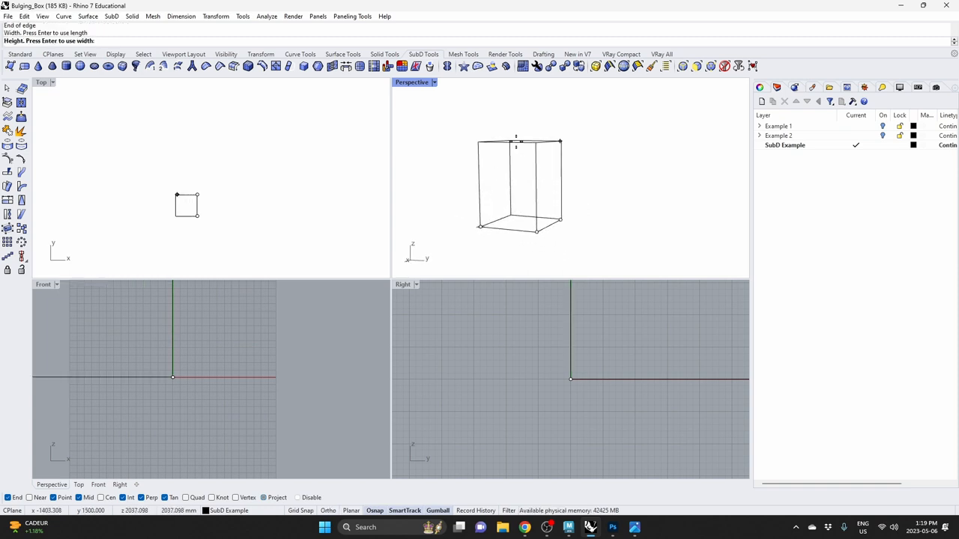
type("1")
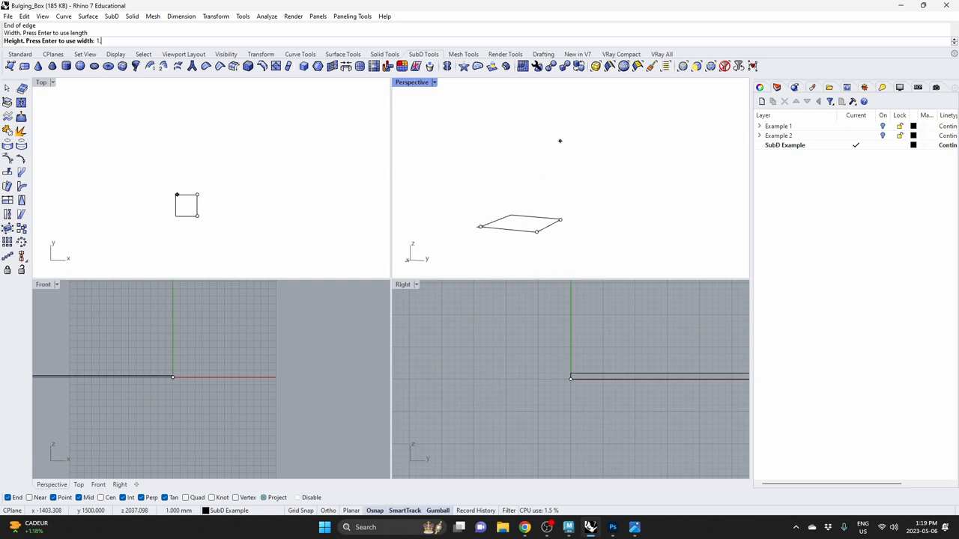
type("1.9m")
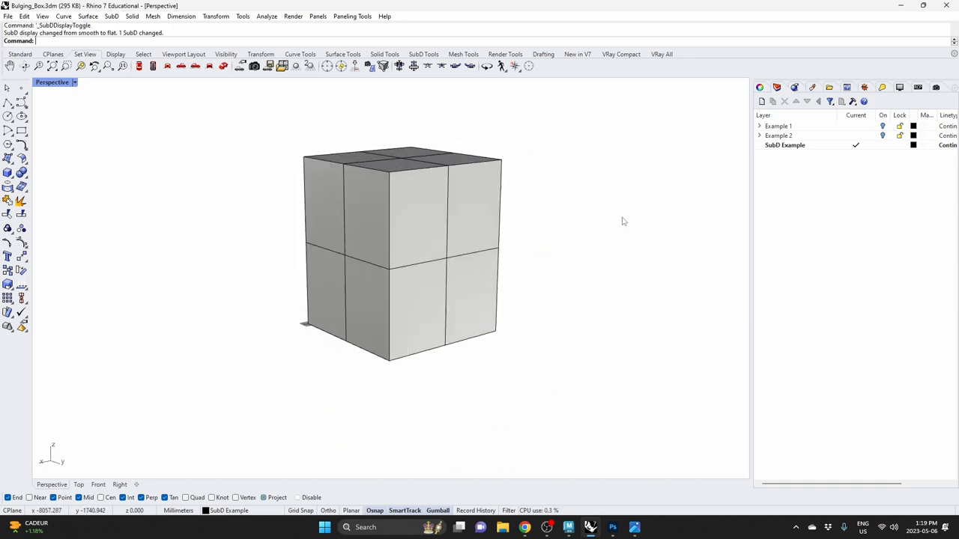
left_click_drag(622, 221, 491, 255)
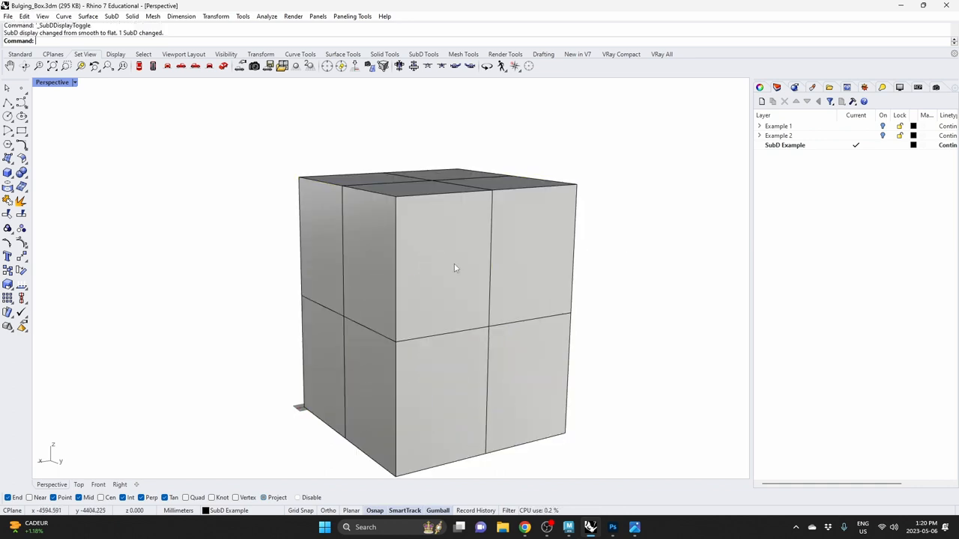
left_click(453, 268)
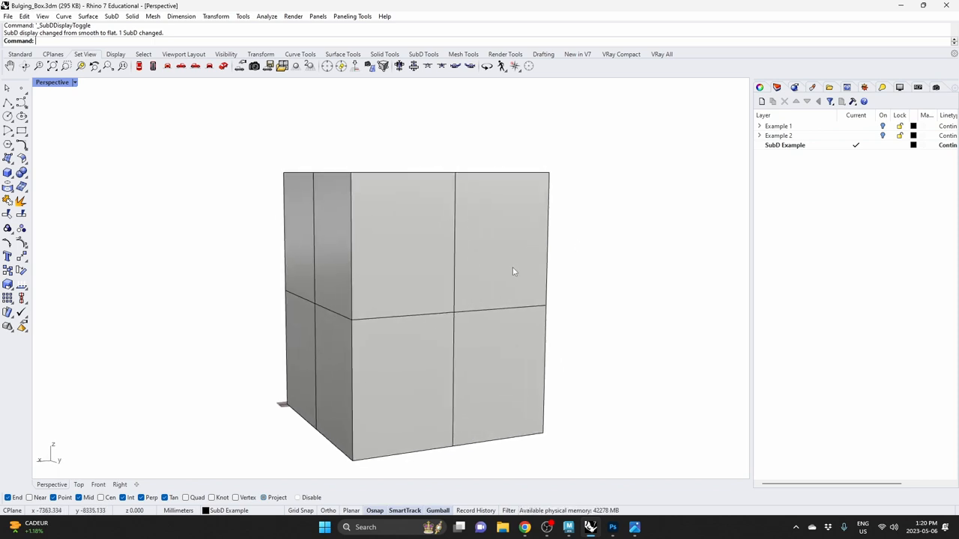
left_click(612, 527)
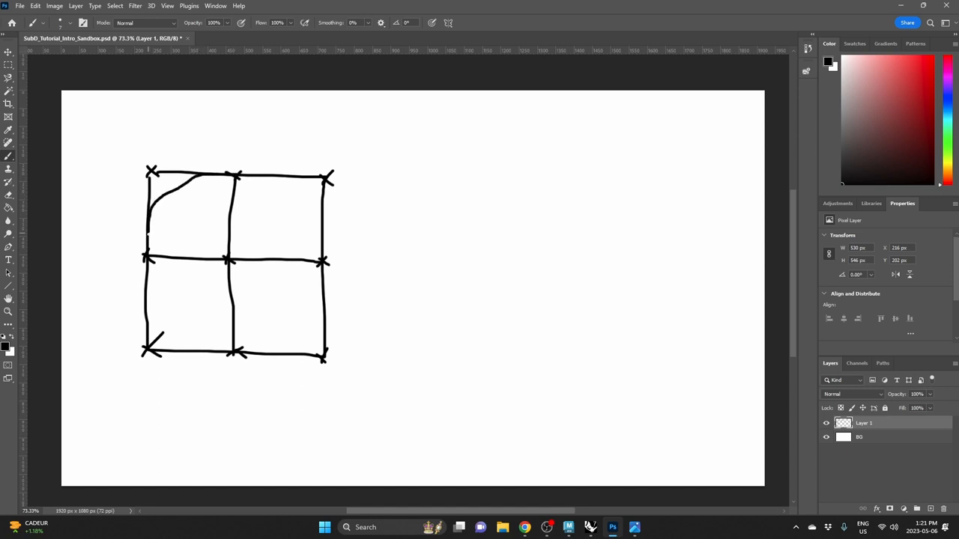
Step: Paint the red rounded loop around the 2x2 grid's top, left side and bottom
left_click_drag(239, 178, 266, 177)
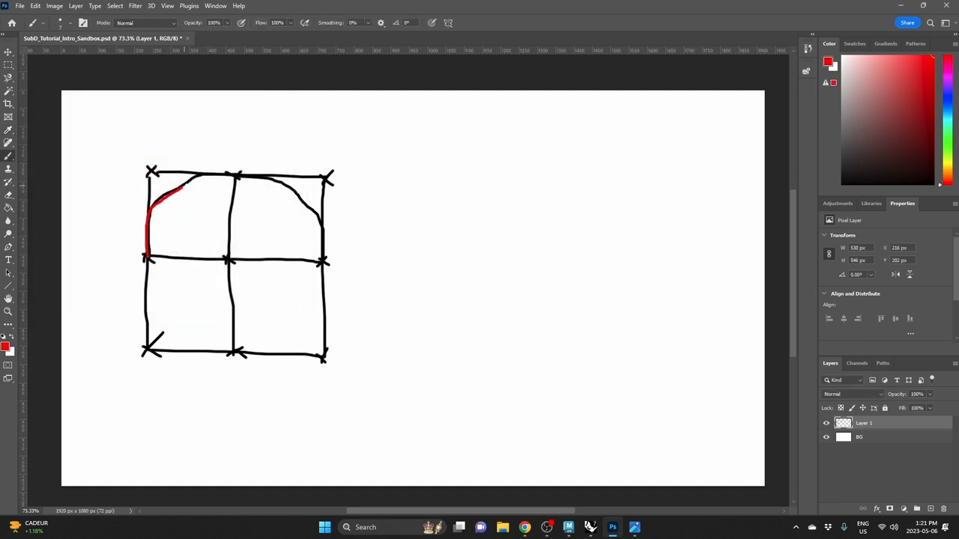
left_click_drag(182, 183, 307, 196)
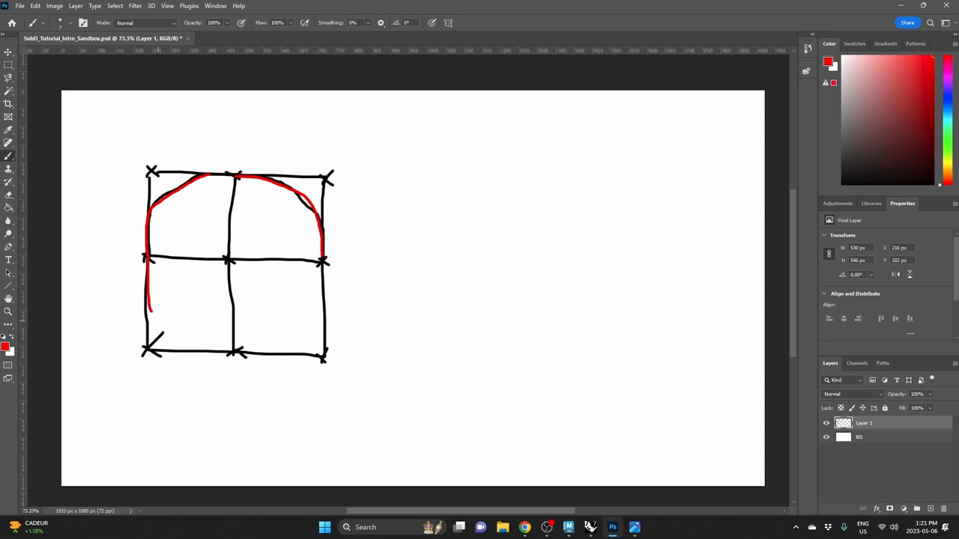
left_click_drag(149, 310, 318, 310)
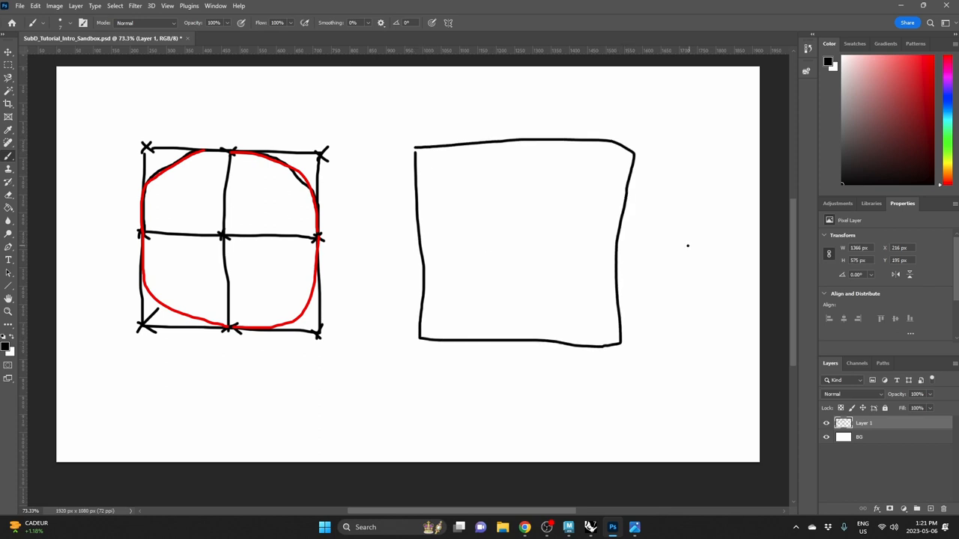
mouse_move(527, 206)
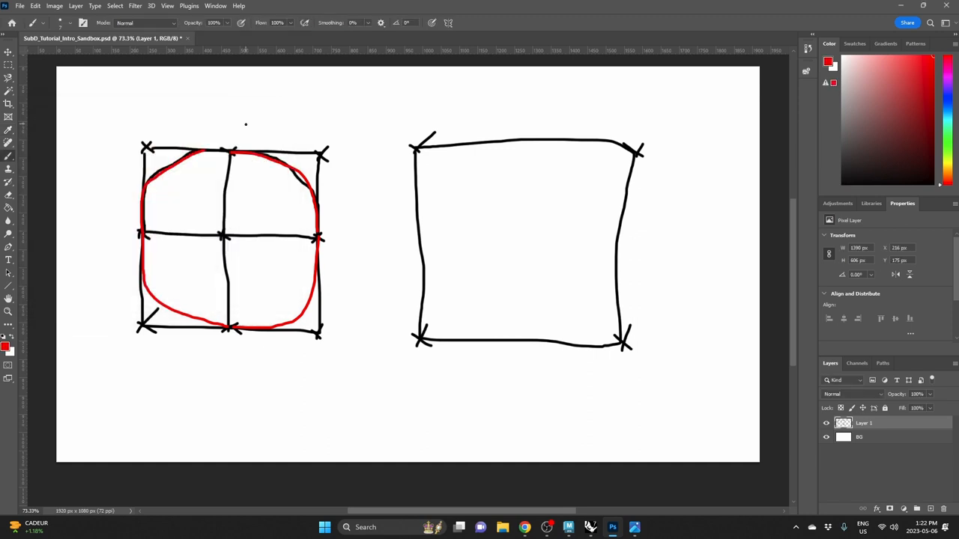
mouse_move(437, 261)
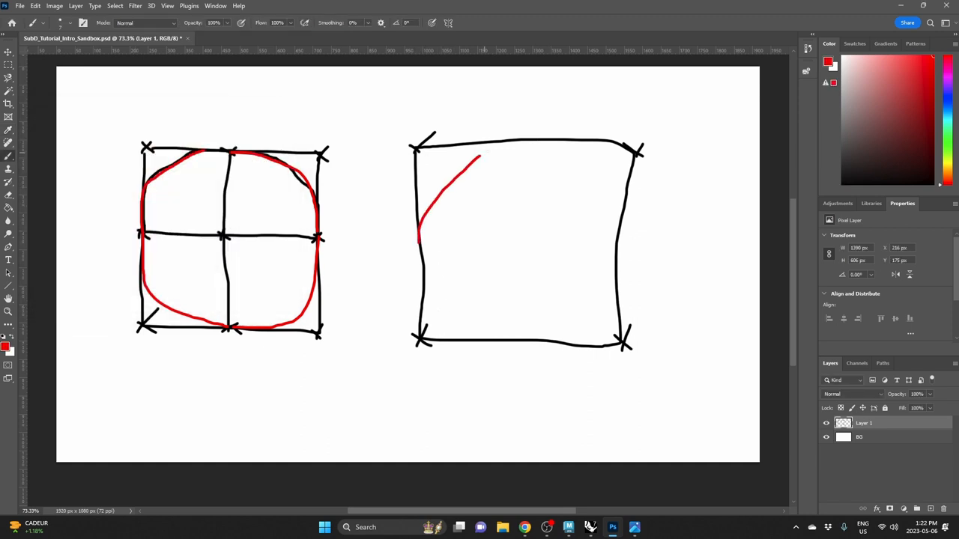
Step: Extend the red smoothed curve inside the single-face square sketch
left_click_drag(479, 157, 617, 267)
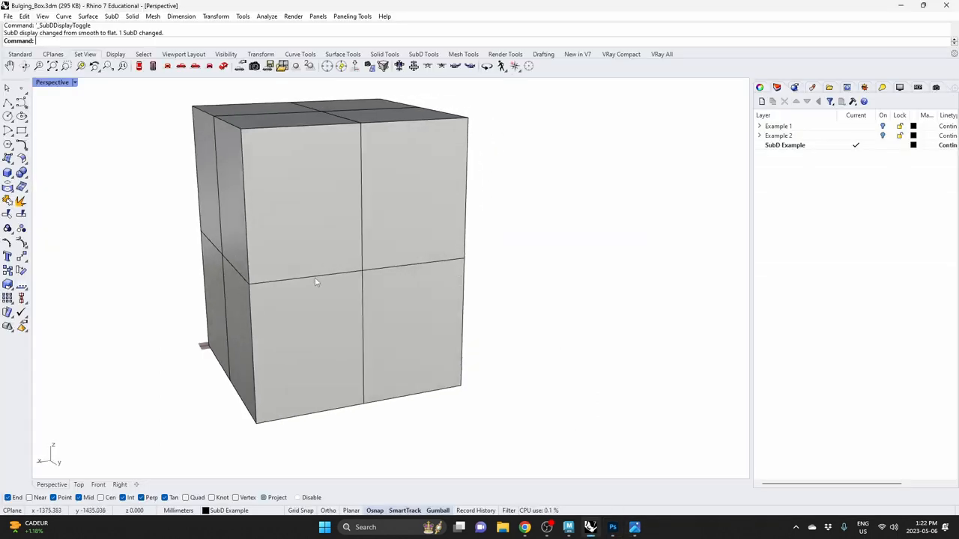
Step: Select a front-face edge on the box and flip to the Photoshop sketch and back for comparison
left_click(315, 282)
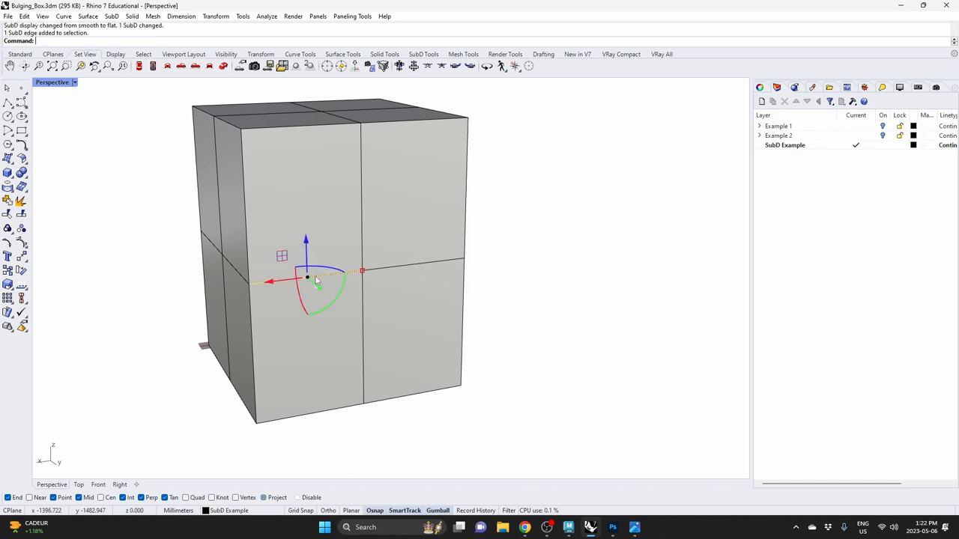
mouse_move(382, 273)
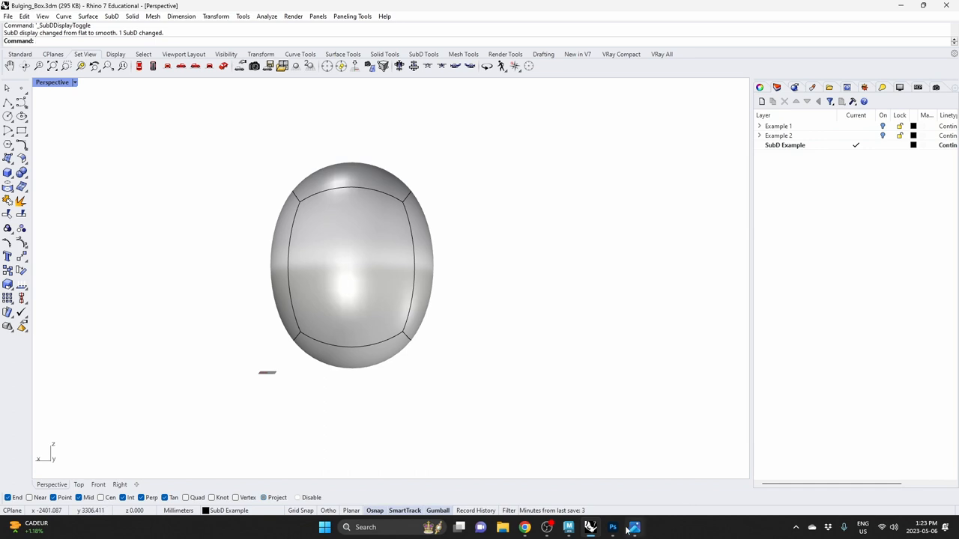
left_click(612, 528)
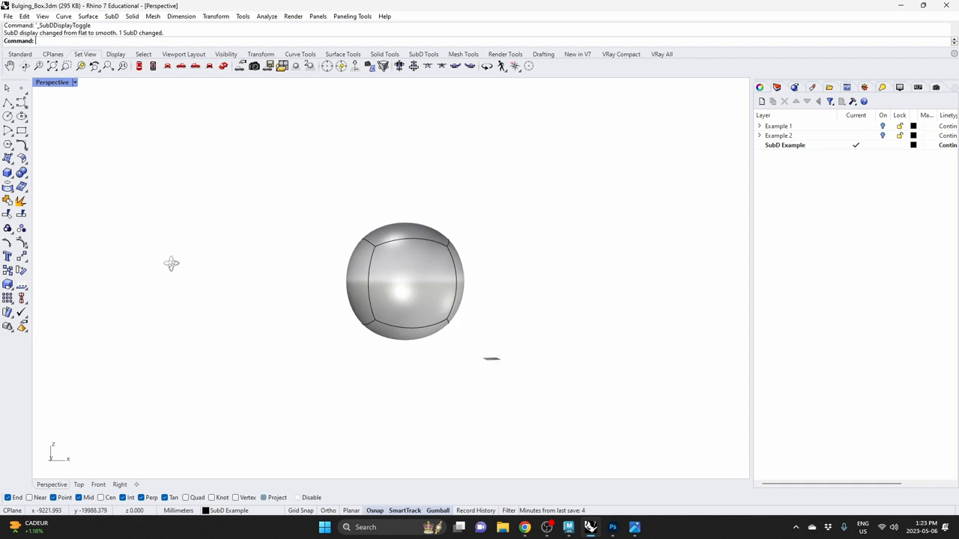
left_click(612, 528)
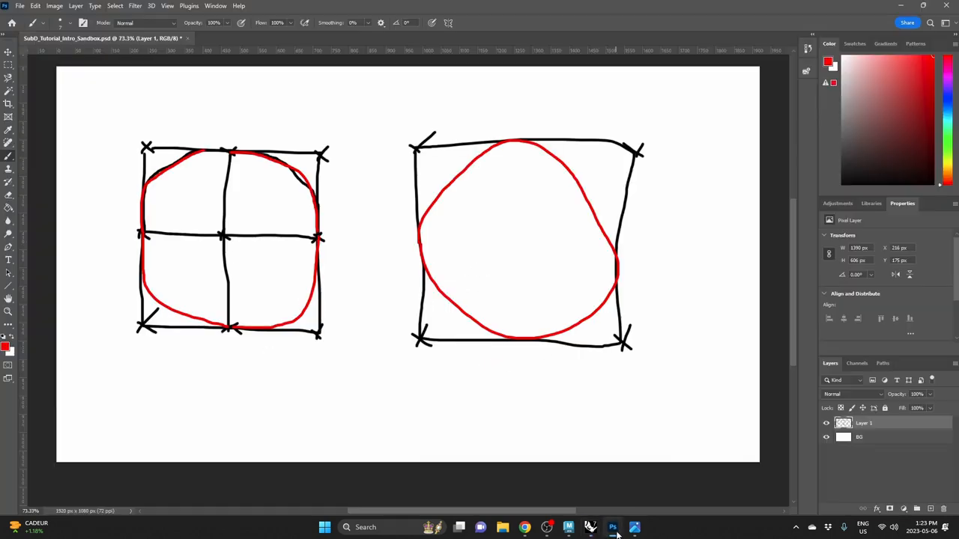
left_click(612, 527)
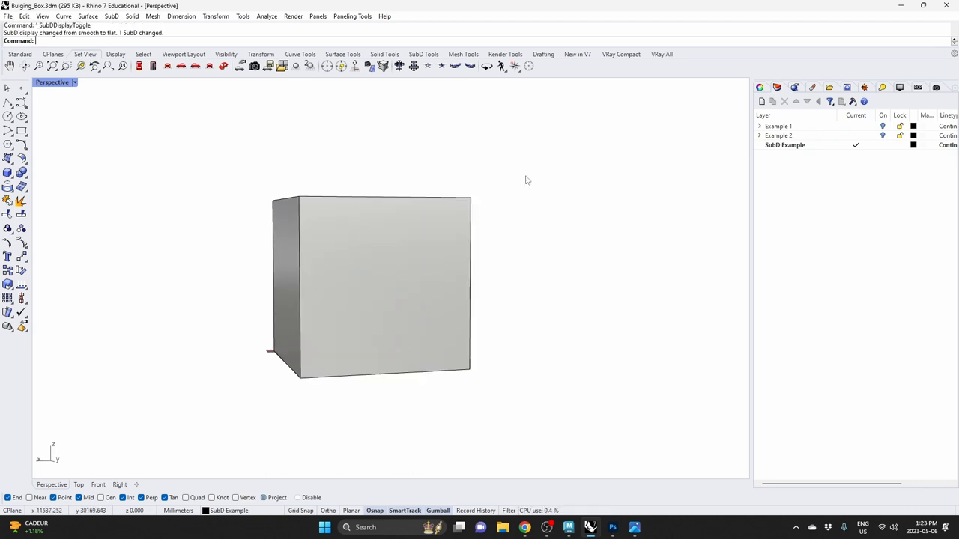
Step: Orbit to the cube's top and pick its SubD geometry for editing into a taller box
left_click_drag(527, 180, 500, 210)
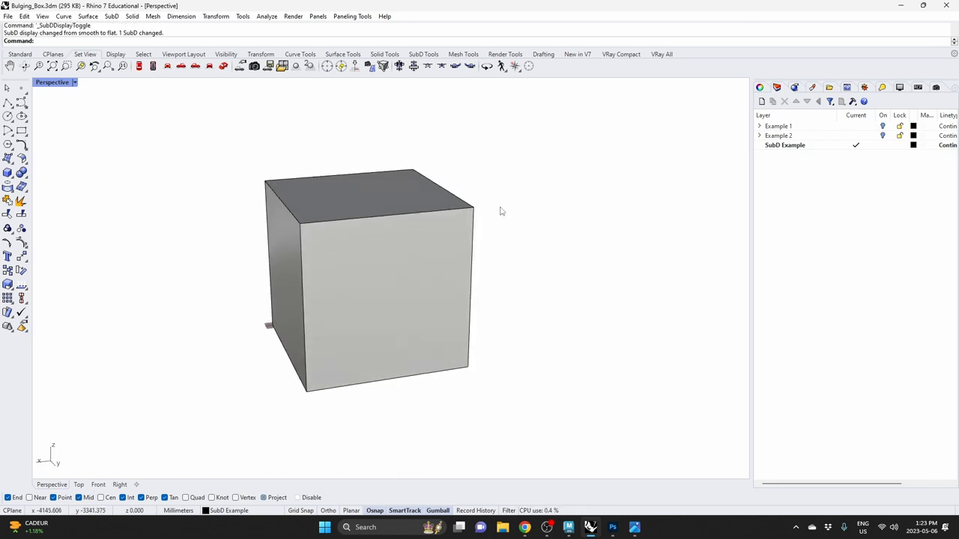
mouse_move(440, 204)
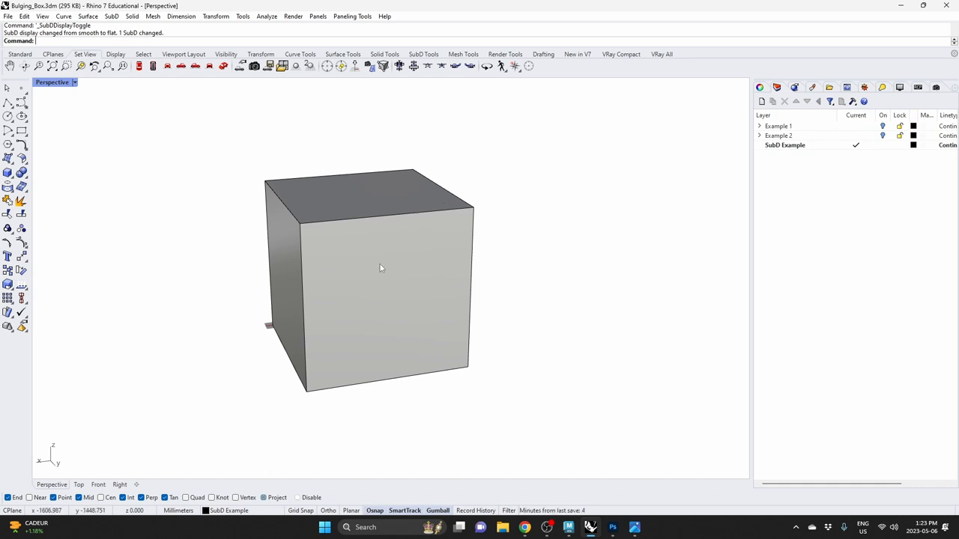
mouse_move(417, 190)
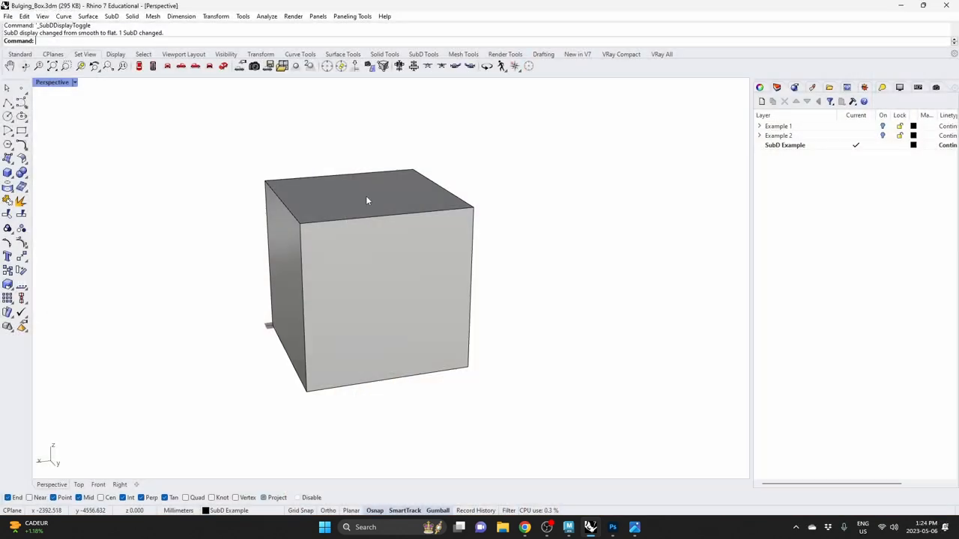
left_click(367, 191)
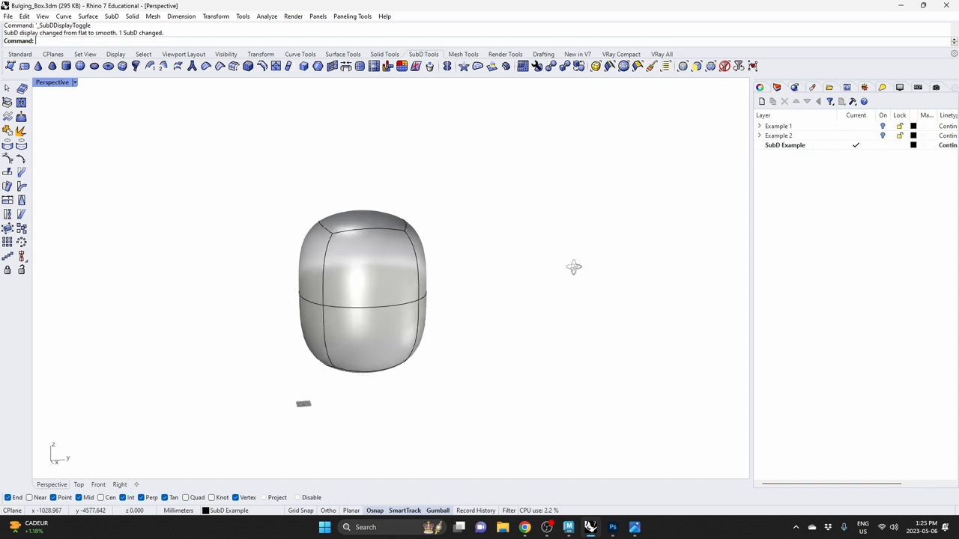
Step: Select a SubD component on the bulging box to reshape its sides flatter
left_click(362, 292)
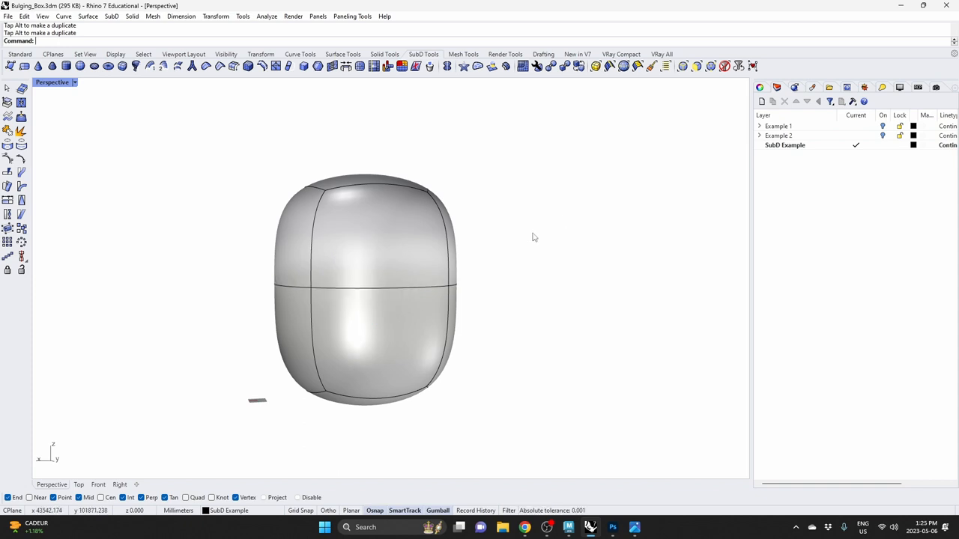
mouse_move(317, 408)
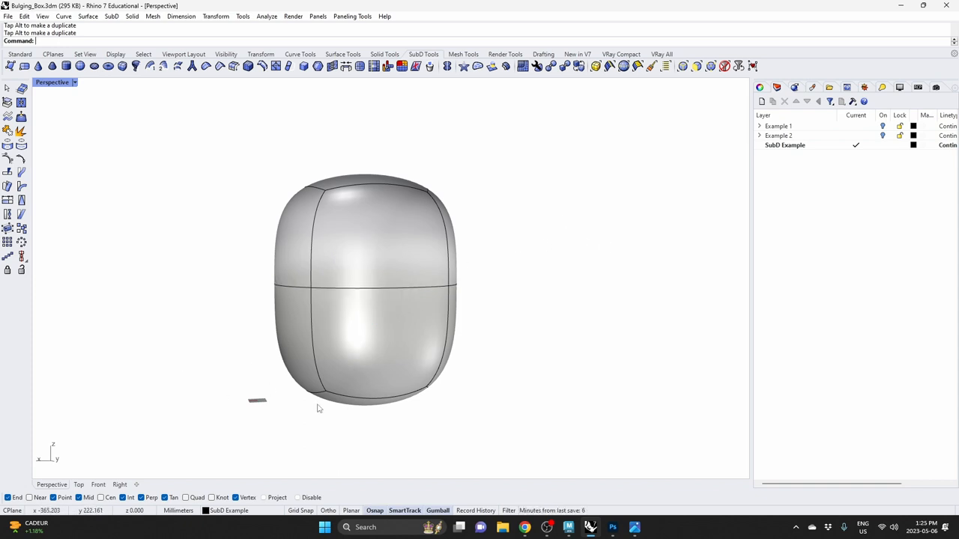
mouse_move(297, 196)
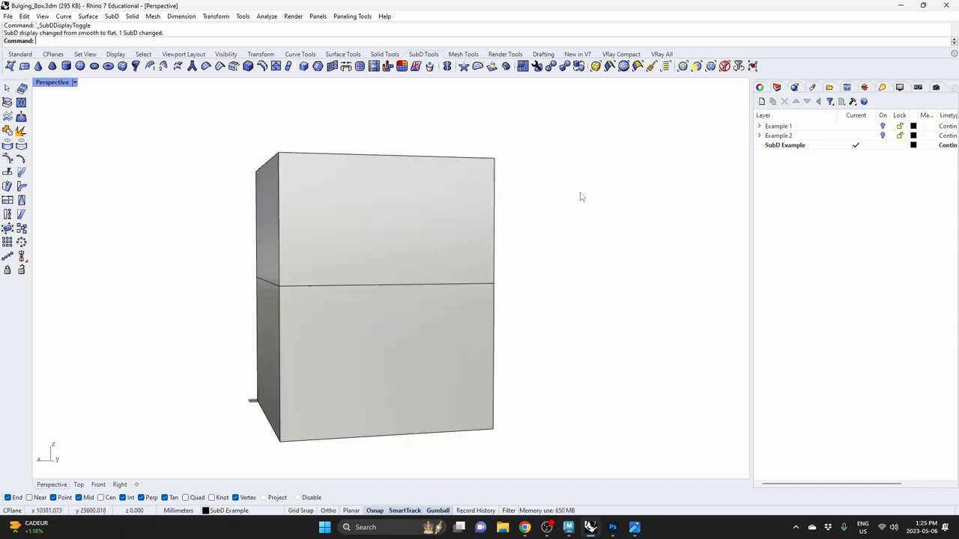
mouse_move(402, 202)
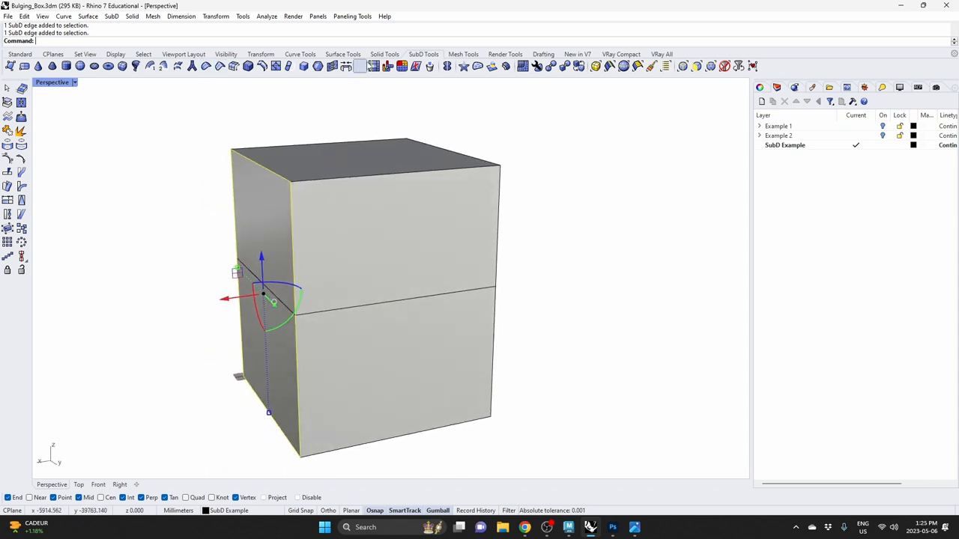
mouse_move(261, 65)
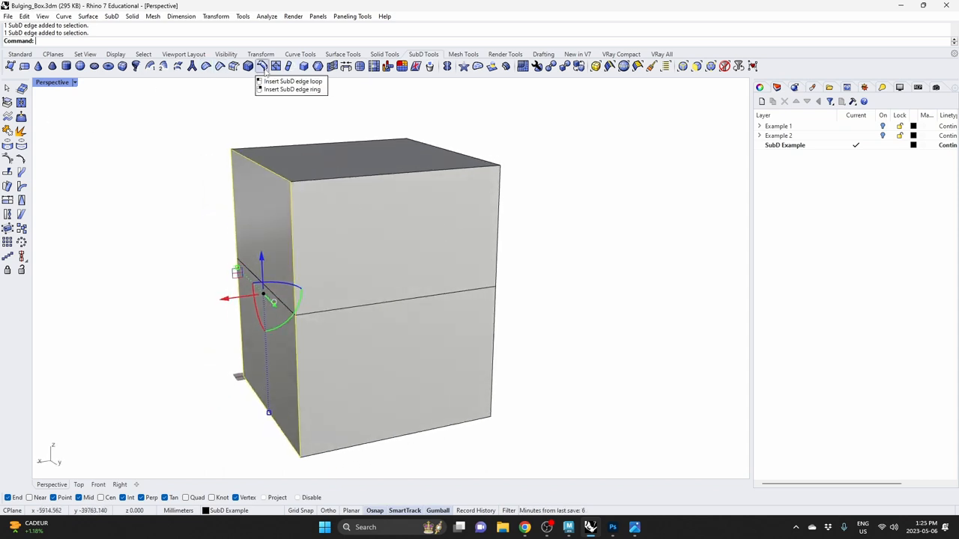
Step: Insert a vertical edge loop through the selected edge ring of the SubD box
left_click(292, 81)
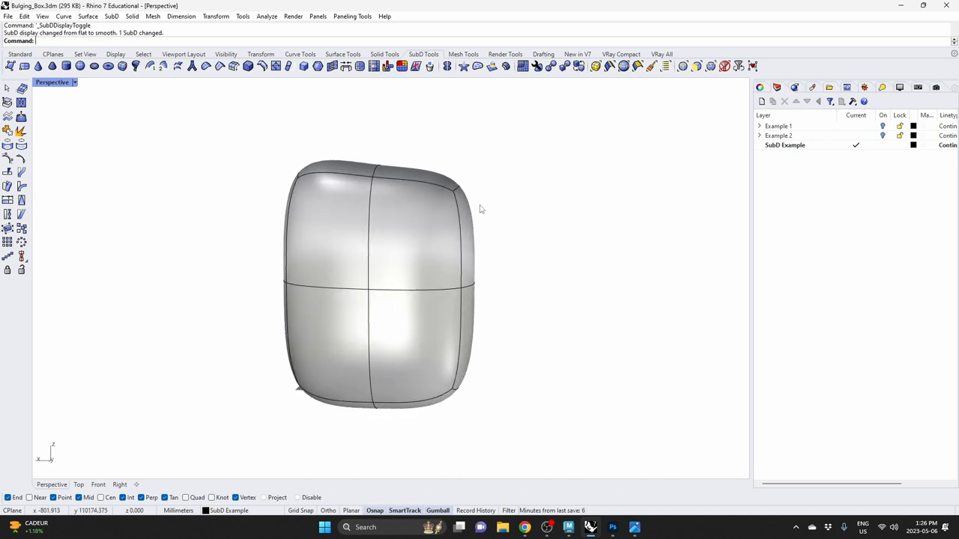
Step: Select the box and switch its SubD display back to flat facets
left_click(453, 188)
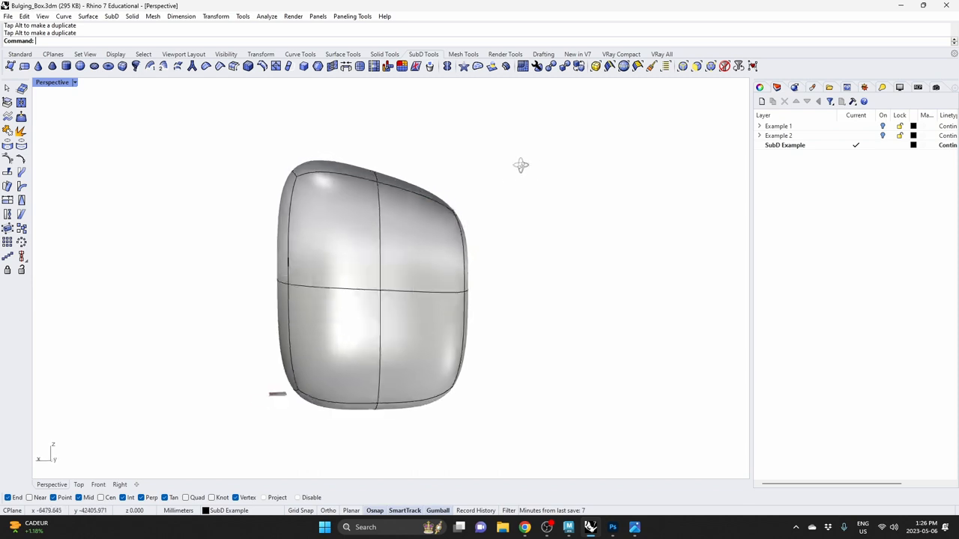
left_click(462, 209)
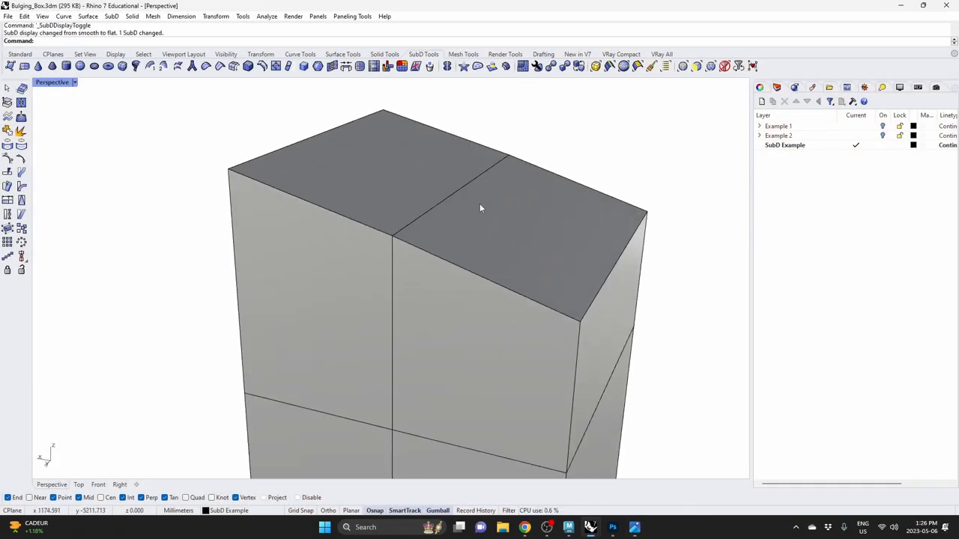
Step: Select the sloped top face and realign the gumball to that face
left_click(524, 217)
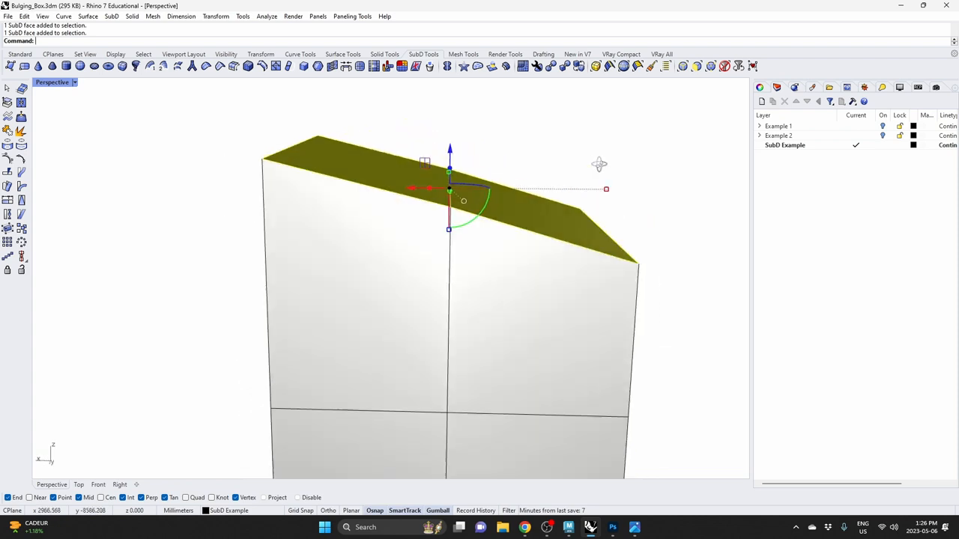
right_click(463, 204)
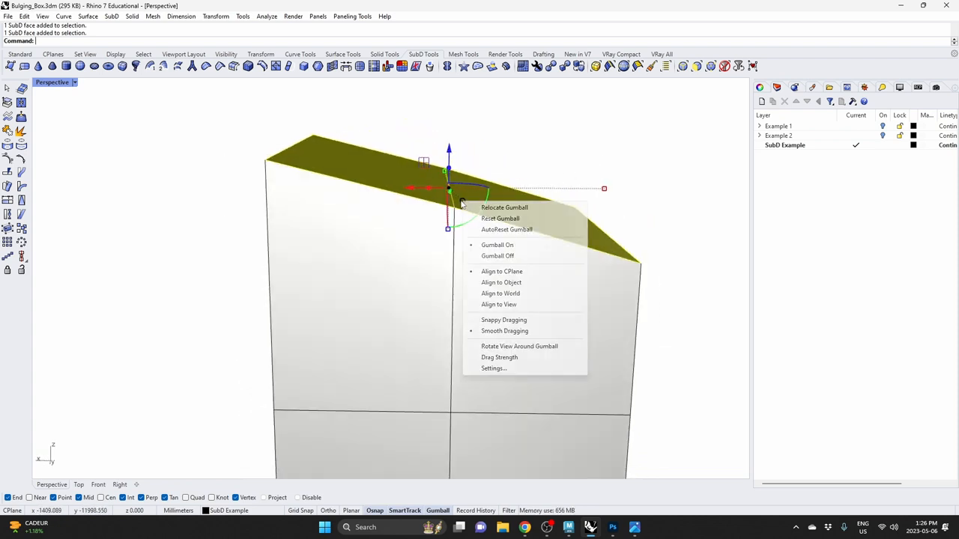
left_click(501, 282)
type("Scale")
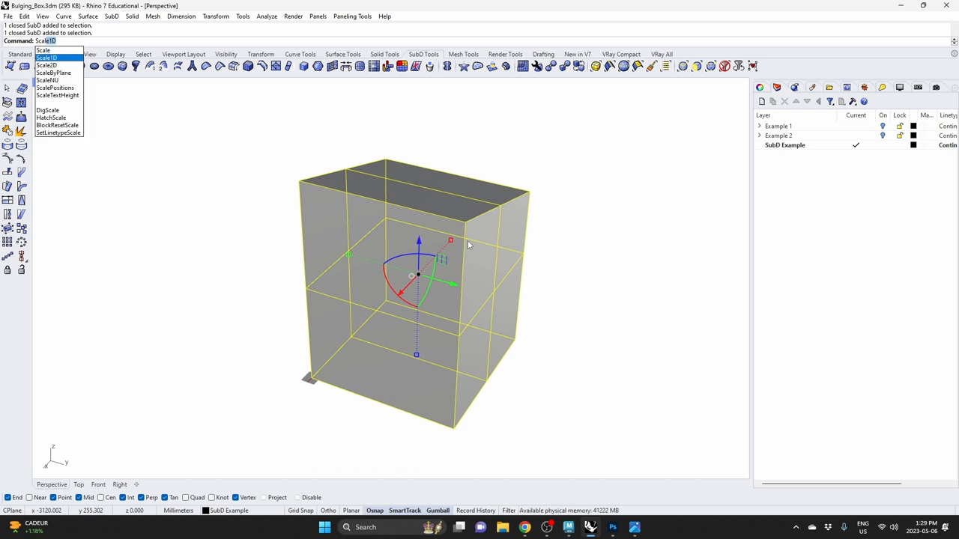
Step: Start Scale1D on the whole SubD box
left_click(47, 57)
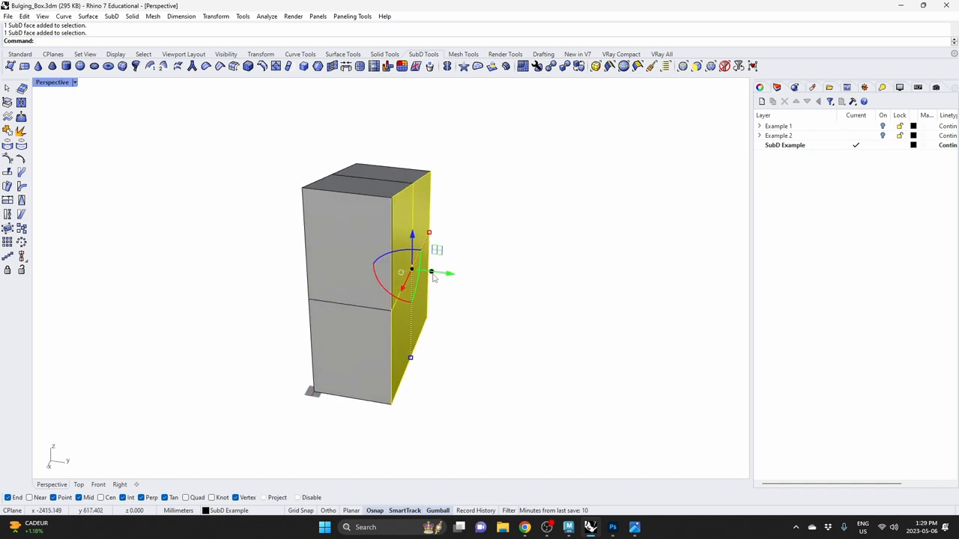
Step: Widen the box by pulling a side face, then begin Scale1D on the side faces from a base point
left_click_drag(449, 273, 512, 282)
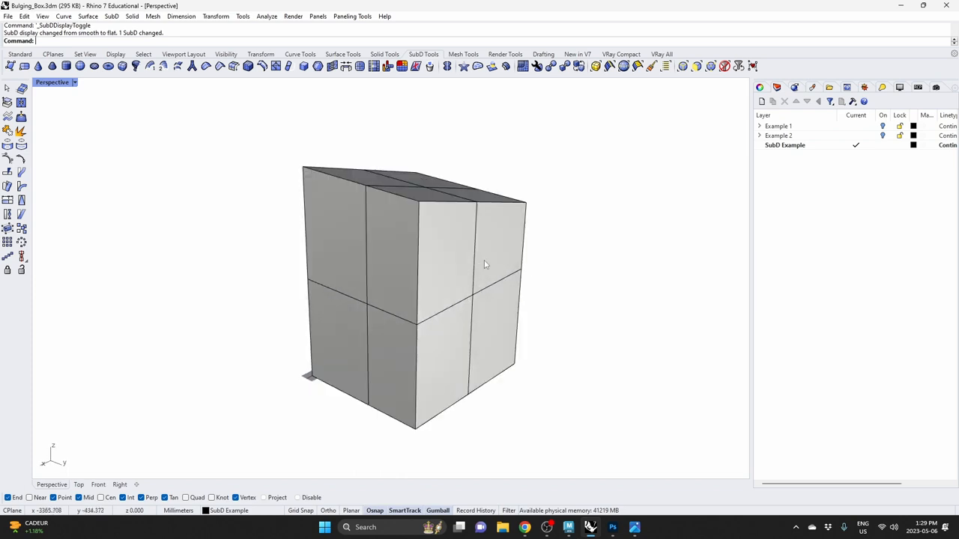
left_click(465, 240)
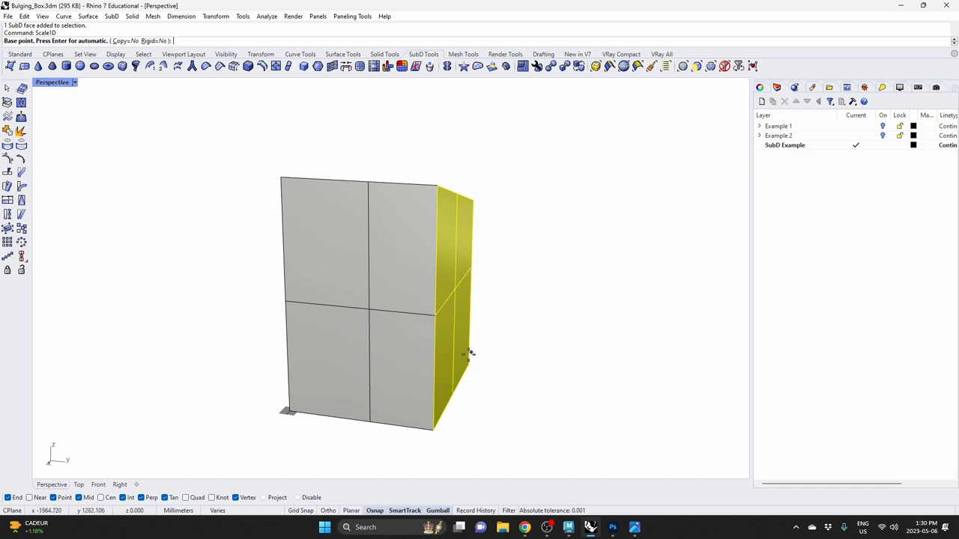
left_click(434, 432)
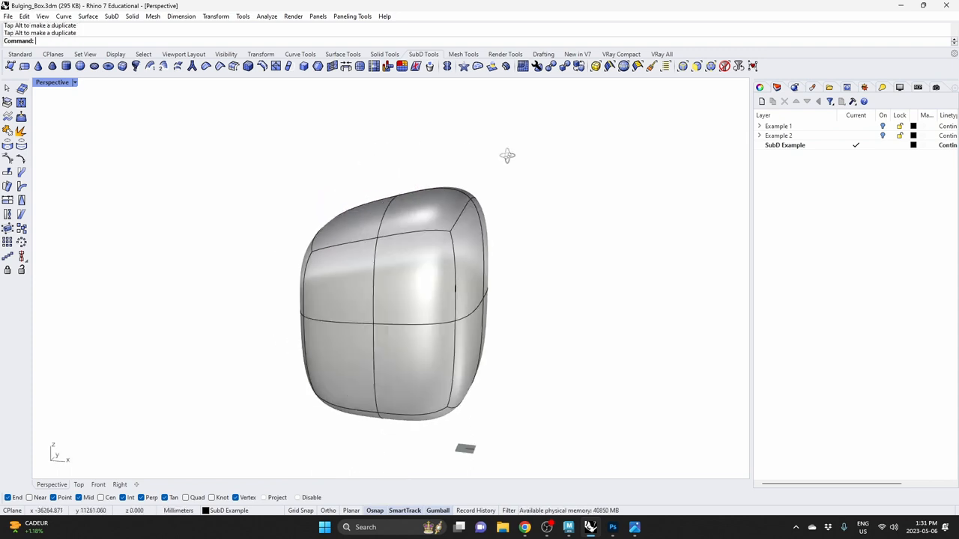
Step: Orbit to view the smoothed bulging box from above
left_click_drag(507, 155, 560, 163)
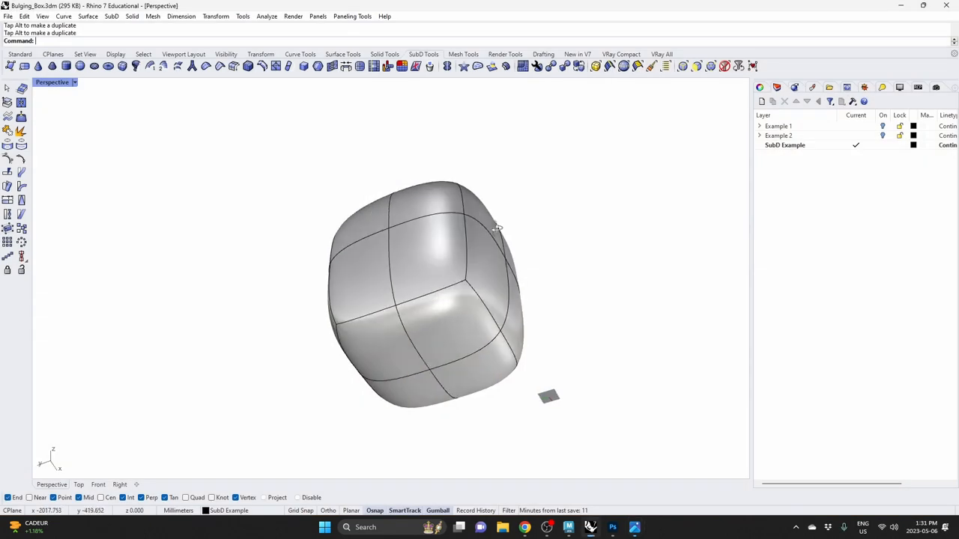
Step: Select the lower corner faces for the foot and orbit toward the front of the box
left_click(386, 333)
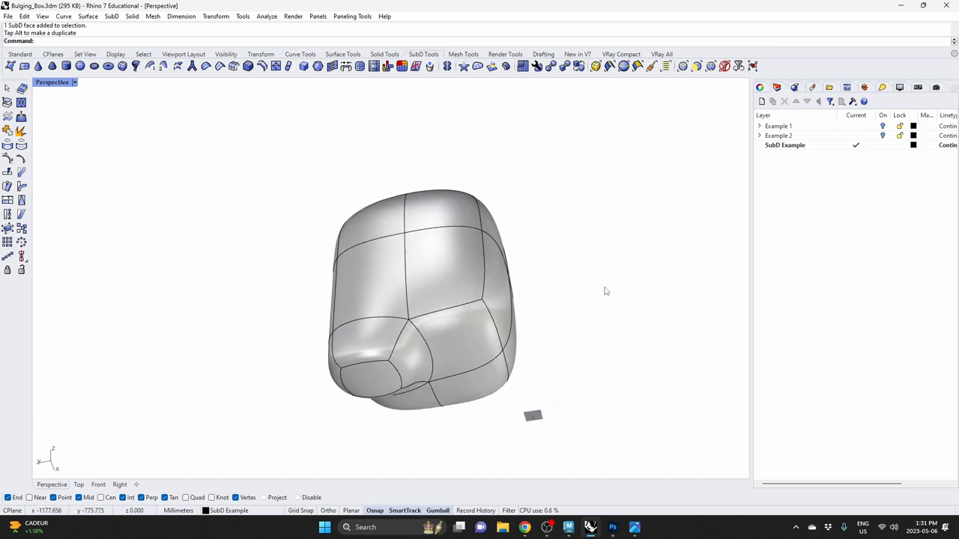
left_click(449, 382)
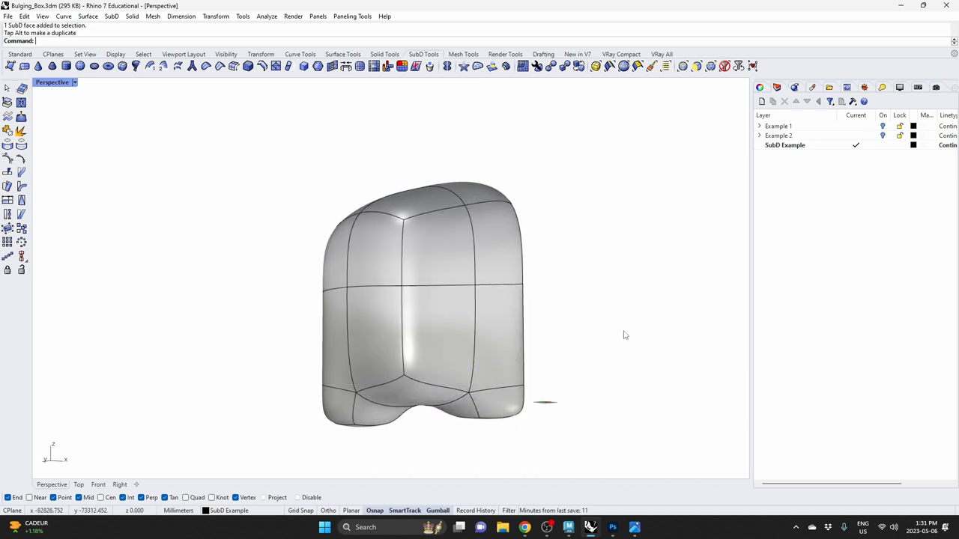
left_click_drag(626, 336, 581, 309)
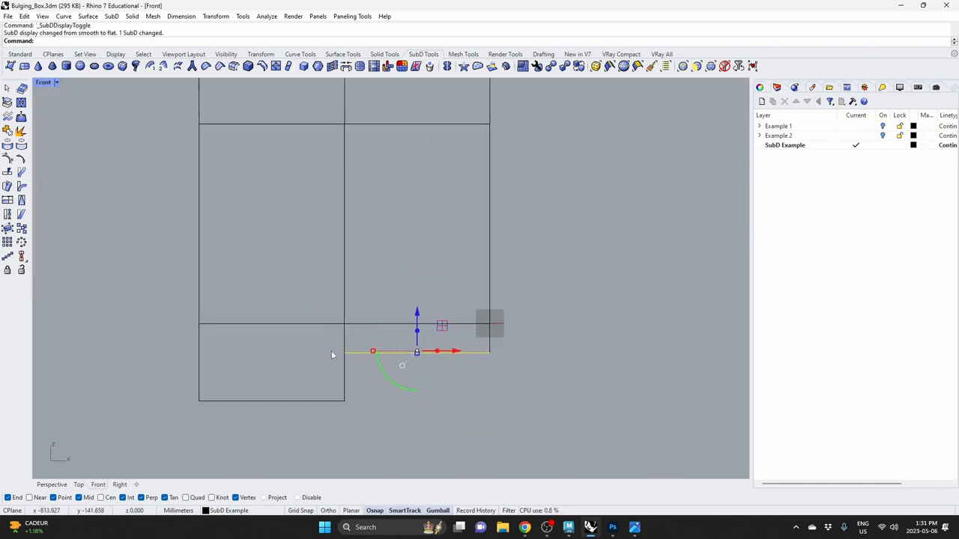
mouse_move(344, 318)
type("Scale1D")
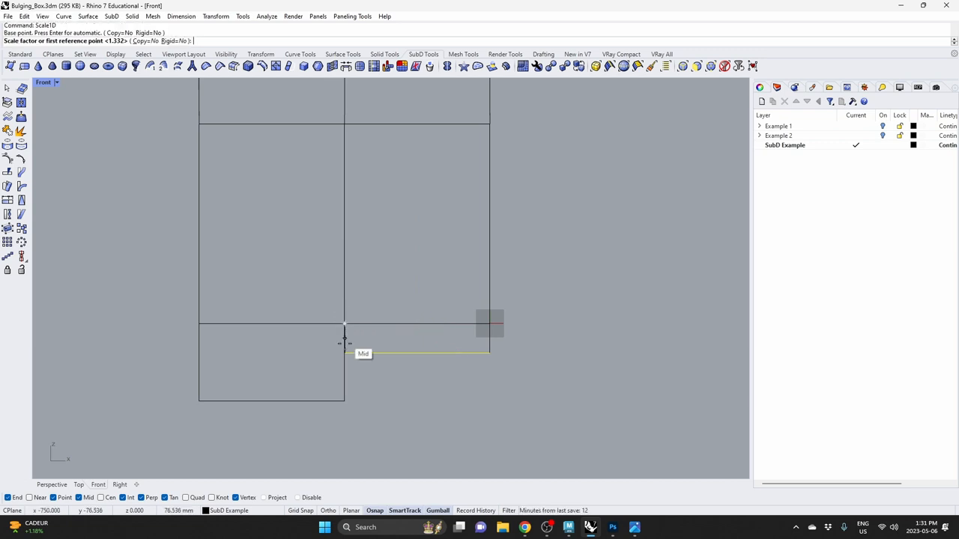
Step: Scale the foot's bottom edge about its midpoint and maximize the Perspective view
left_click(344, 362)
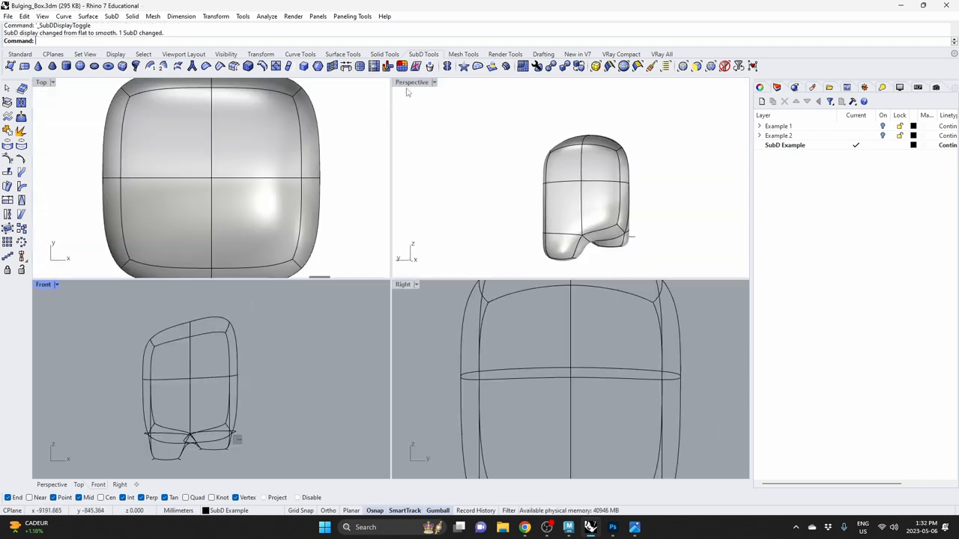
double_click(410, 81)
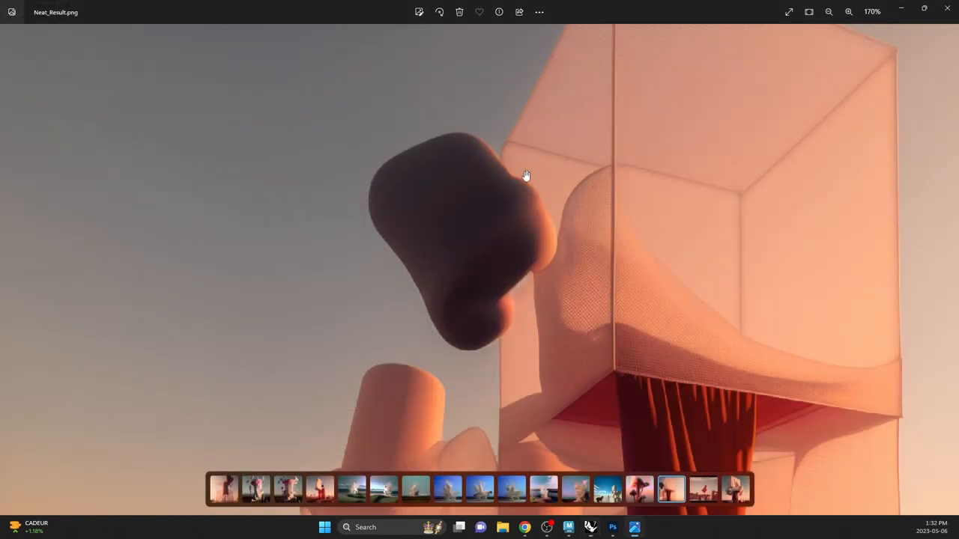
Step: Leave the rendered image in Photos and return to the Rhino model
left_click(613, 527)
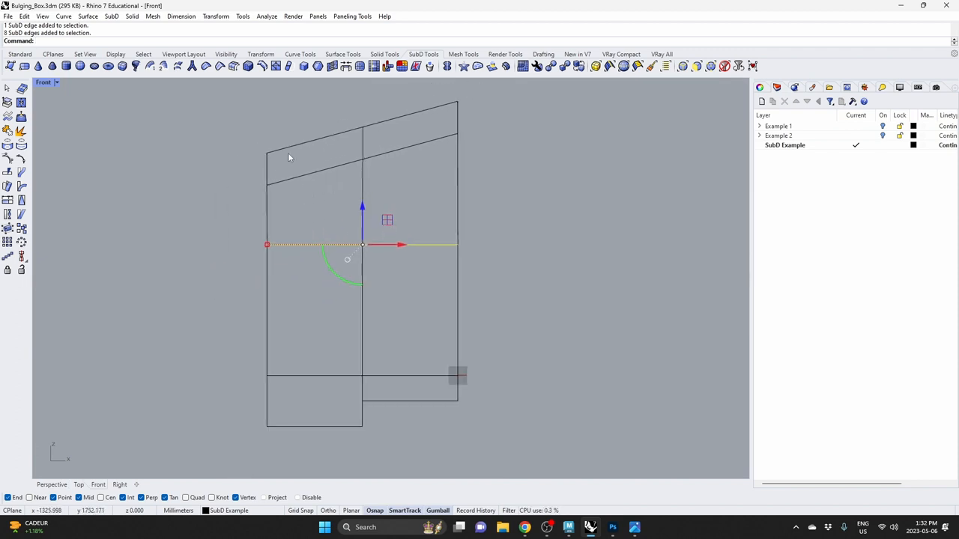
mouse_move(126, 103)
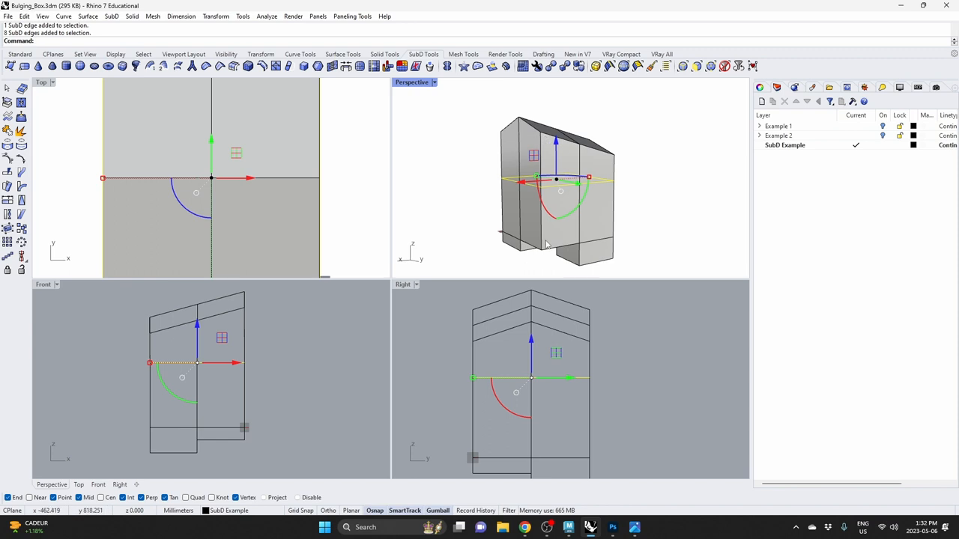
Step: Maximize the Front viewport to move the horizontal edge loop
left_click(42, 285)
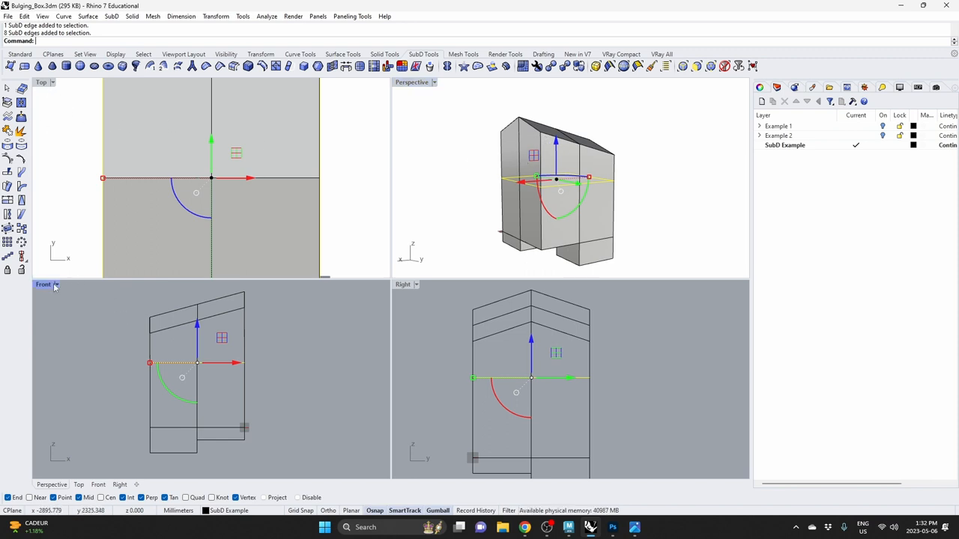
double_click(42, 285)
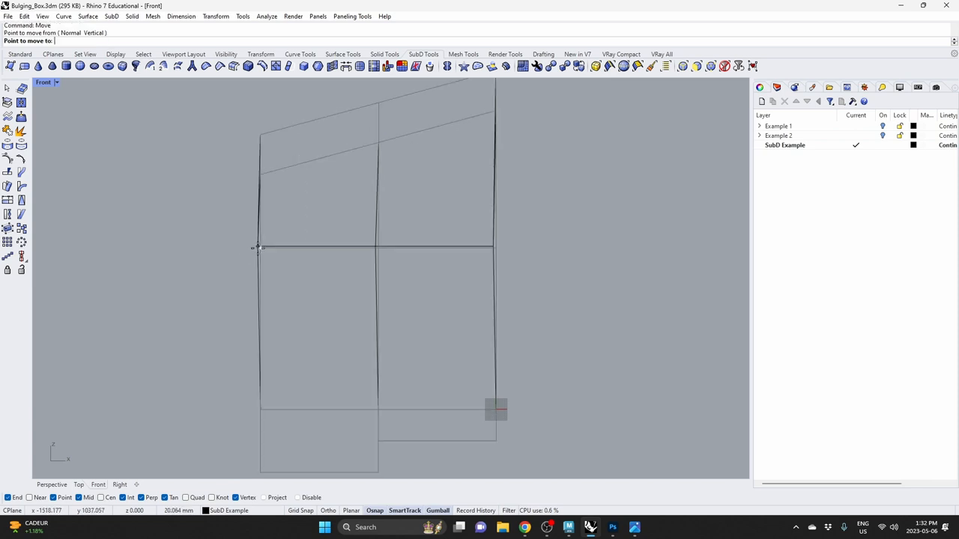
mouse_move(261, 275)
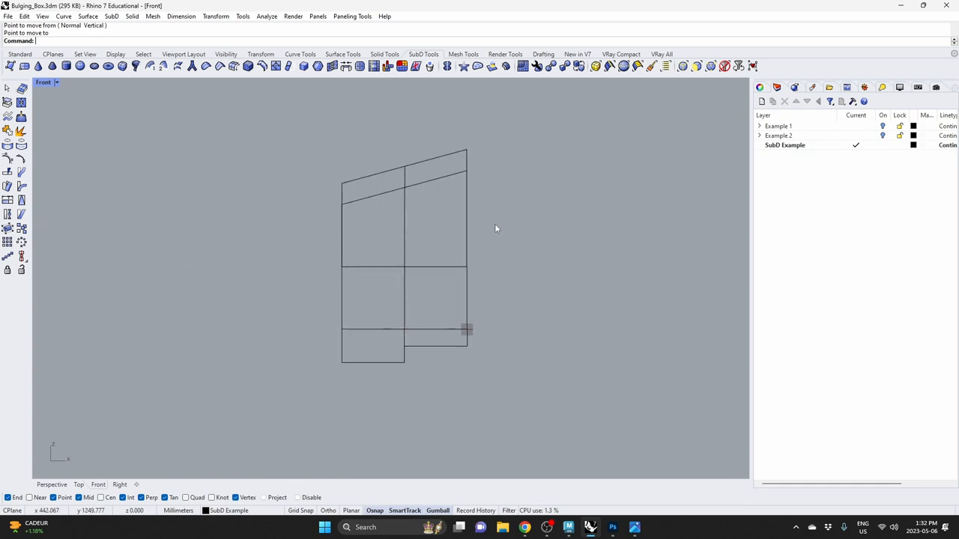
mouse_move(322, 141)
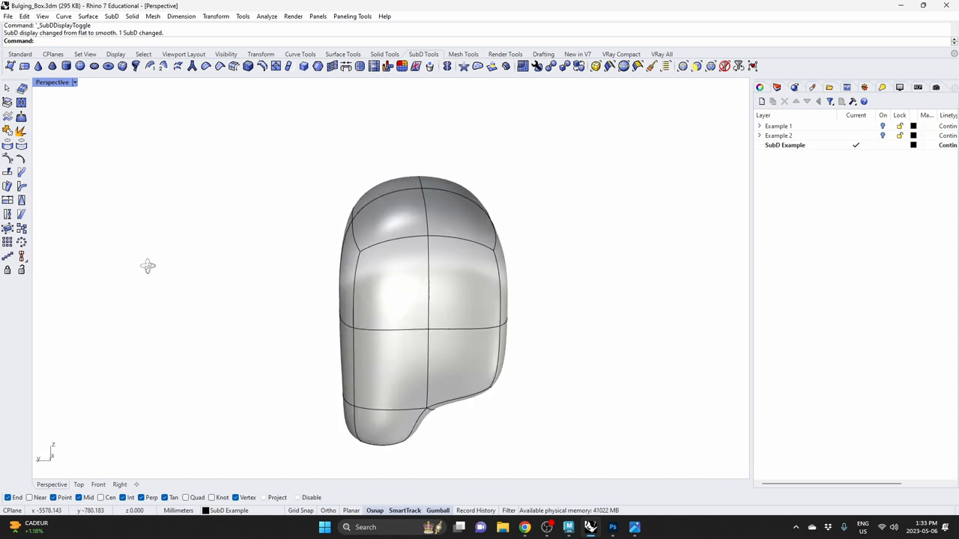
Step: Select an edge loop on the domed shape for scaling
left_click(420, 307)
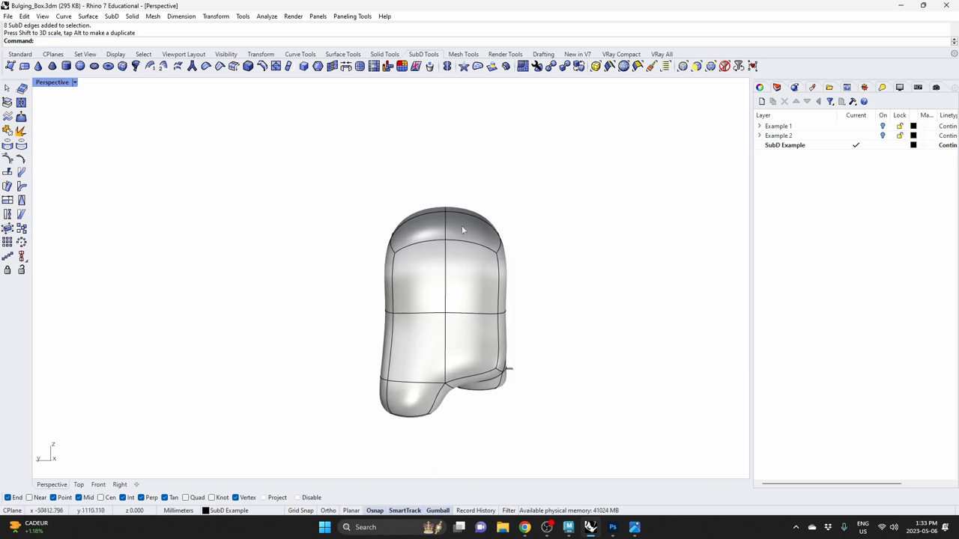
mouse_move(514, 308)
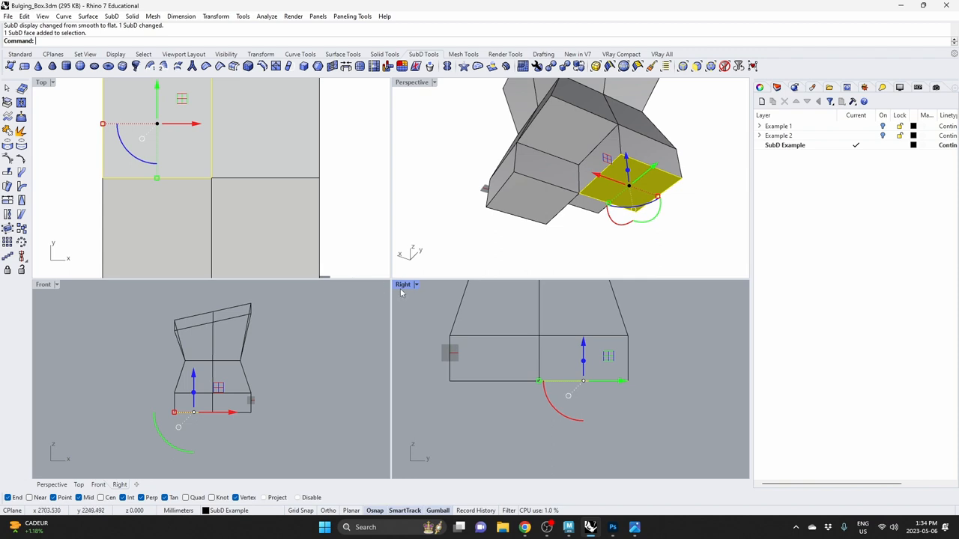
Step: Move the foot's bottom face down to a vertex in Right view, then maximize Front
double_click(403, 284)
type("Move")
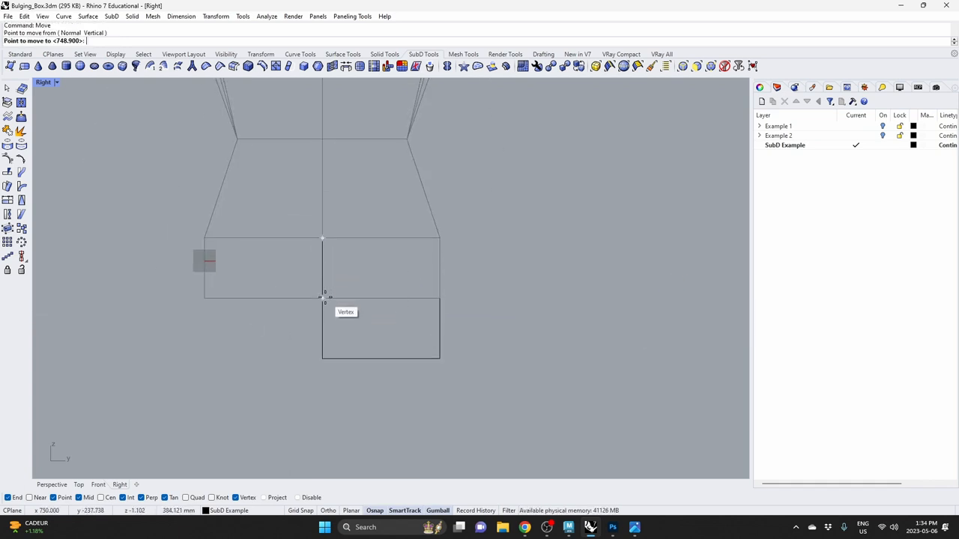
left_click(322, 298)
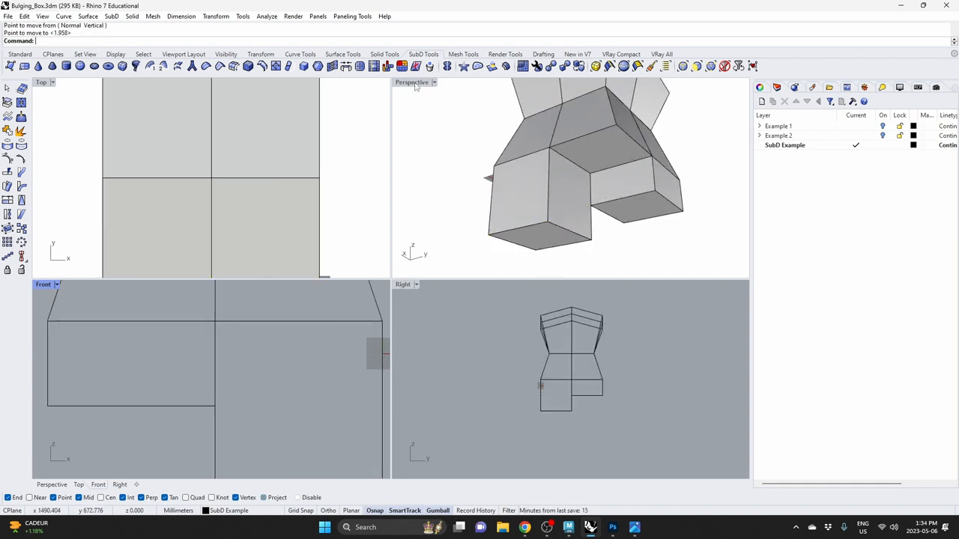
double_click(411, 81)
type("Scale1D")
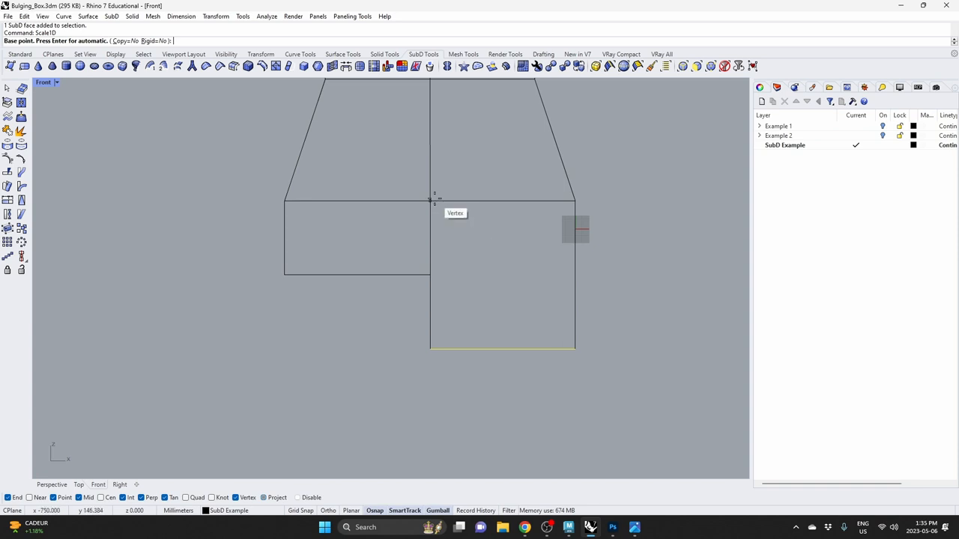
left_click(428, 199)
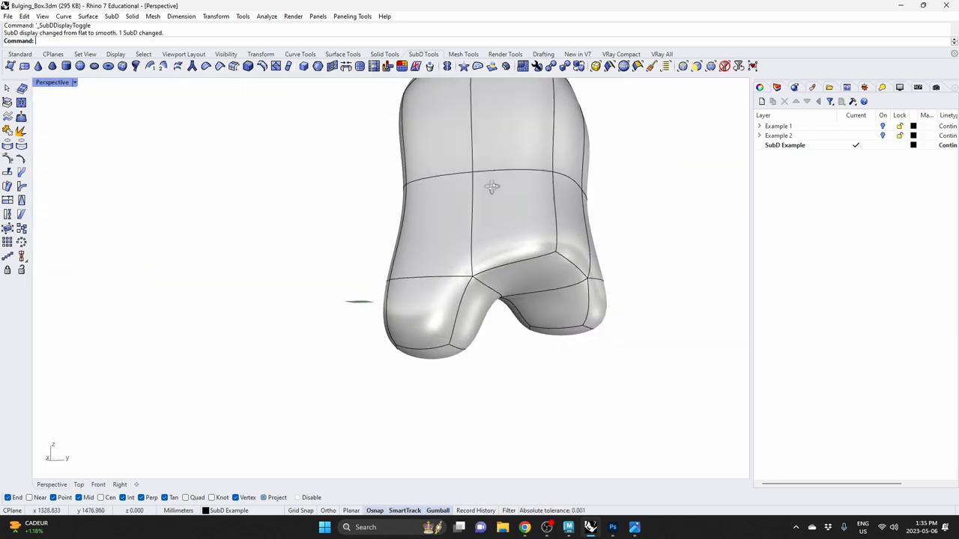
left_click_drag(491, 185, 420, 258)
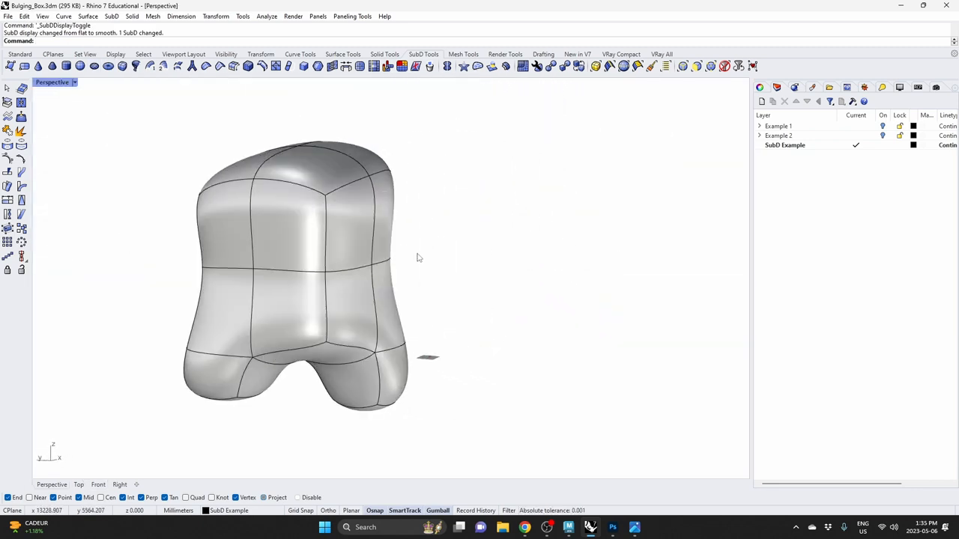
left_click_drag(419, 258, 515, 269)
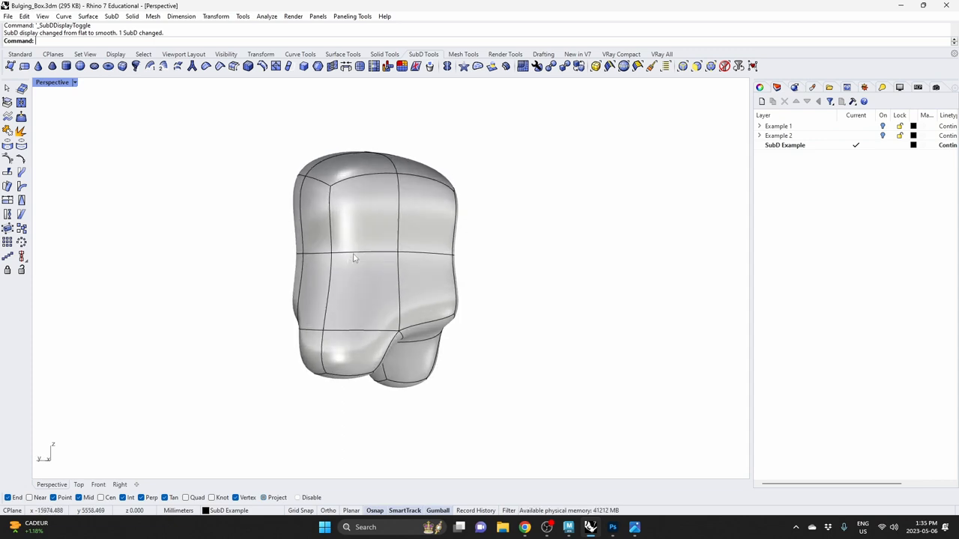
left_click(373, 252)
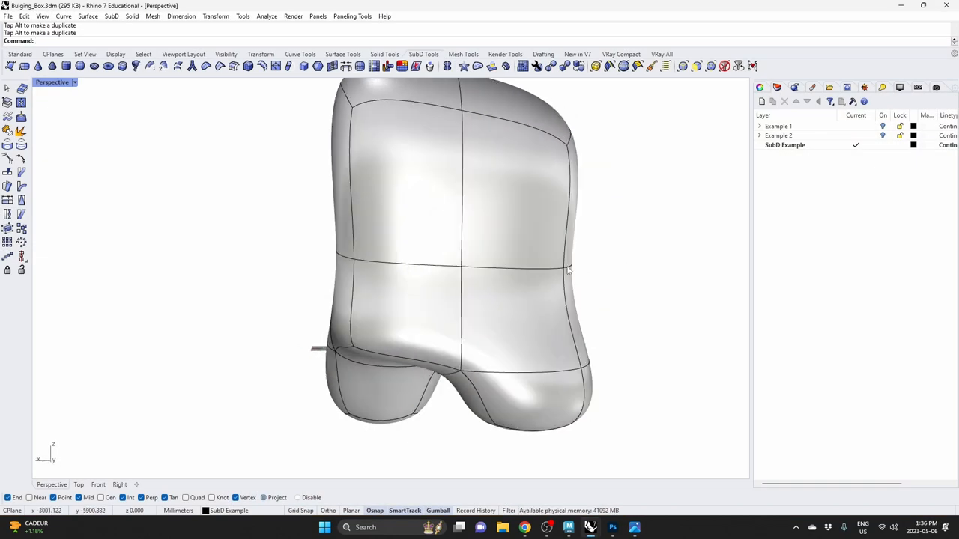
Step: Select the edge ring around the middle of the smoothed SubD box for reshaping
left_click(566, 270)
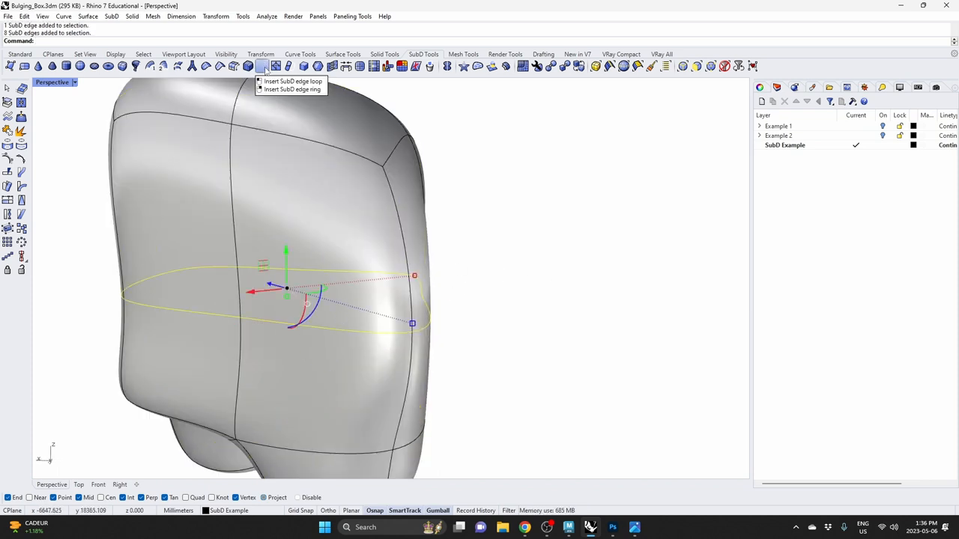
Step: Select the edge loop and vertex, then set the gumball to Align to Object
left_click(292, 81)
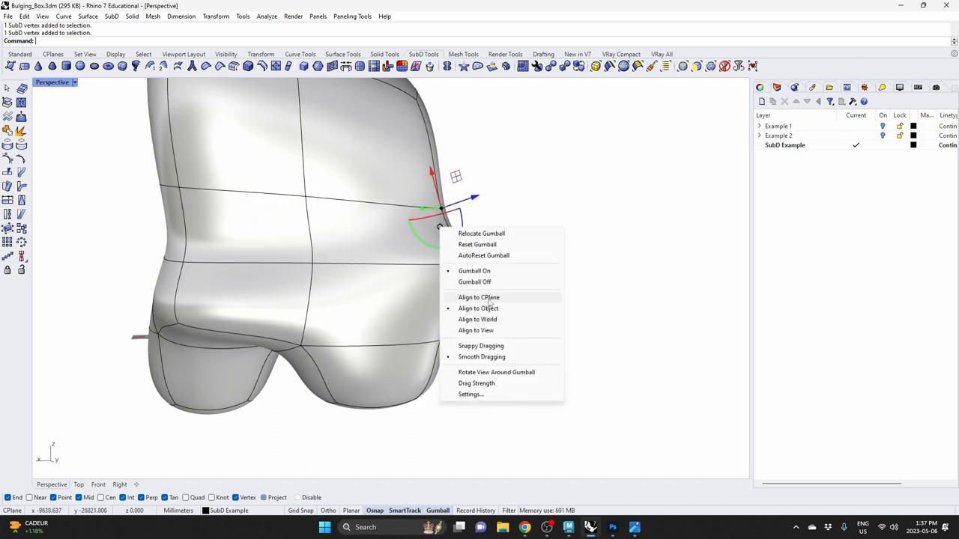
left_click(480, 297)
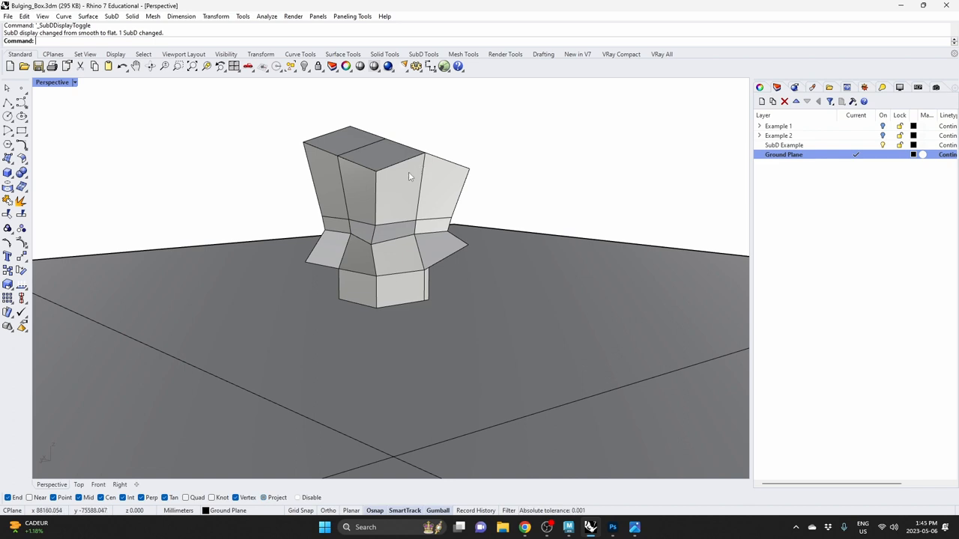
mouse_move(432, 185)
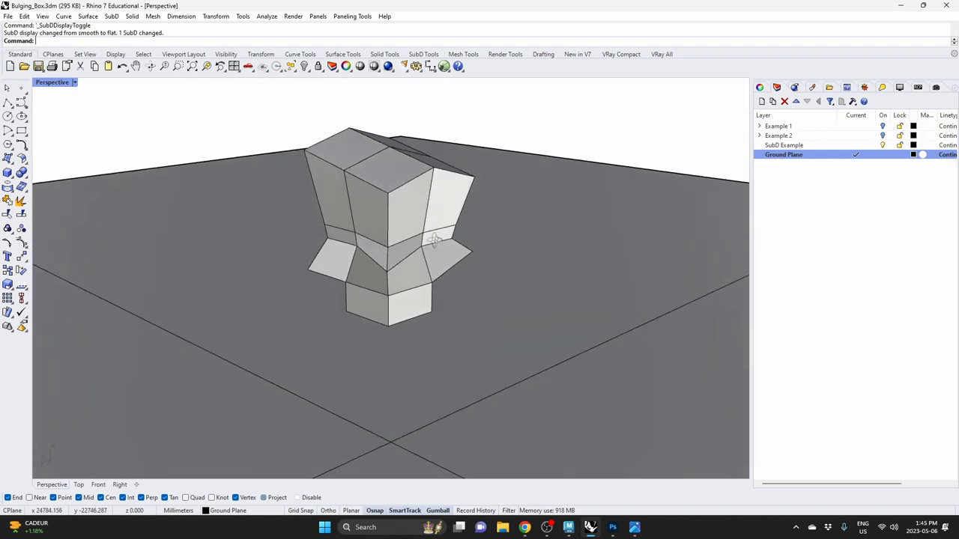
Step: Zoom in close to the lower faces of the faceted SubD cage
left_click_drag(434, 239, 307, 180)
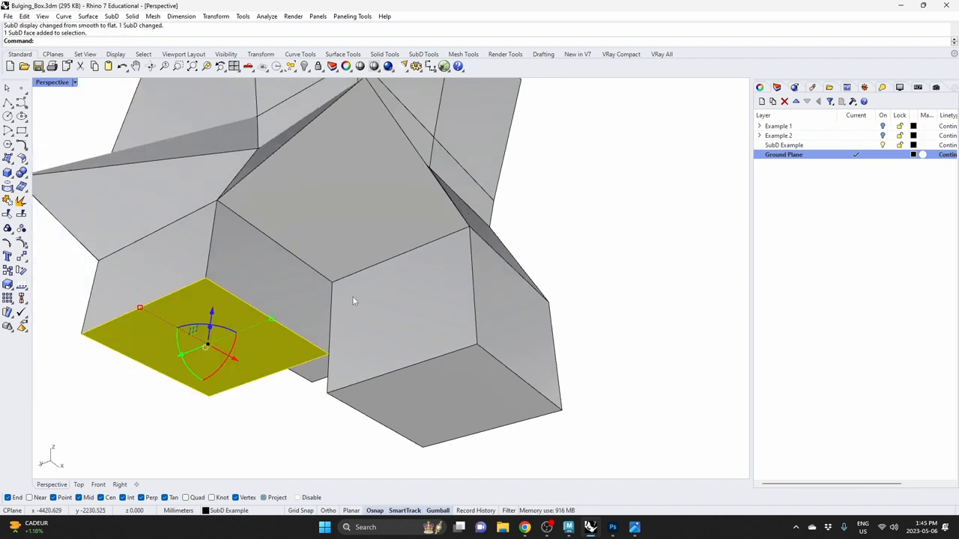
mouse_move(331, 294)
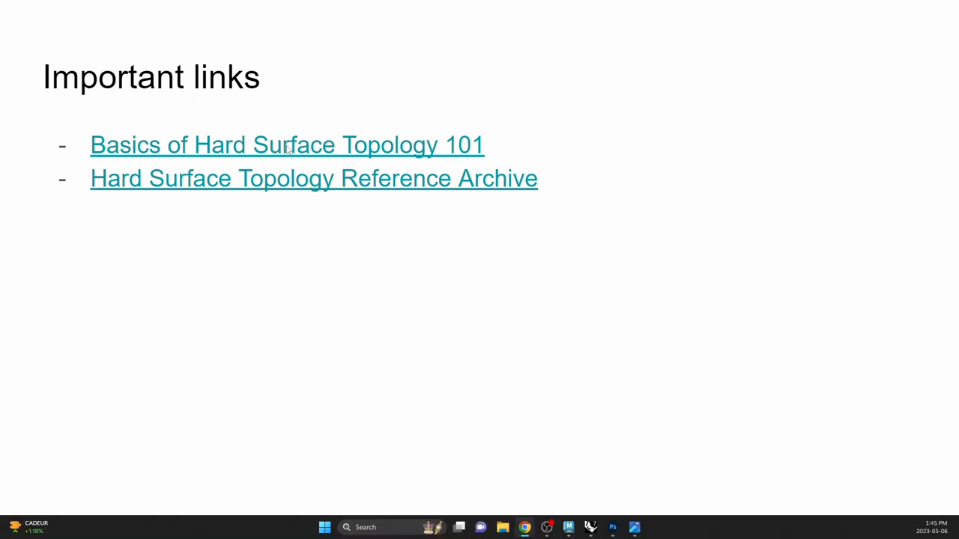
Step: Follow the 'Basics of Hard Surface Topology 101' hyperlink to its ArtStation page
left_click(288, 144)
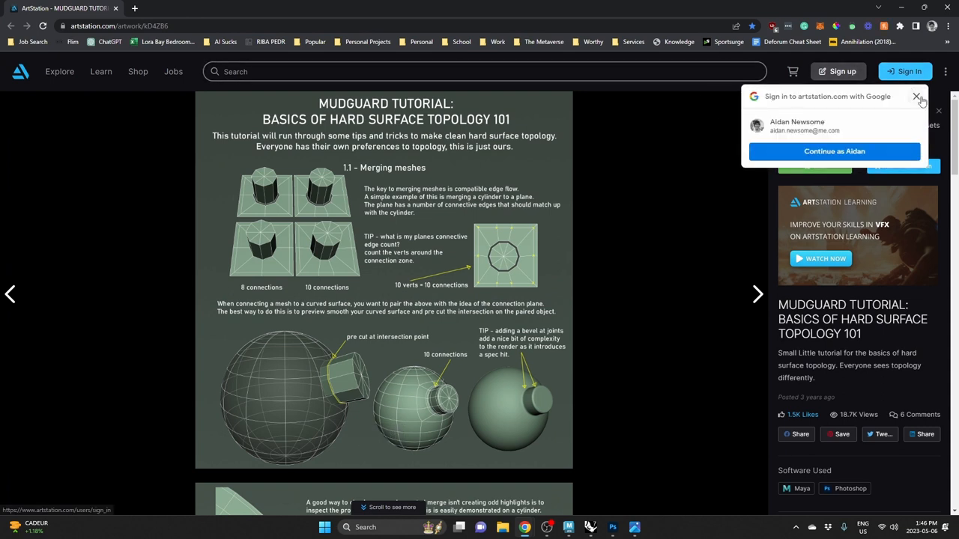
Step: Dismiss the Google sign-in popup and read down the MUDGUARD tutorial to section 1.2 Highlights
left_click(916, 97)
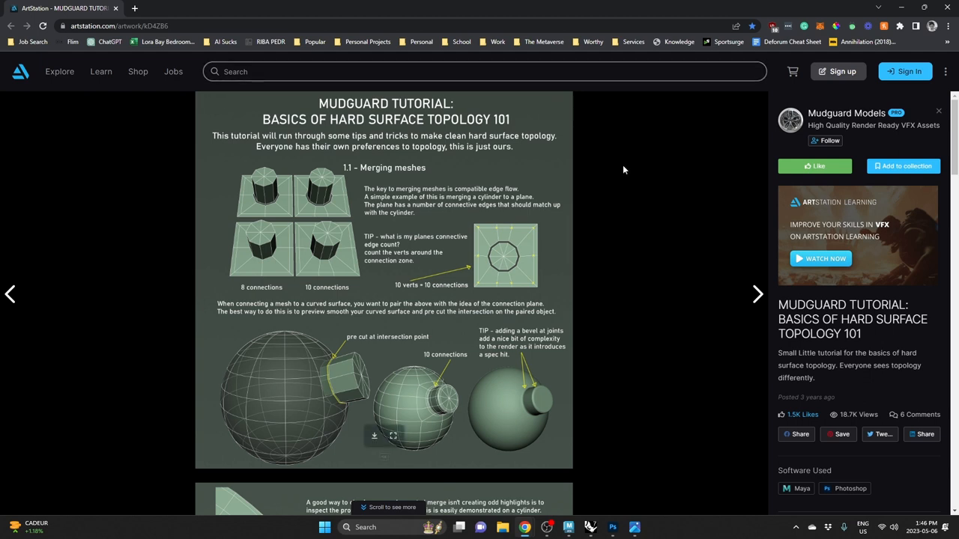
mouse_move(626, 223)
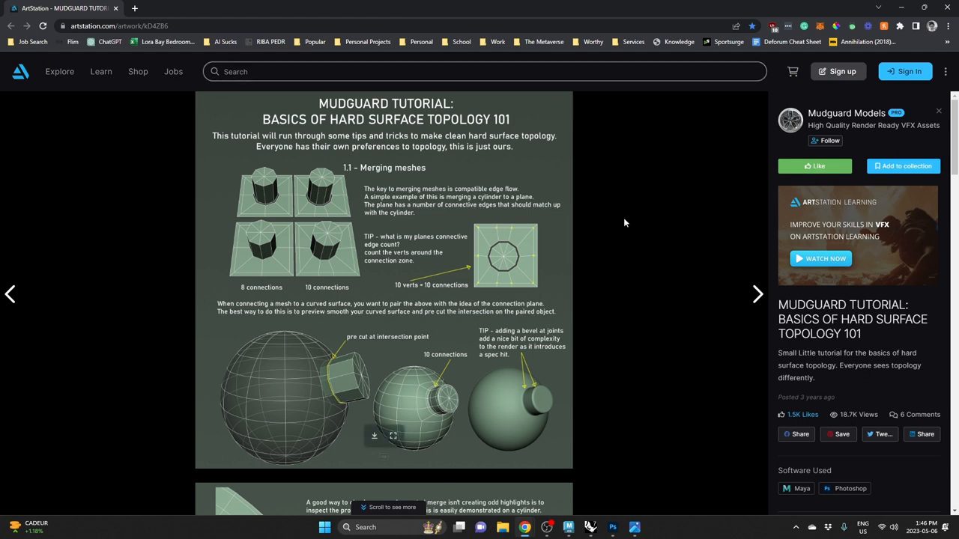
mouse_move(677, 261)
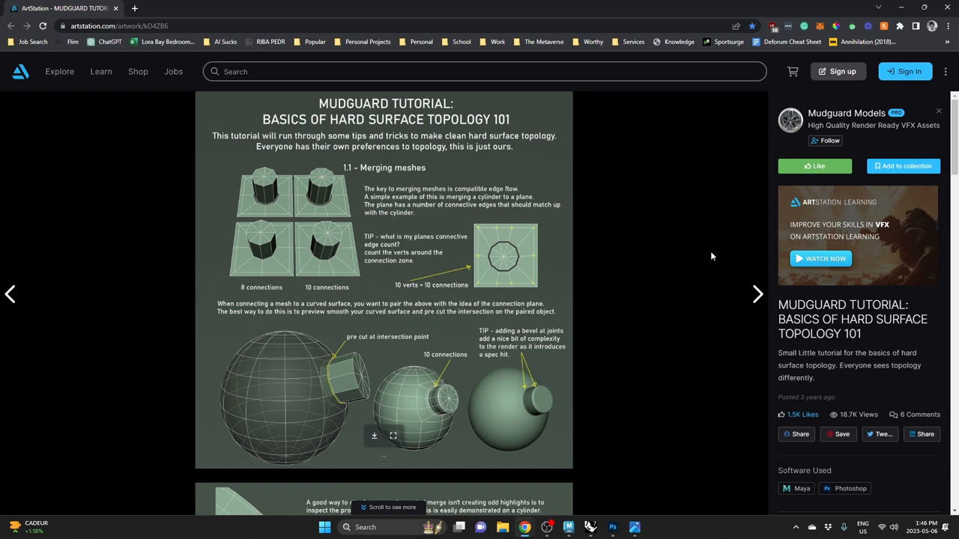
scroll("down", 3)
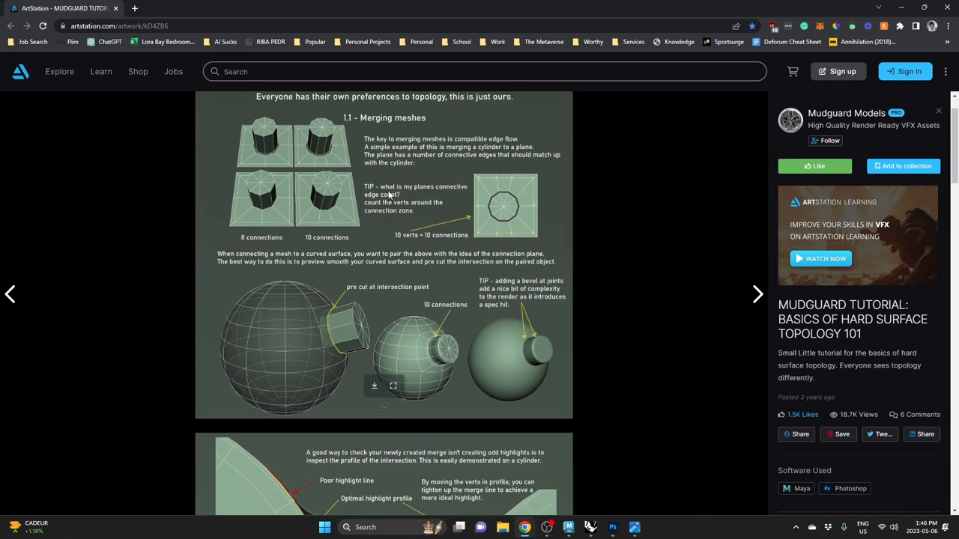
scroll("down", 3)
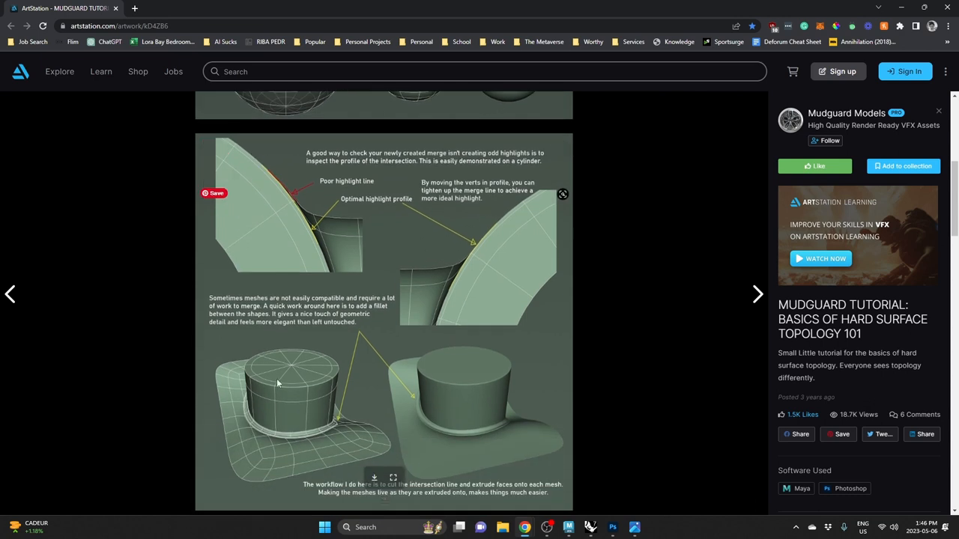
mouse_move(374, 412)
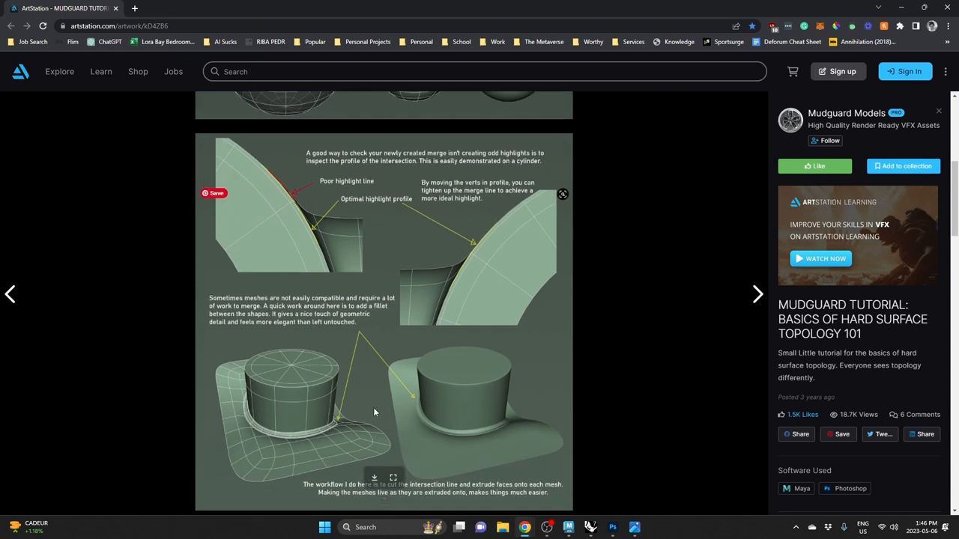
scroll("down", 3)
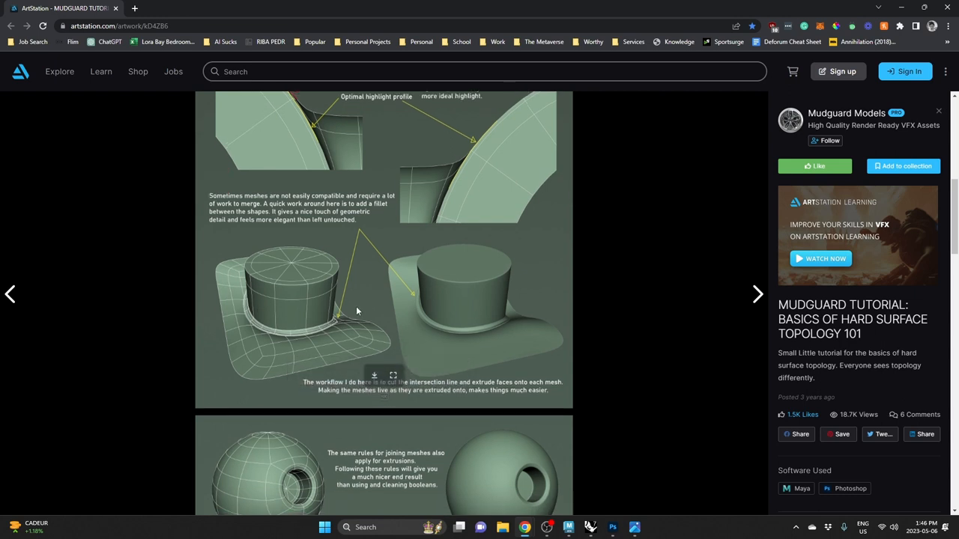
scroll("down", 3)
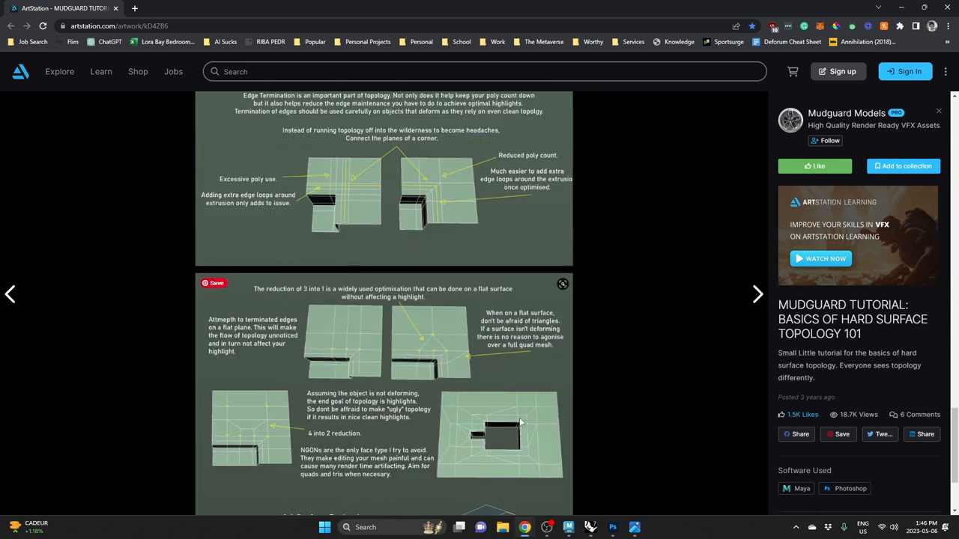
scroll("down", 3)
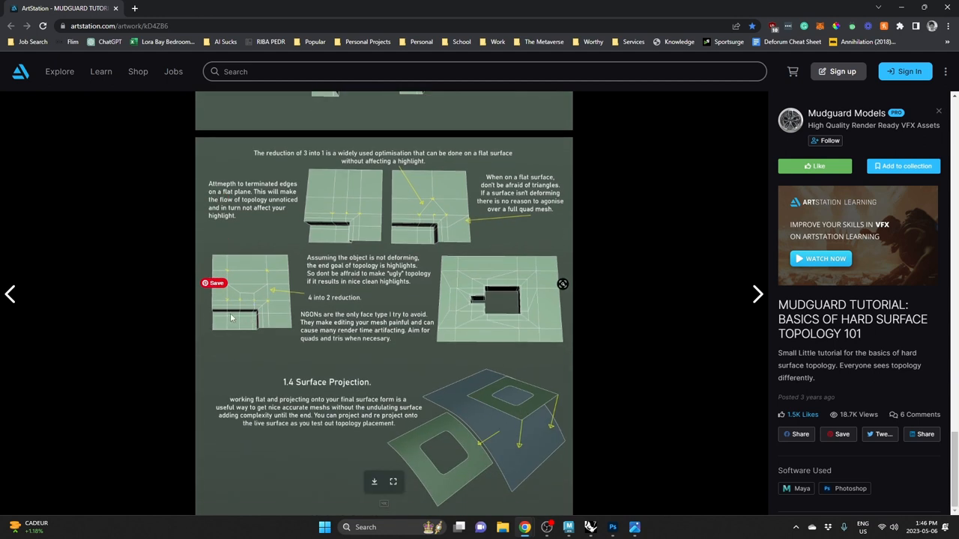
mouse_move(237, 318)
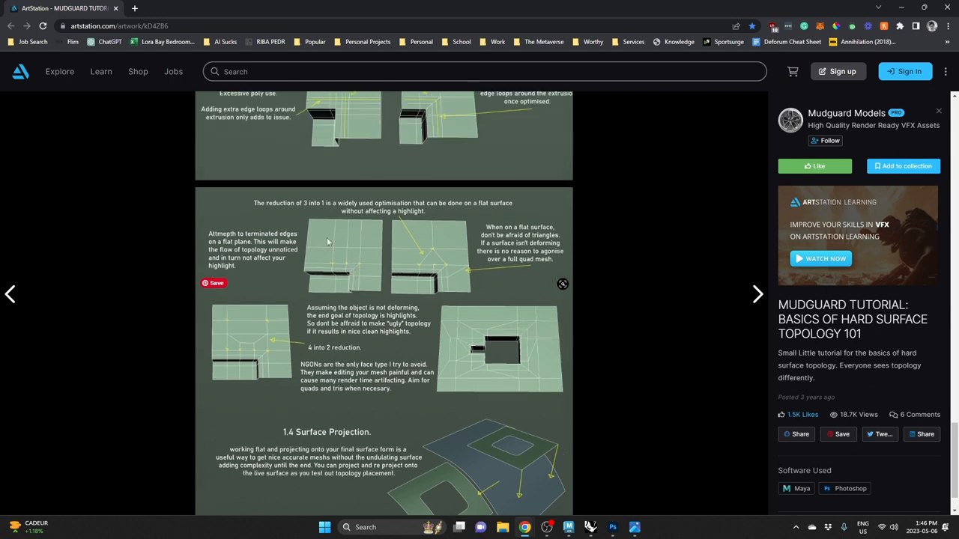
mouse_move(425, 280)
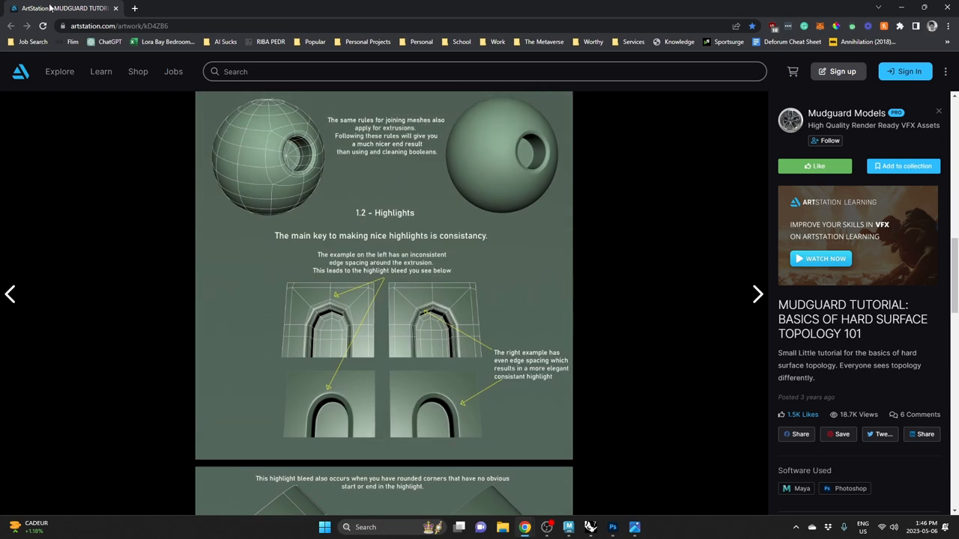
Step: From the slides, visit the Hard Surface Topology Reference Archive on Imgur, browse it, then minimize the browser
left_click(63, 9)
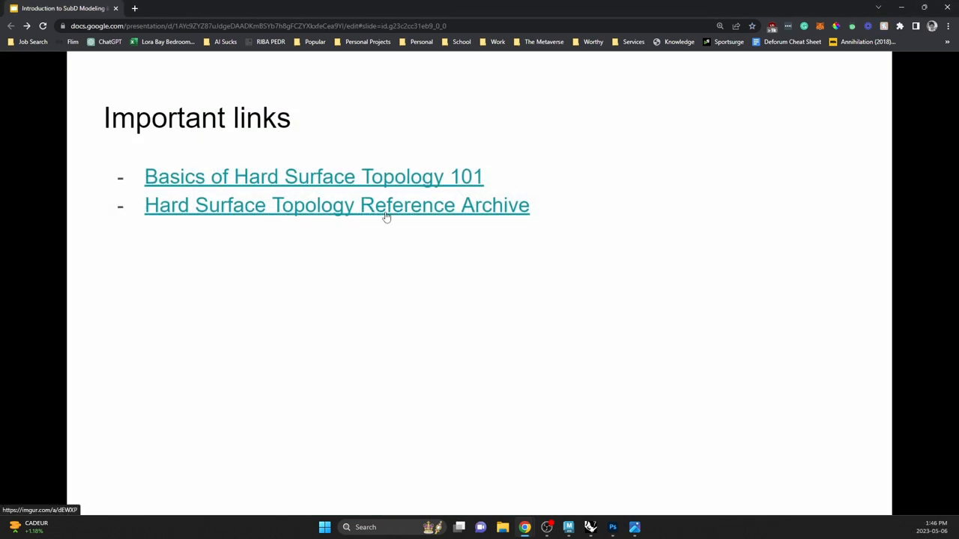
left_click(313, 176)
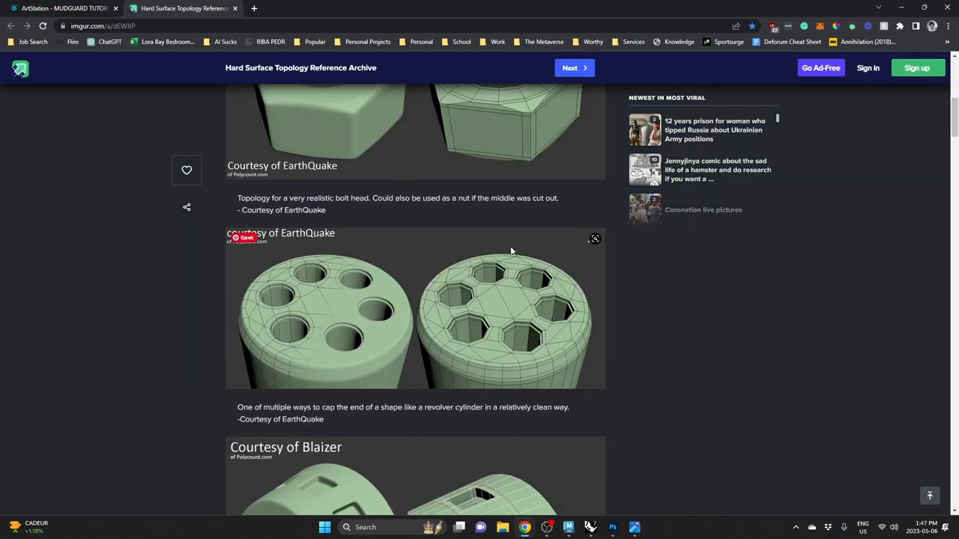
scroll("down", 3)
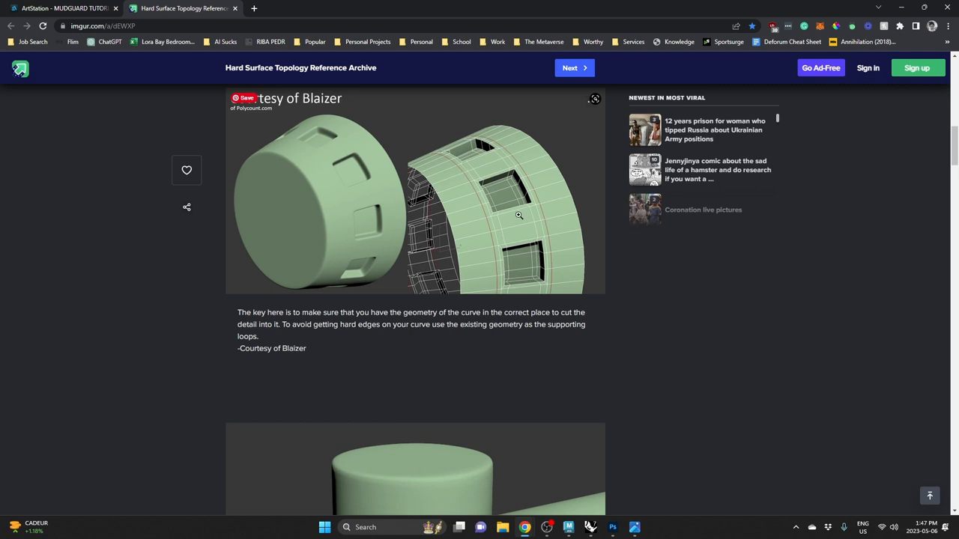
scroll("down", 3)
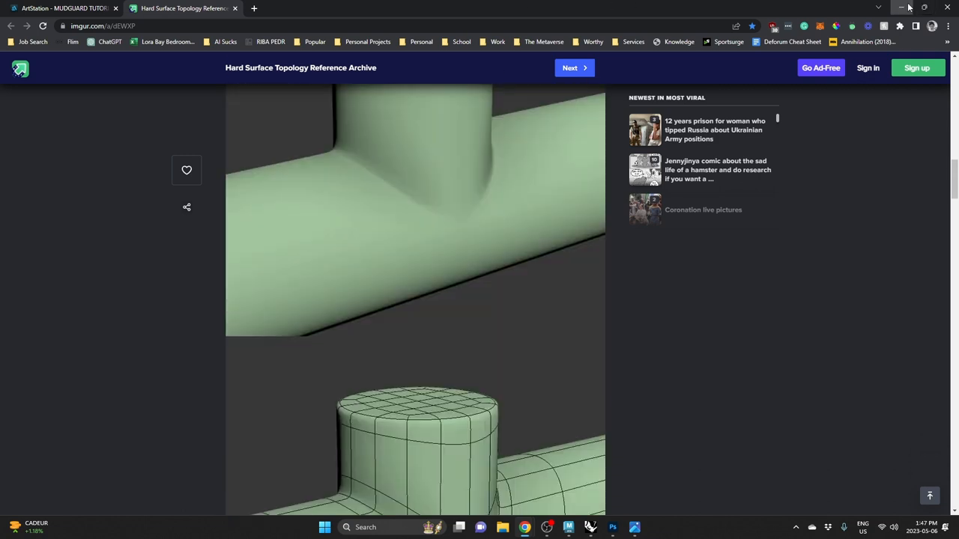
left_click(569, 527)
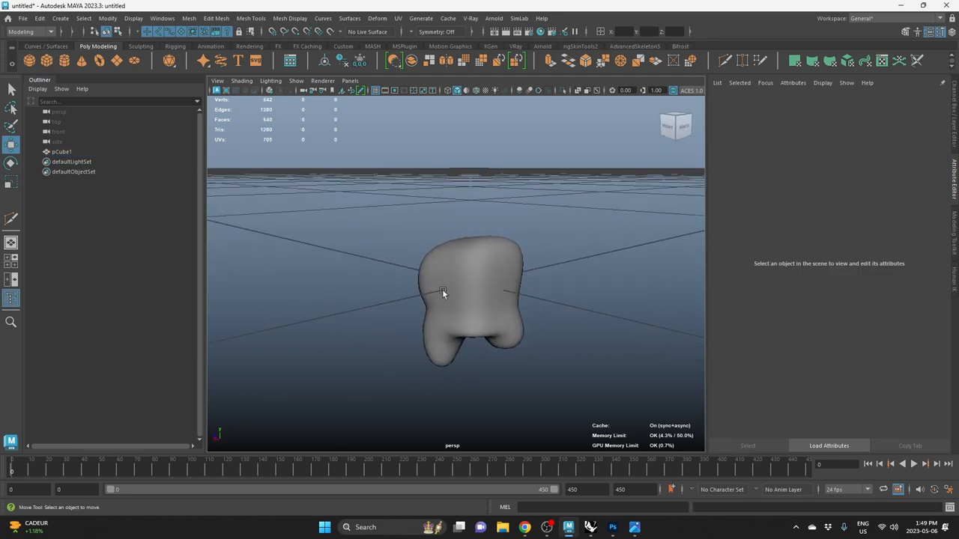
Step: Smooth pCube1 via the marking menu into a dense rounded quad mesh and deselect it
left_click(444, 292)
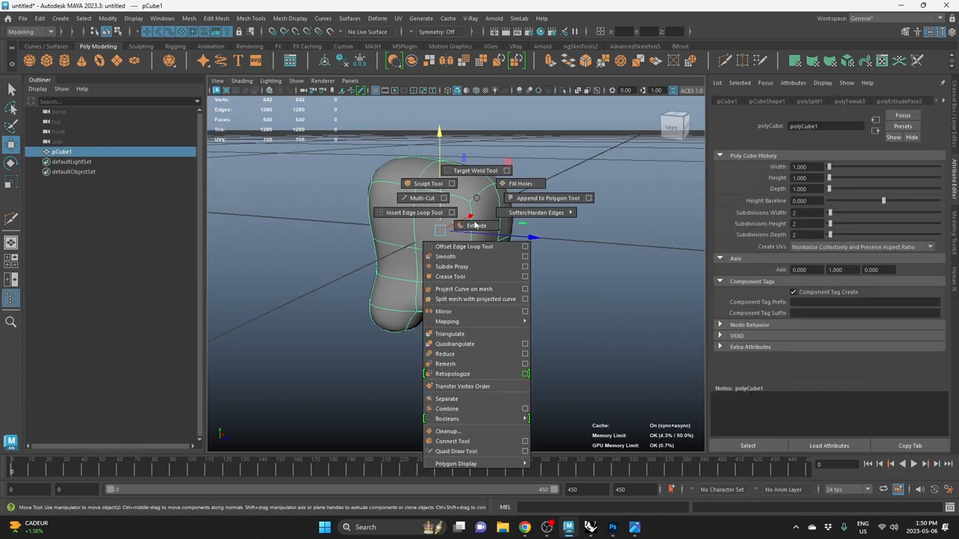
mouse_move(453, 267)
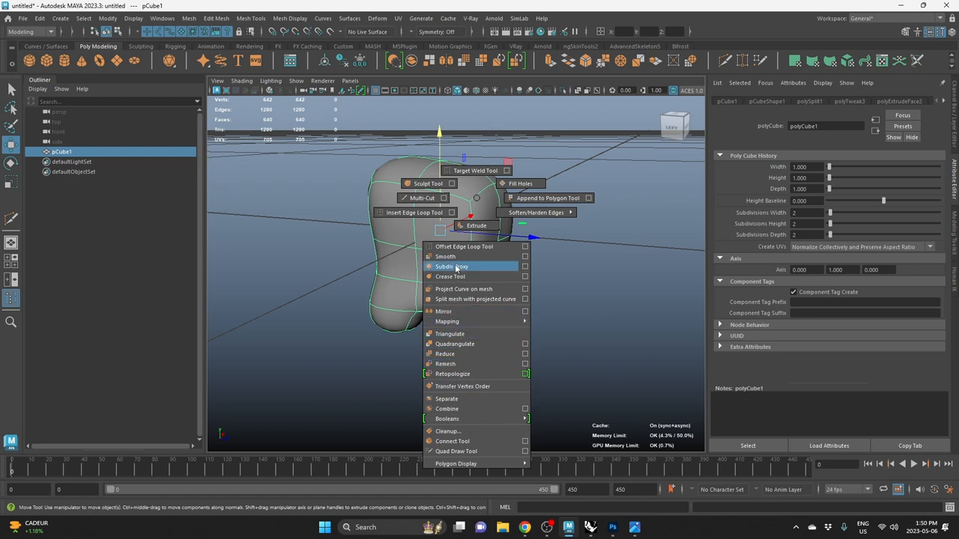
left_click(445, 256)
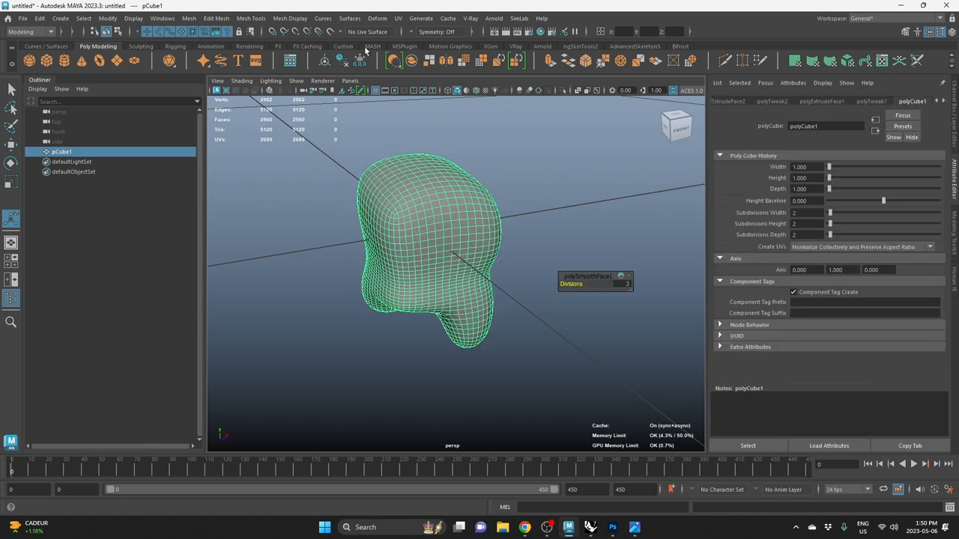
left_click(360, 61)
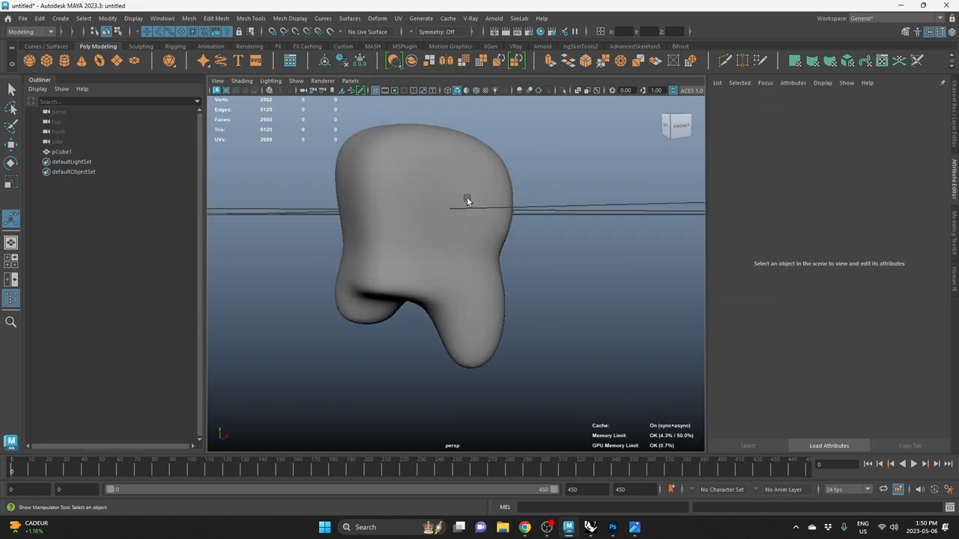
Step: Inspect a single top face of the smoothed mesh, then clear the selection
left_click(464, 232)
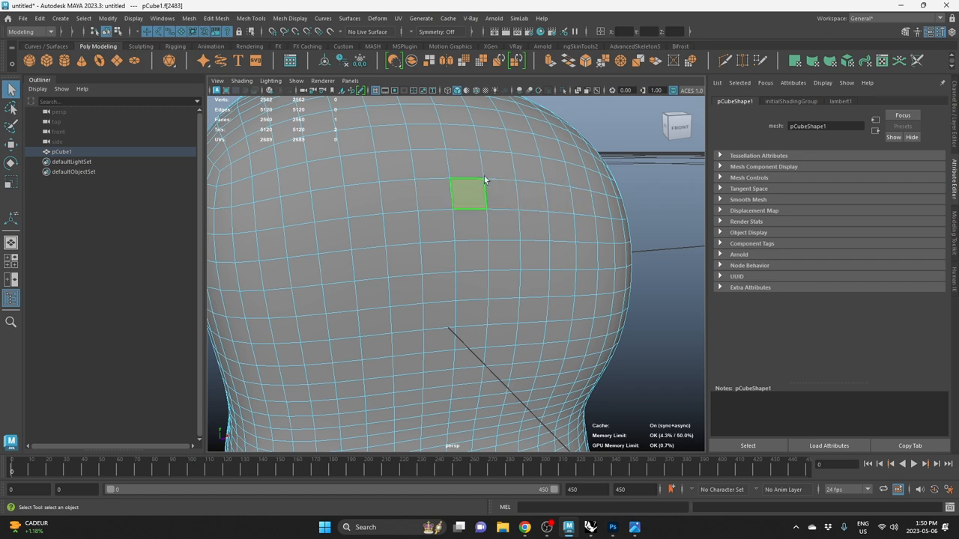
left_click(468, 194)
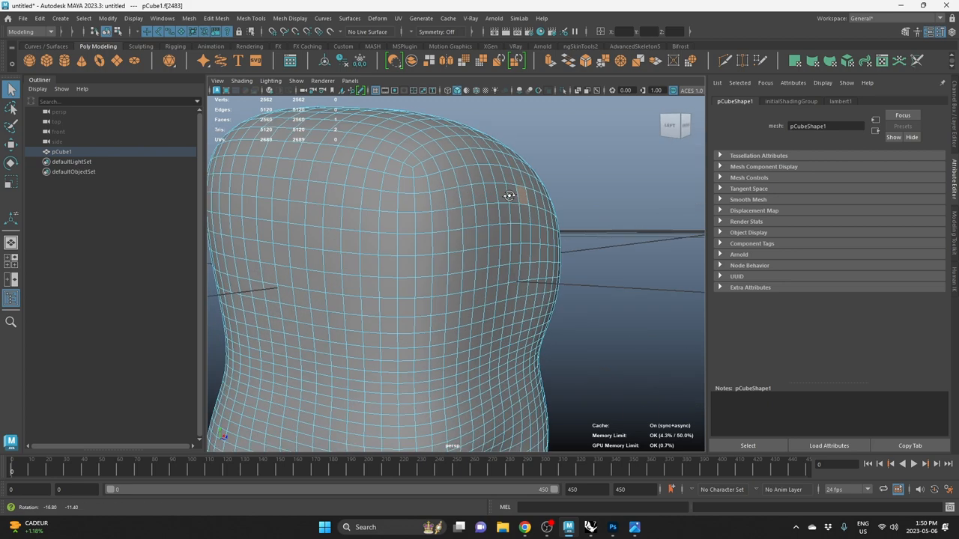
left_click(482, 192)
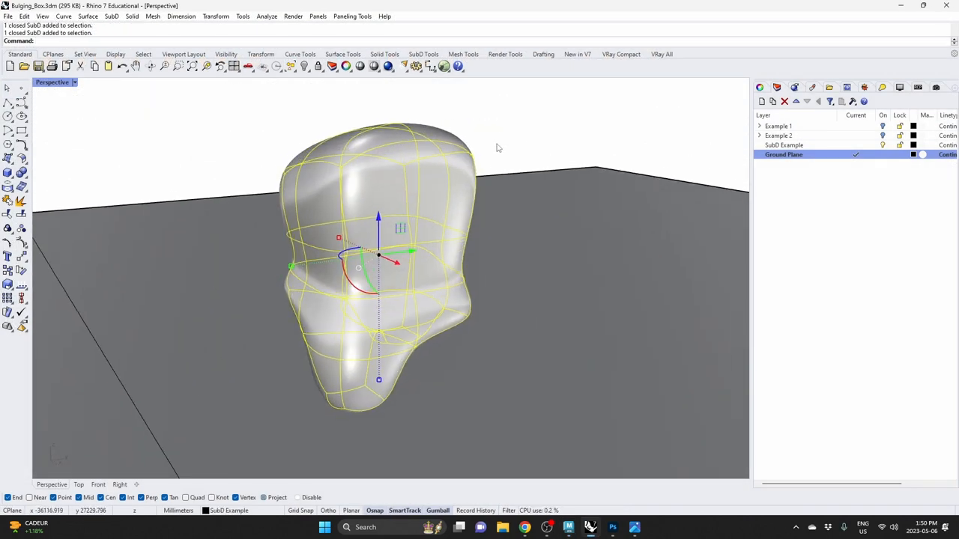
Step: Run ToNURBS to convert the SubD box into a NURBS polysurface copy
type("Nurbs")
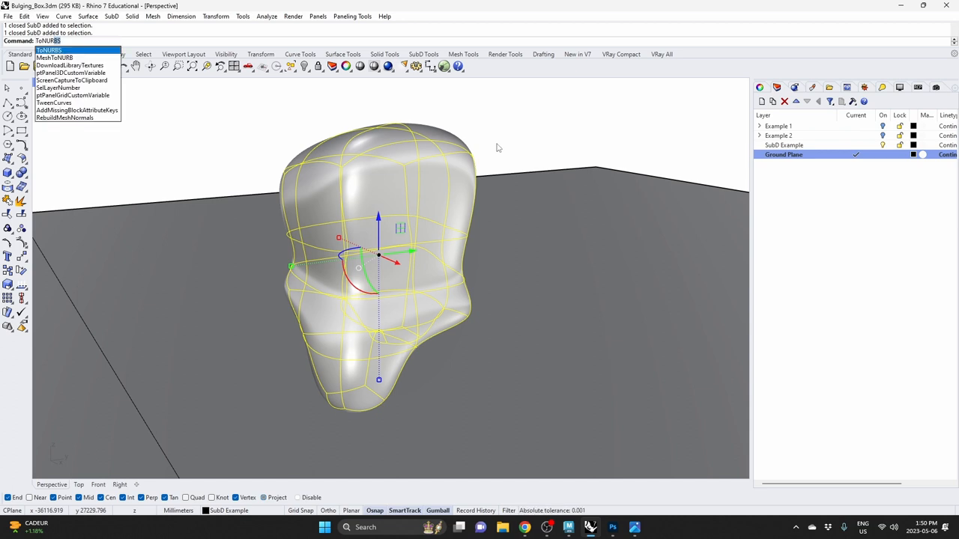
left_click(48, 50)
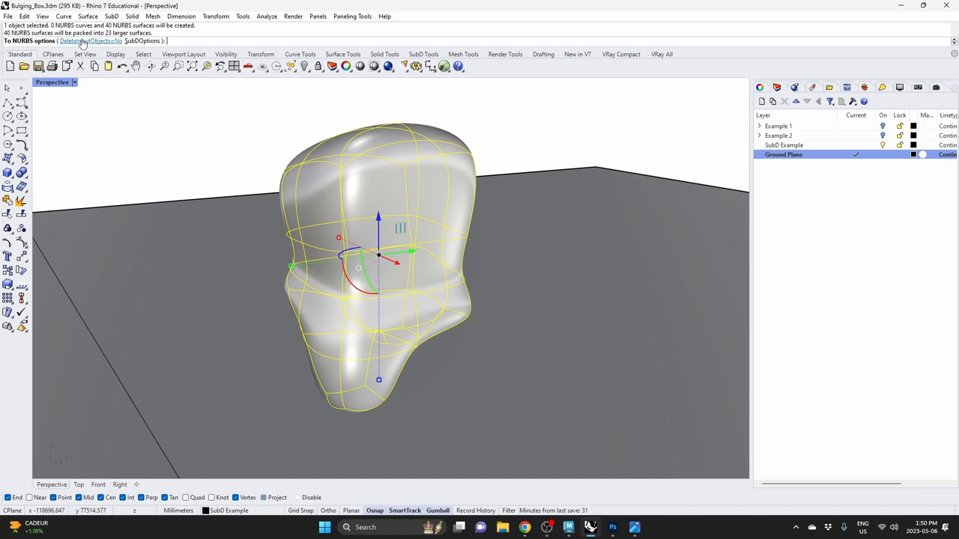
key("enter")
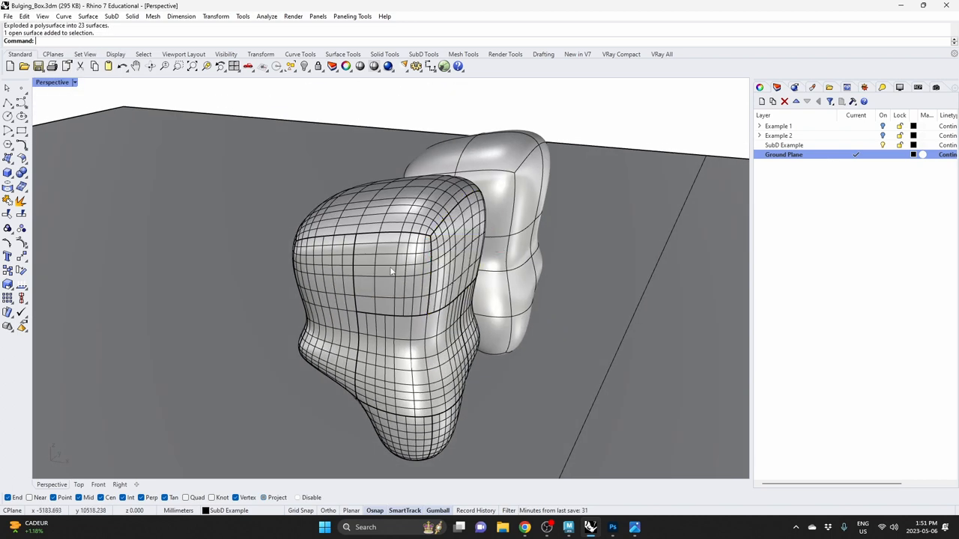
left_click(412, 359)
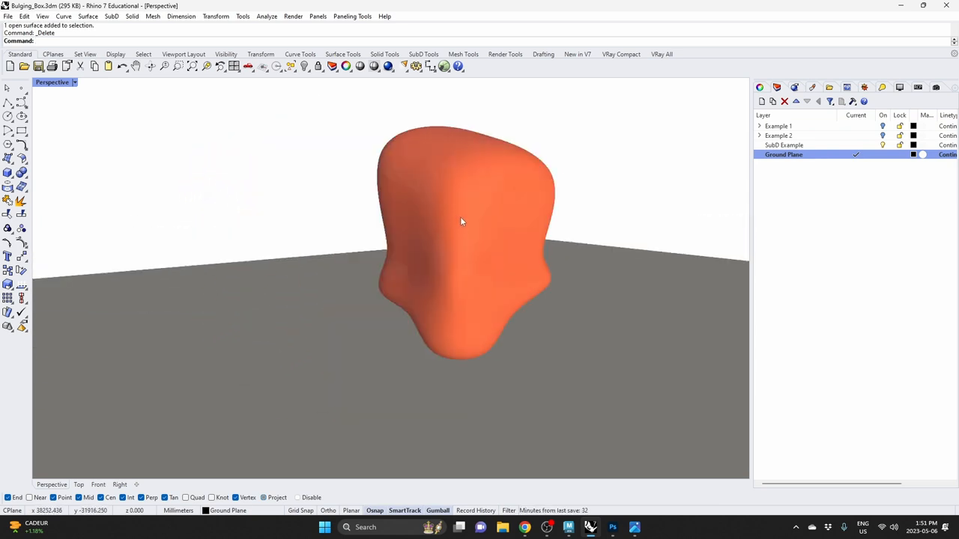
mouse_move(495, 225)
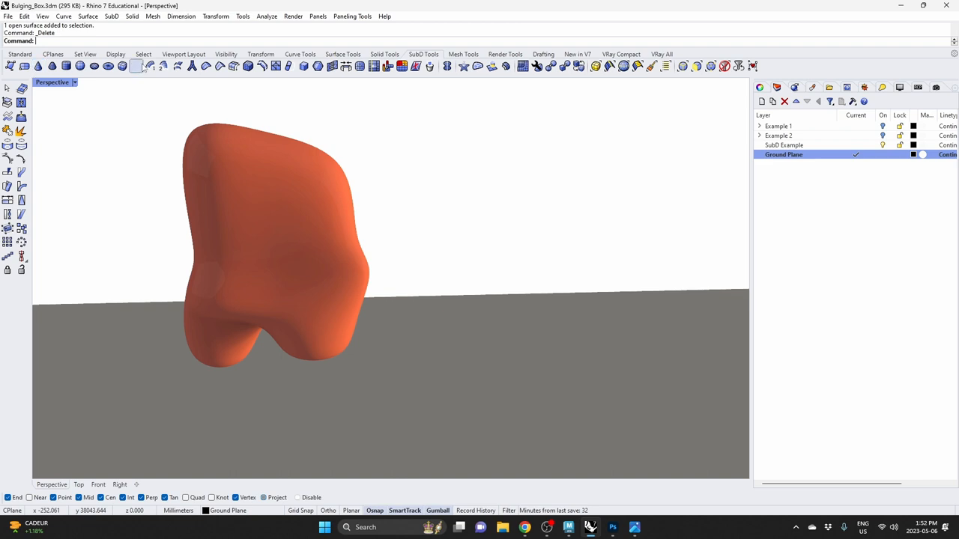
mouse_move(262, 66)
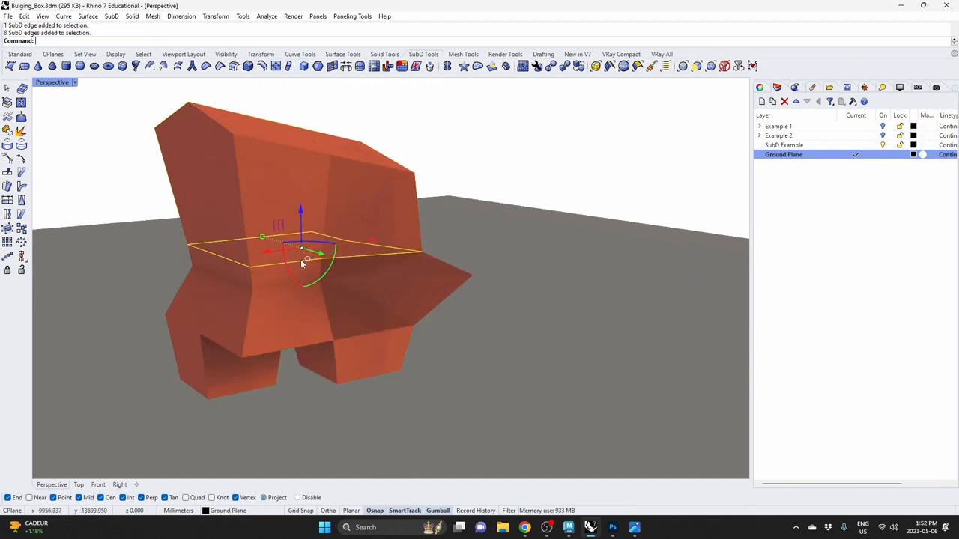
mouse_move(374, 66)
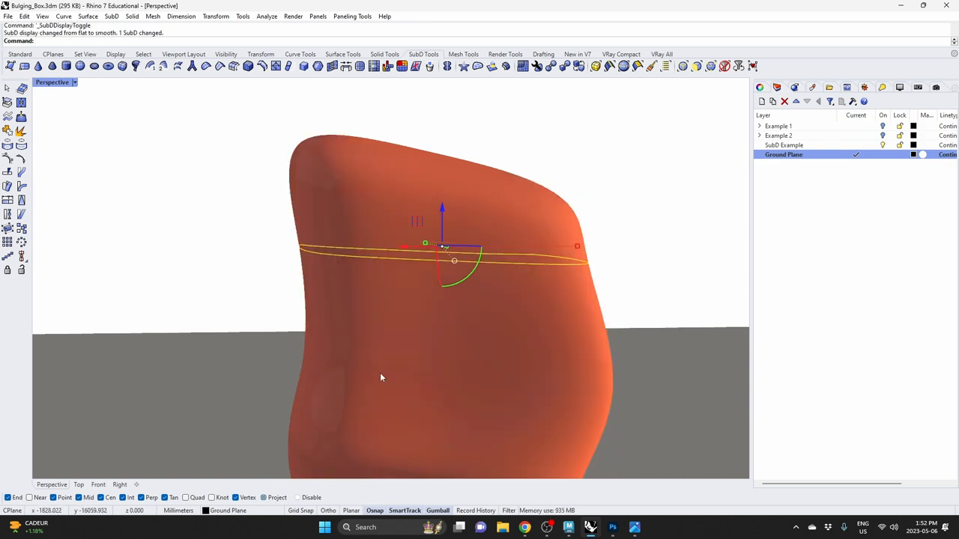
Step: Undo twice to revert the SubD to its flat cage and cancel the accidental edge move
key("ctrl+z")
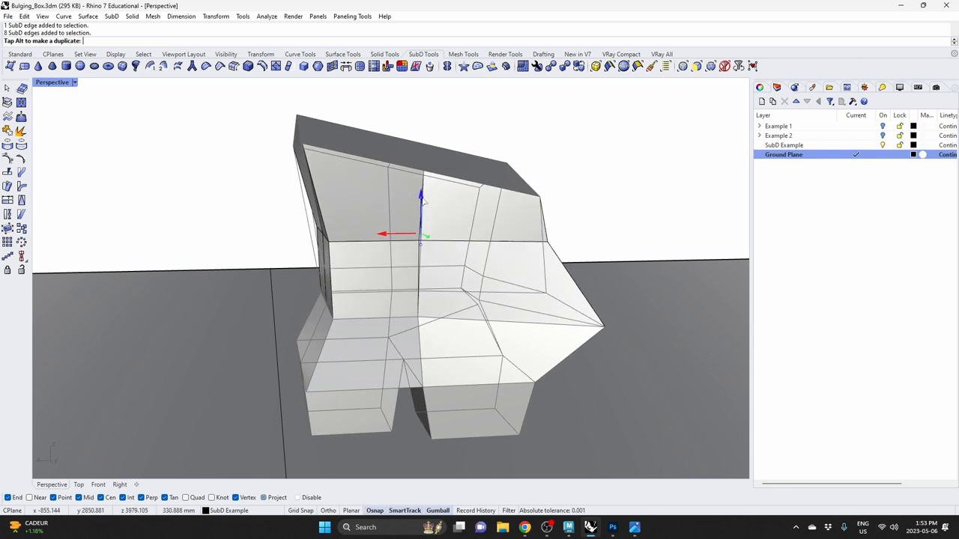
key("ctrl+z")
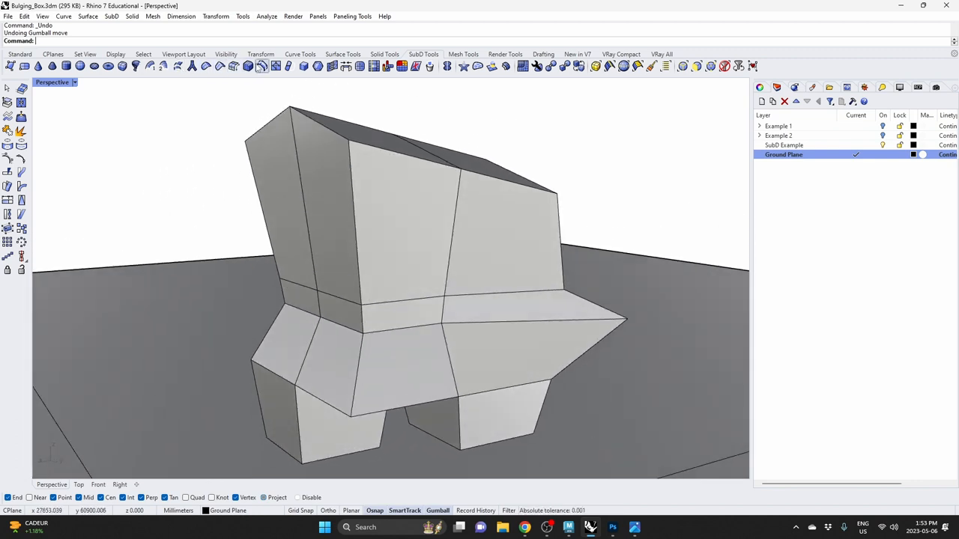
mouse_move(261, 66)
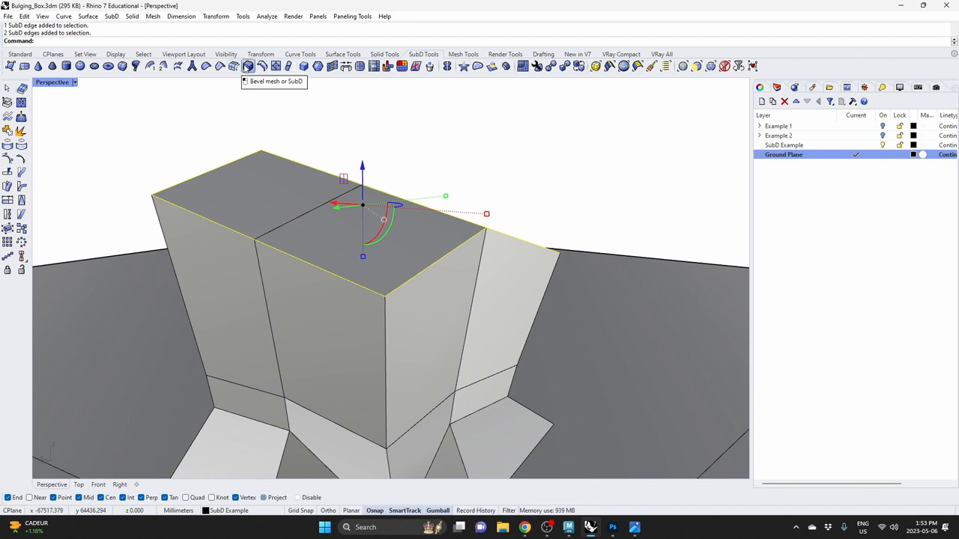
Step: Try Bevel on the top edge loop with Segments set to 10
left_click(247, 66)
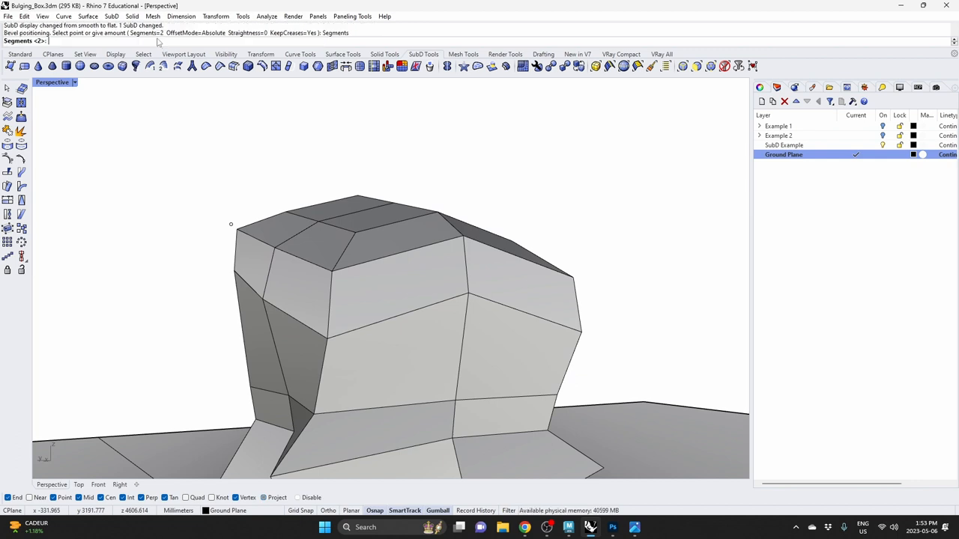
type("10")
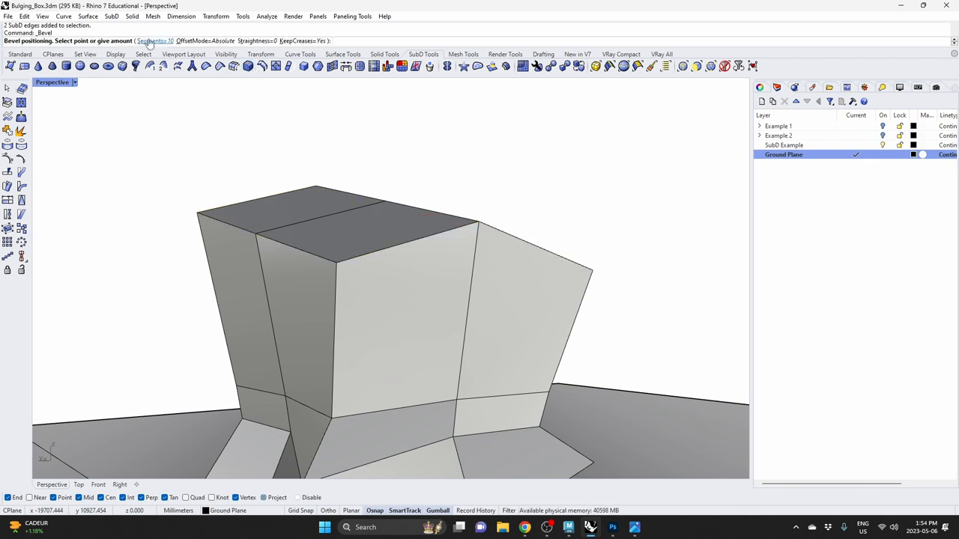
left_click(152, 40)
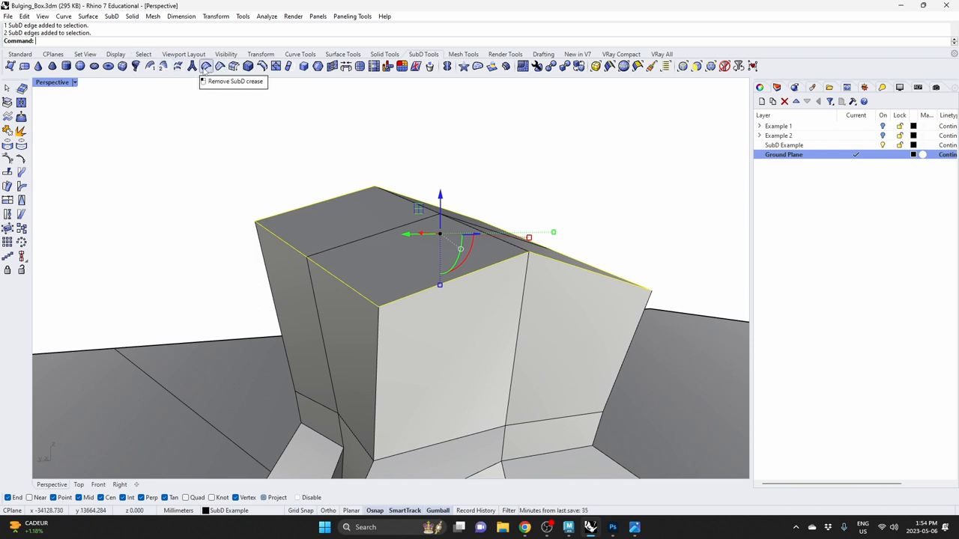
mouse_move(249, 66)
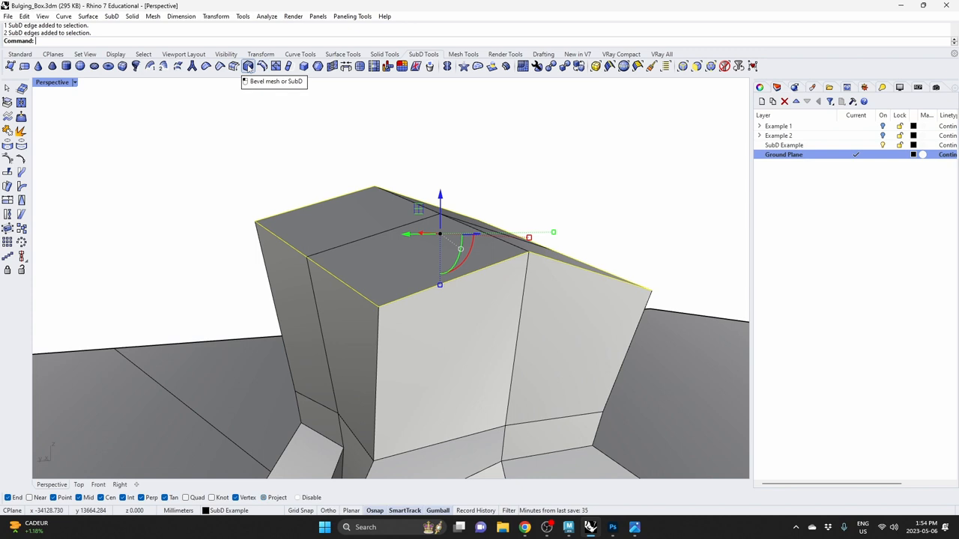
mouse_move(247, 66)
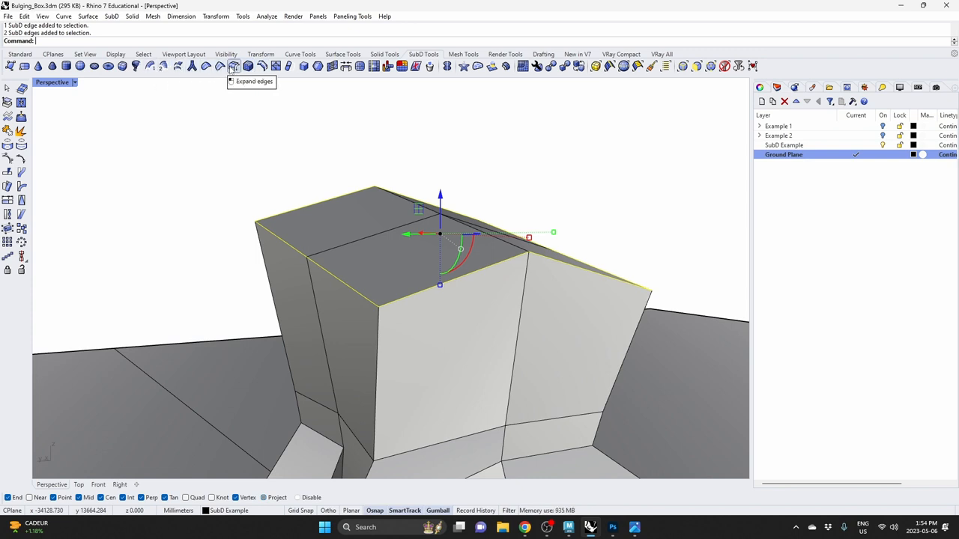
Step: Expand the top edges with Offset=Small and confirm the narrow extra band
left_click(234, 66)
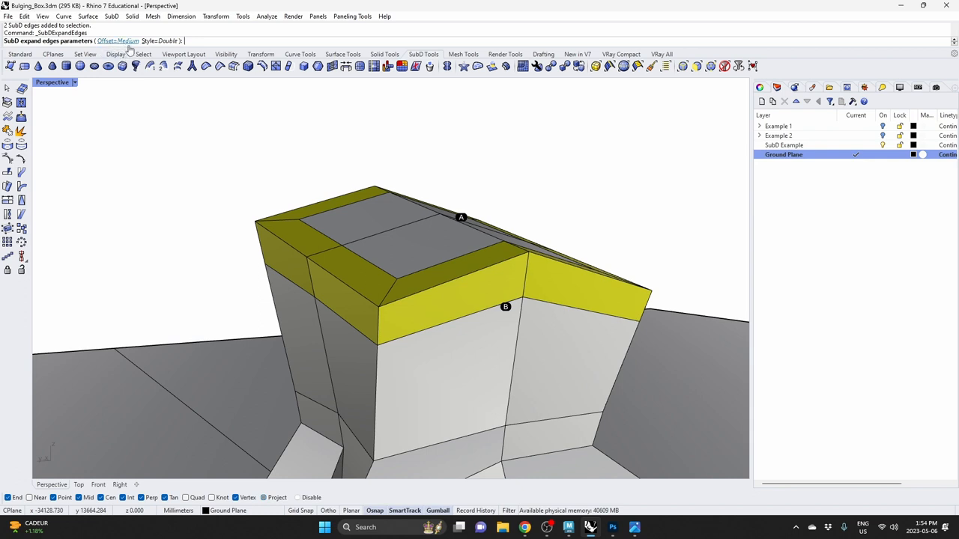
mouse_move(129, 47)
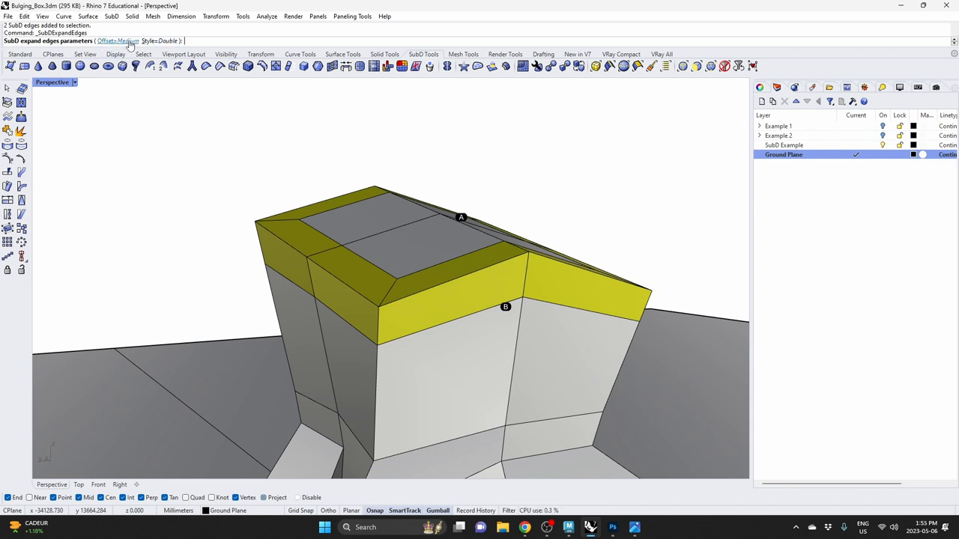
left_click(117, 41)
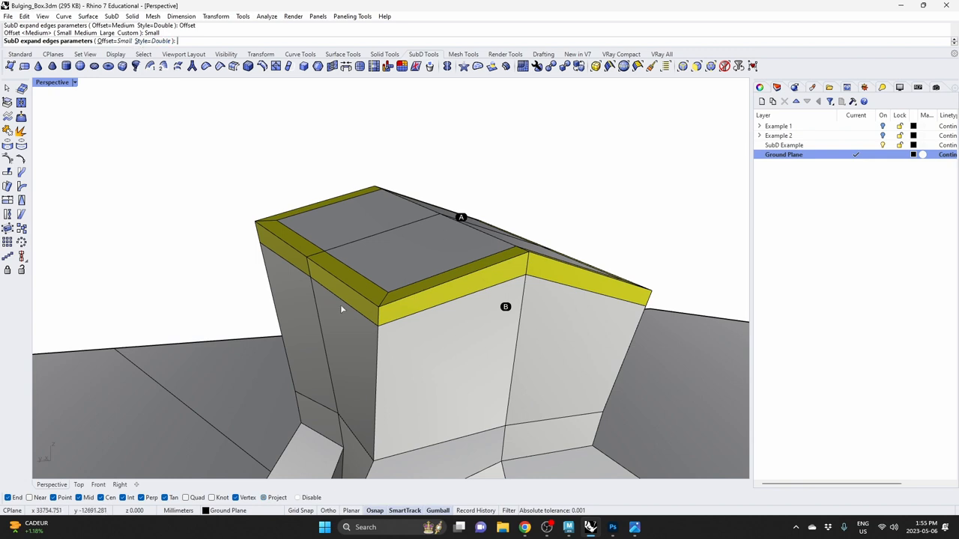
mouse_move(327, 261)
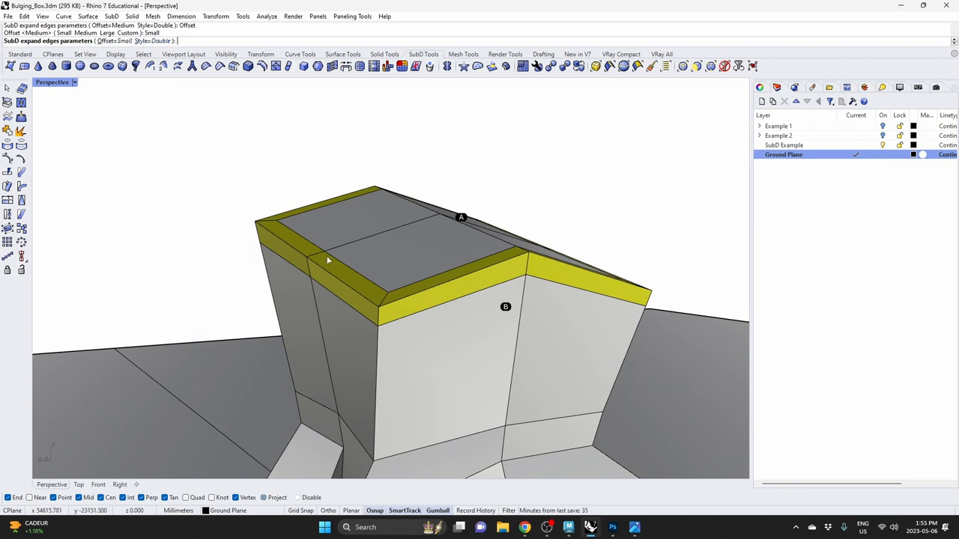
left_click(105, 40)
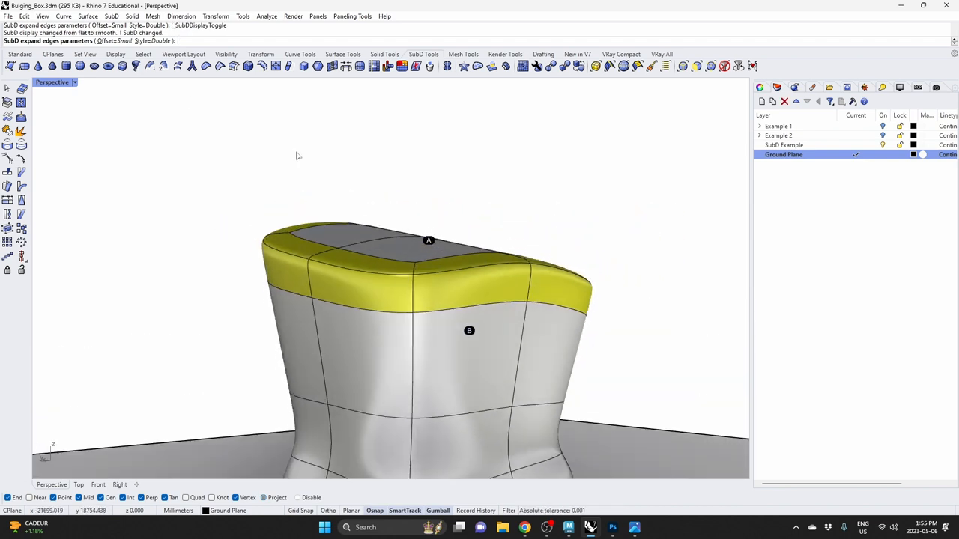
mouse_move(428, 179)
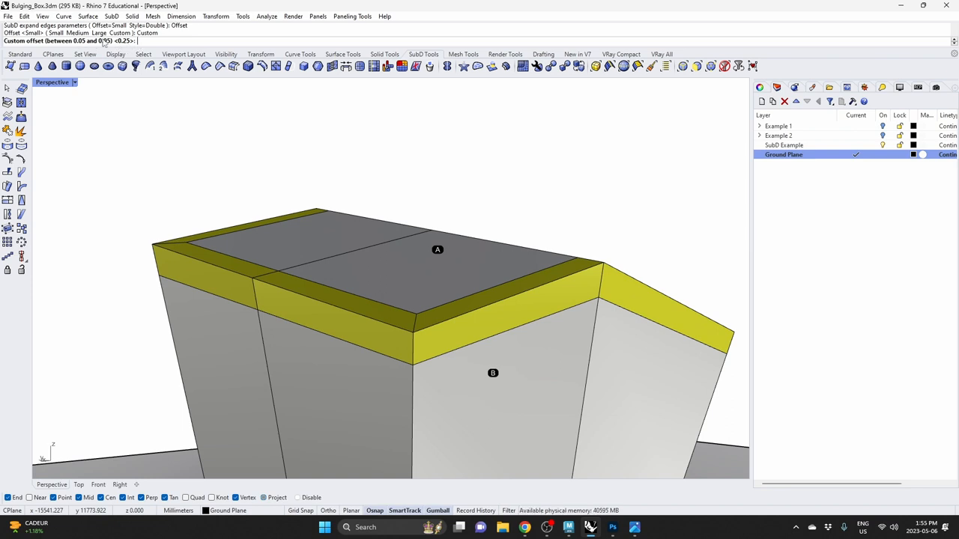
Step: Expand the top rim edges with an offset of 0.05 instead of 0.1
type(".1")
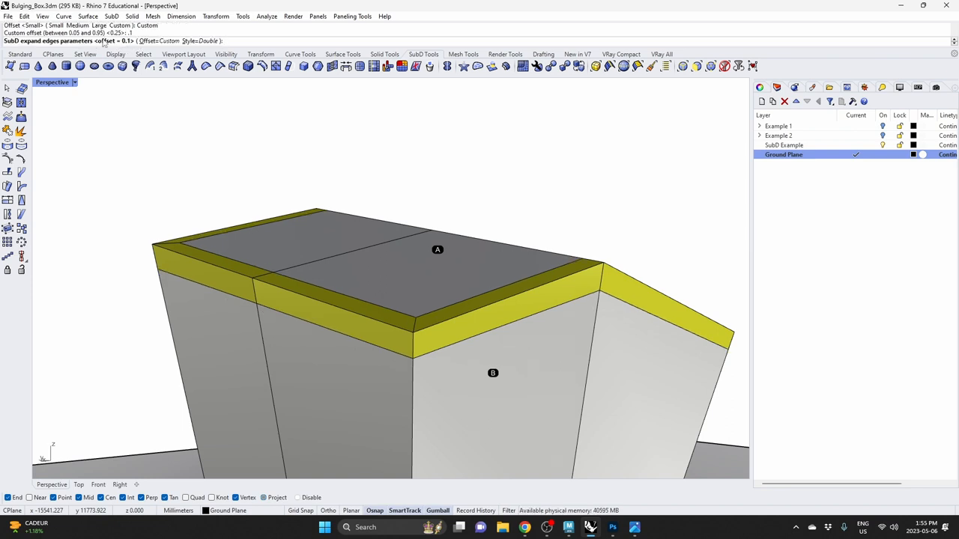
type("0.05")
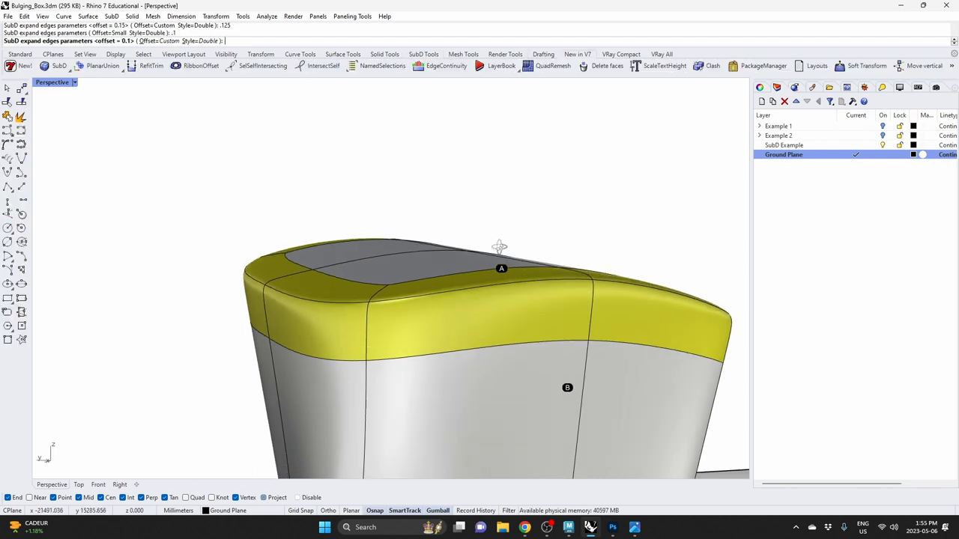
key("enter")
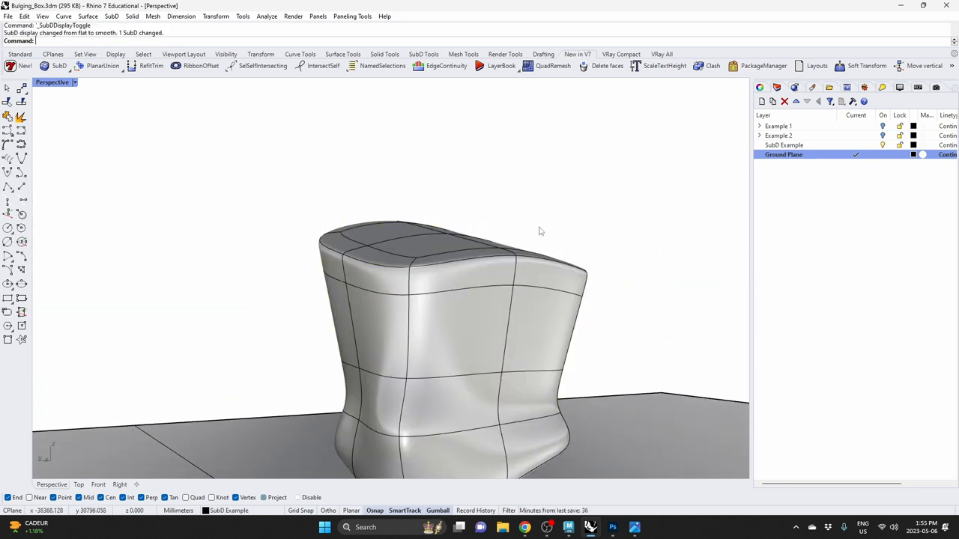
Step: Switch the Perspective viewport to Rendered display mode
left_click(52, 82)
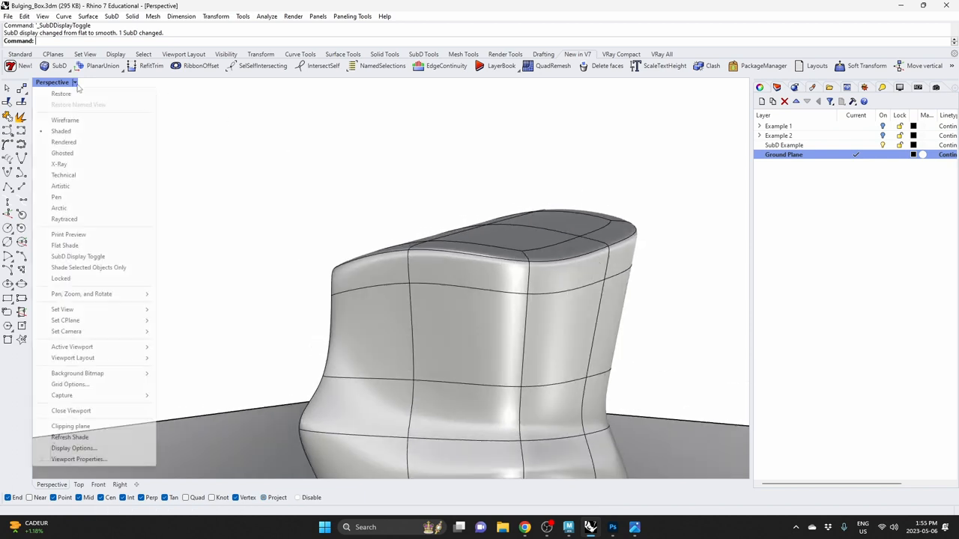
left_click(63, 141)
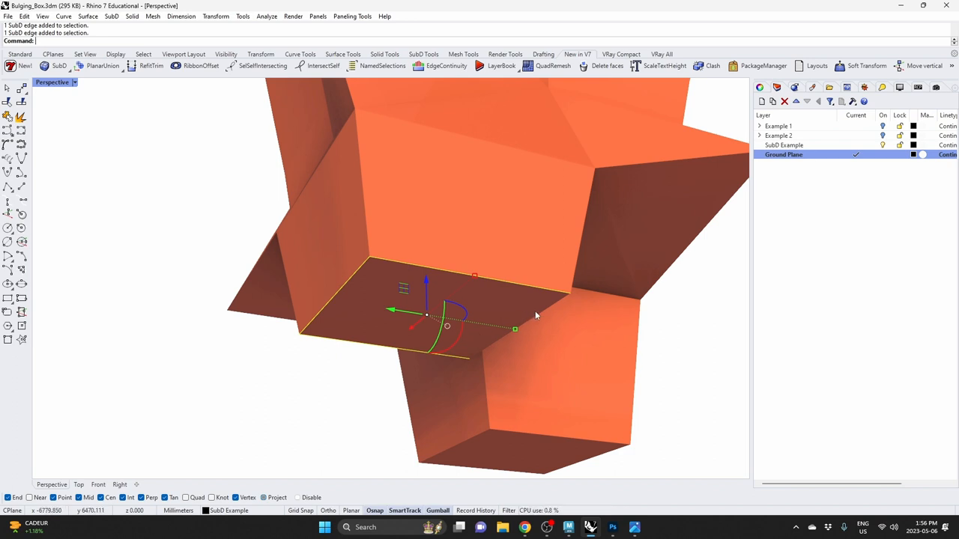
mouse_move(342, 54)
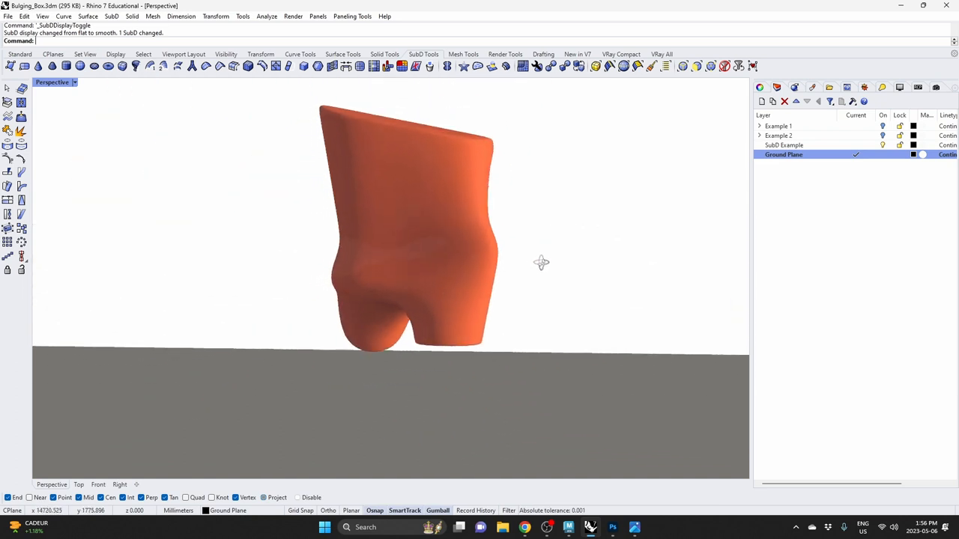
Step: Orbit around the smoothed bulging box to look over its shape
left_click_drag(541, 264, 506, 264)
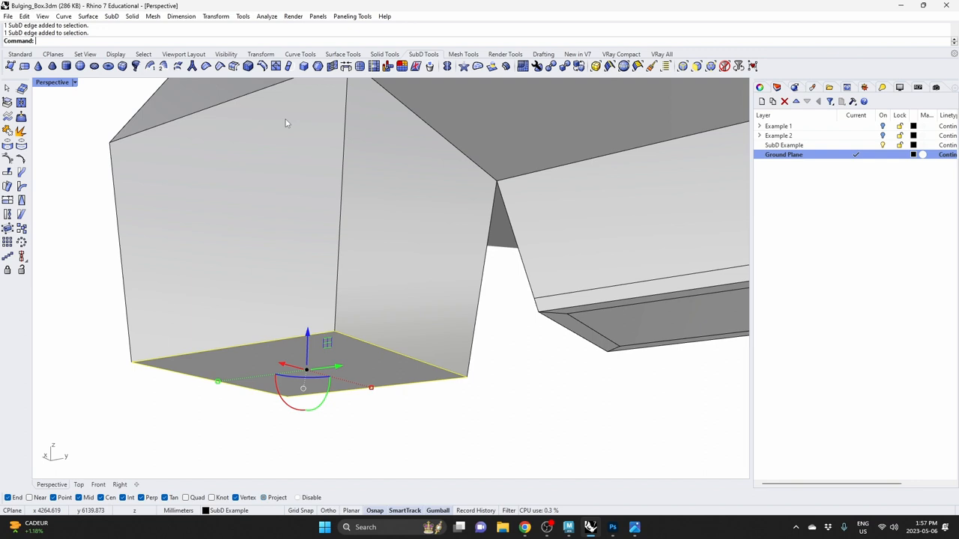
mouse_move(262, 66)
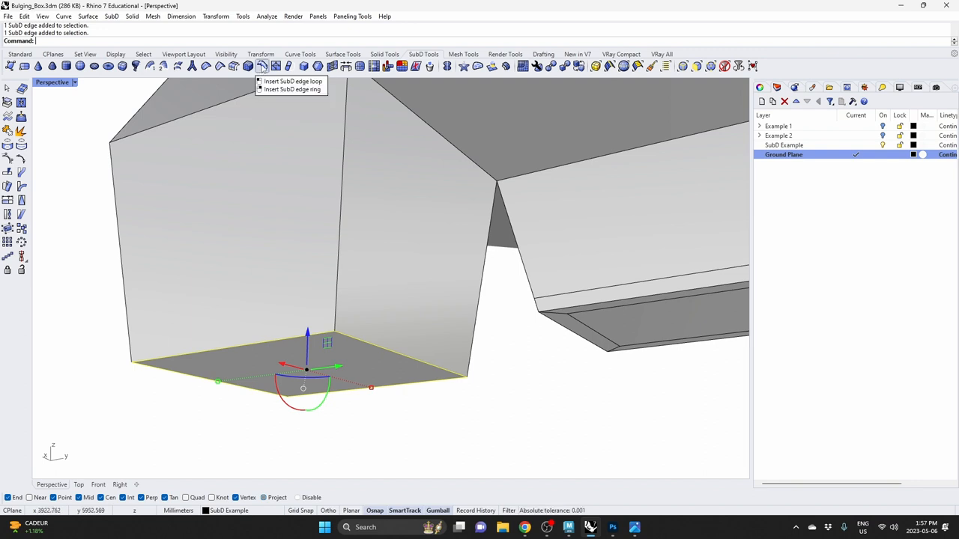
mouse_move(233, 66)
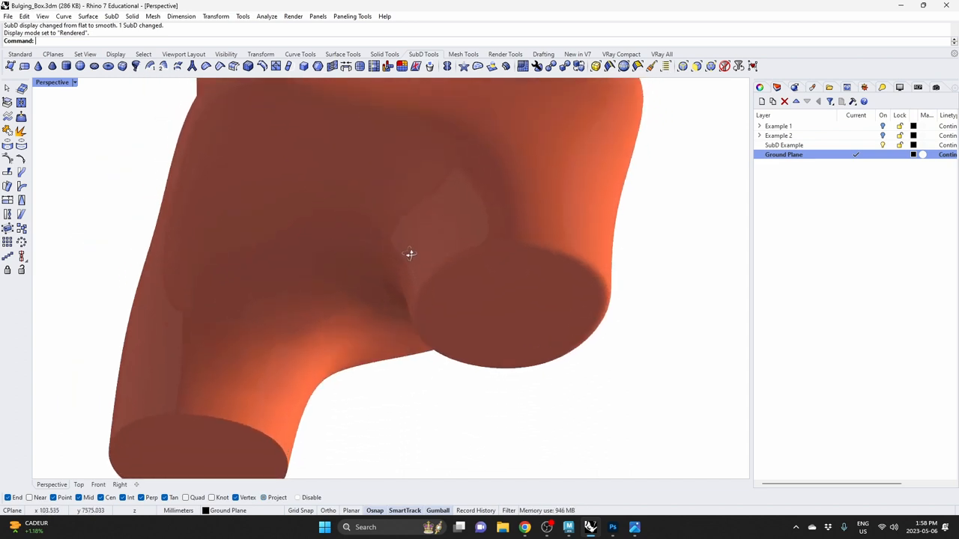
Step: Orbit under the model to inspect the tighter leg ends from below
left_click_drag(410, 254, 569, 281)
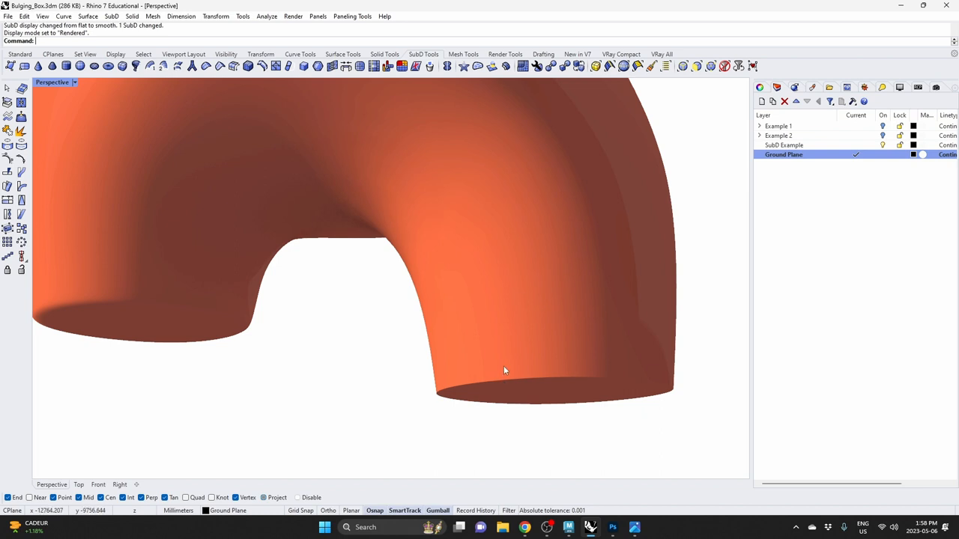
mouse_move(489, 374)
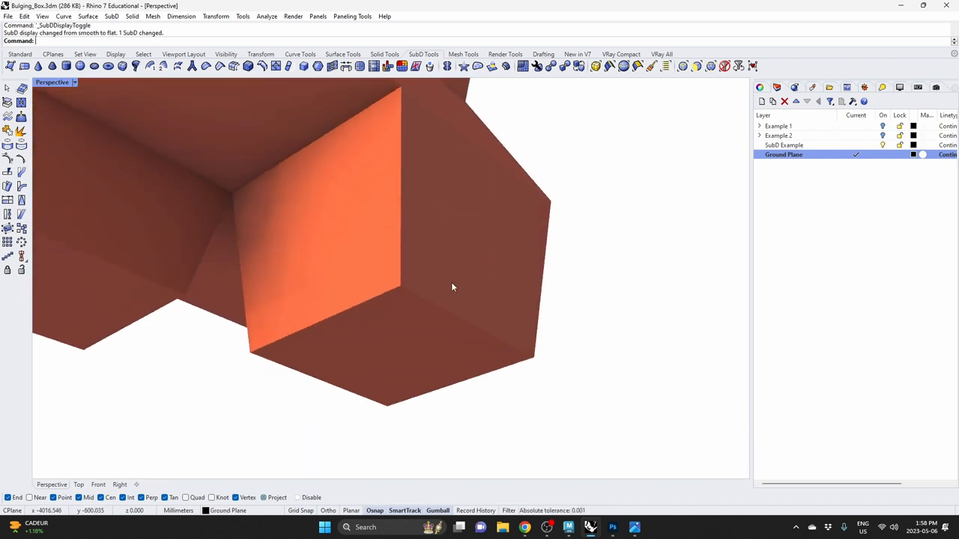
Step: Select the leg's bottom edge loop on the SubD and add a crease to it
left_click(66, 65)
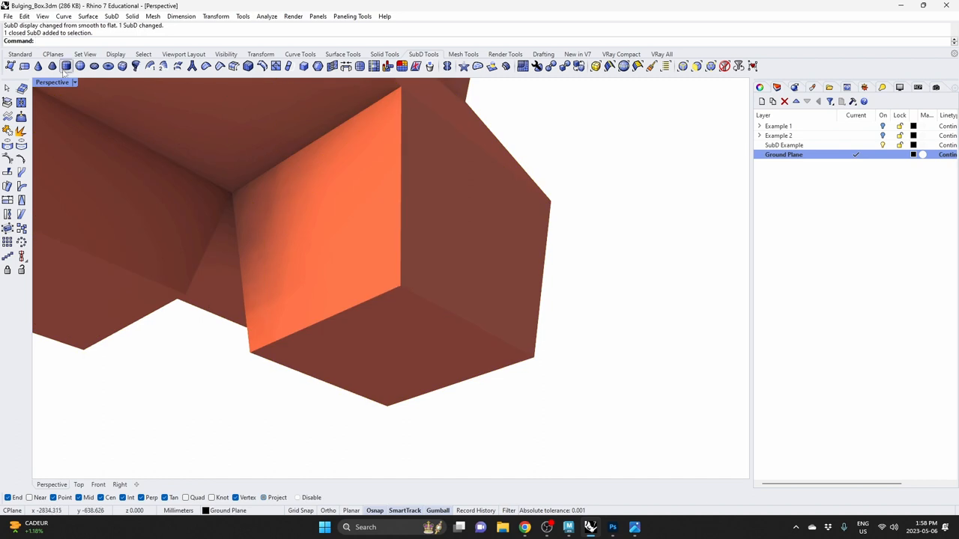
left_click(66, 66)
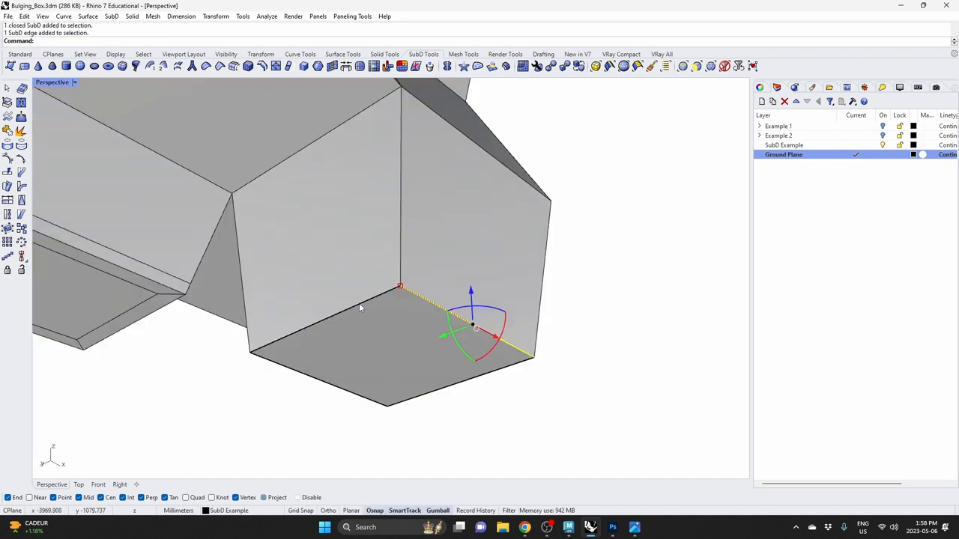
key("ctrl+z")
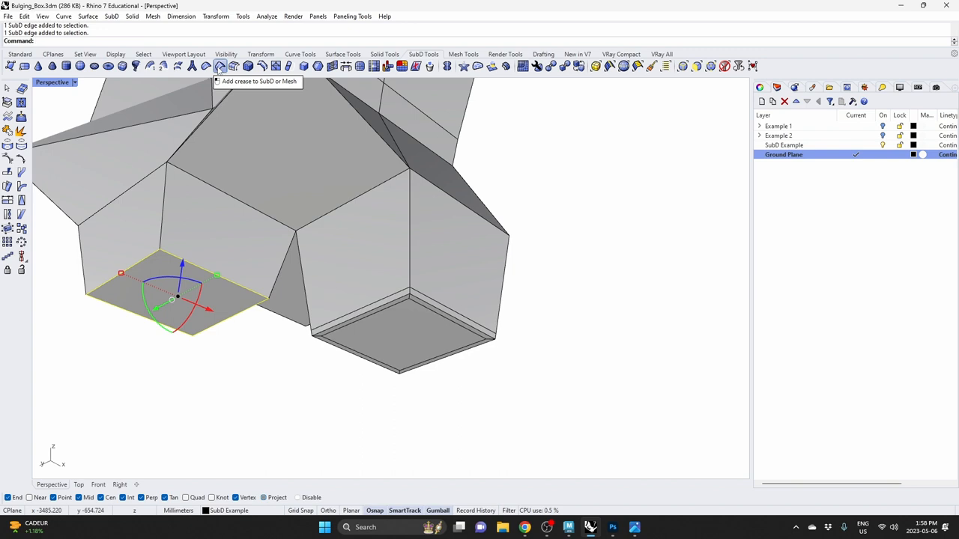
left_click(218, 66)
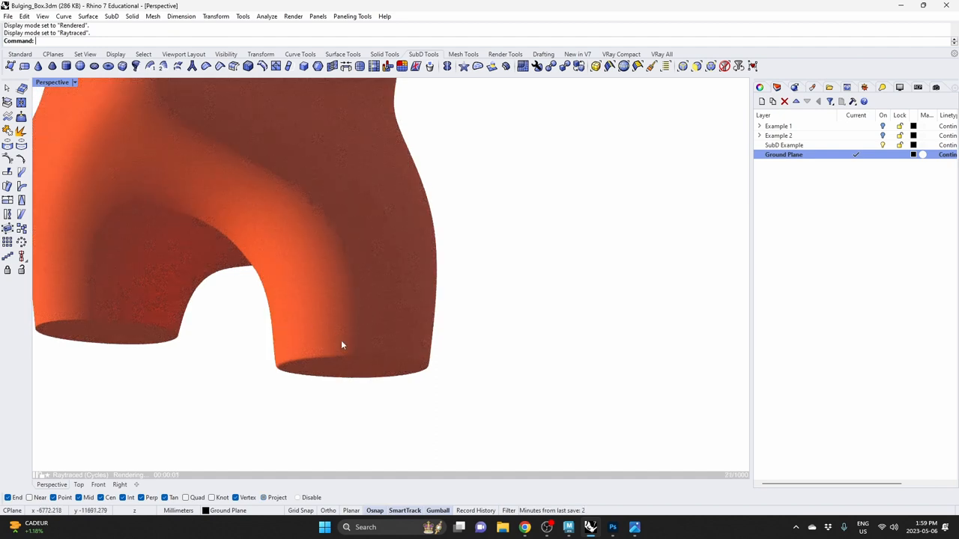
mouse_move(319, 360)
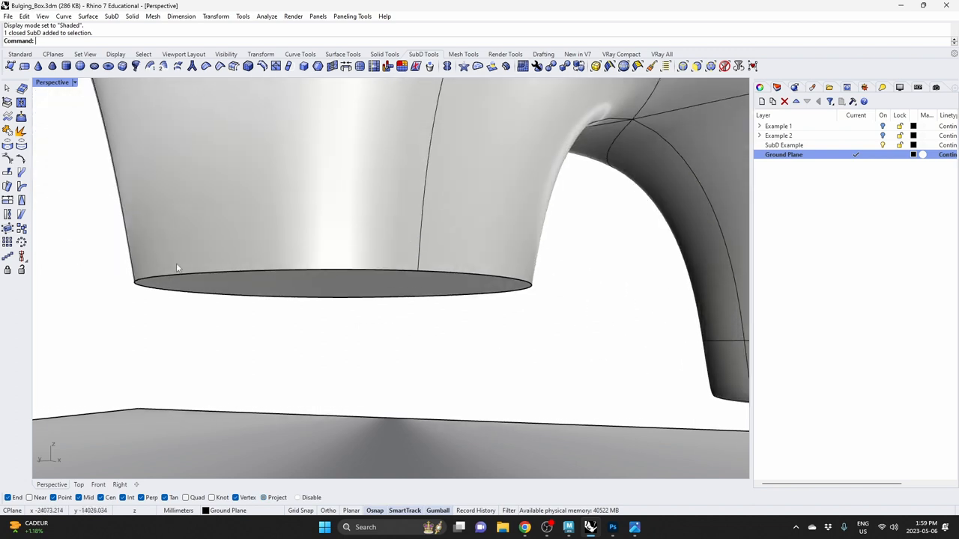
mouse_move(314, 268)
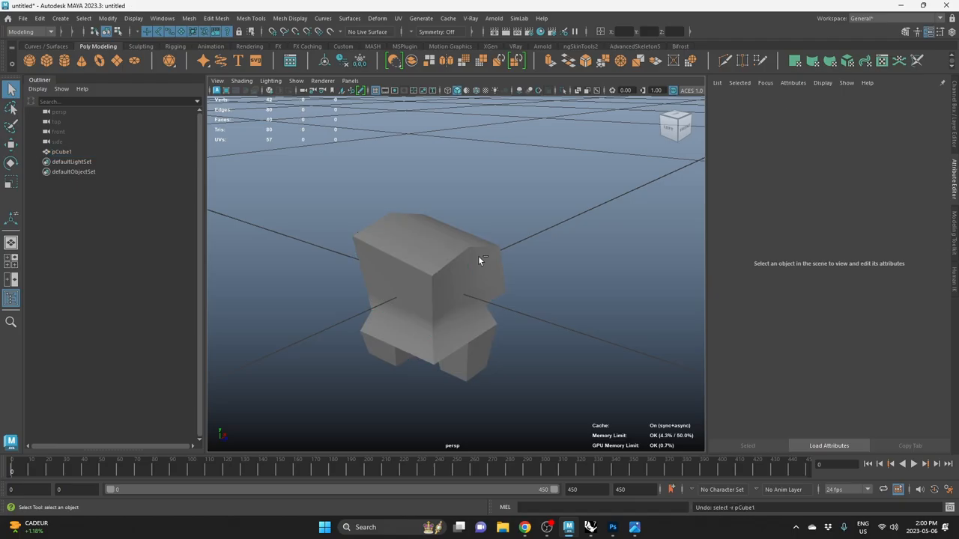
Step: Bevel the selected bottom edge of a leg and adjust the bevel width
left_click(432, 284)
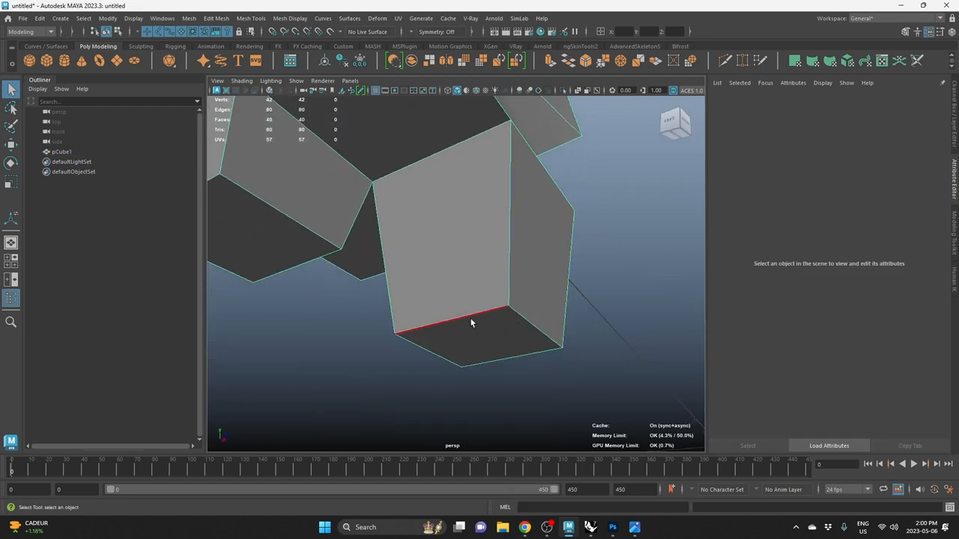
right_click(472, 322)
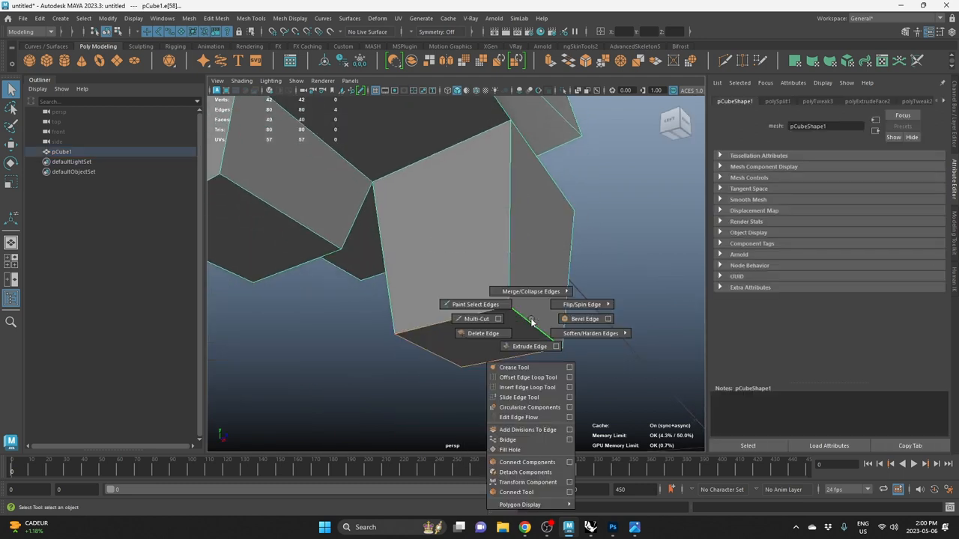
left_click(584, 318)
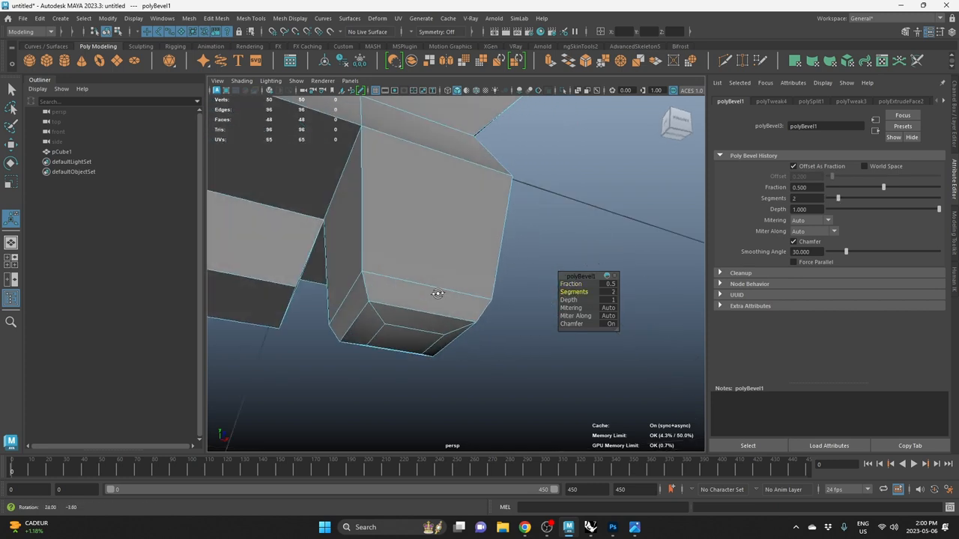
left_click_drag(437, 294, 373, 309)
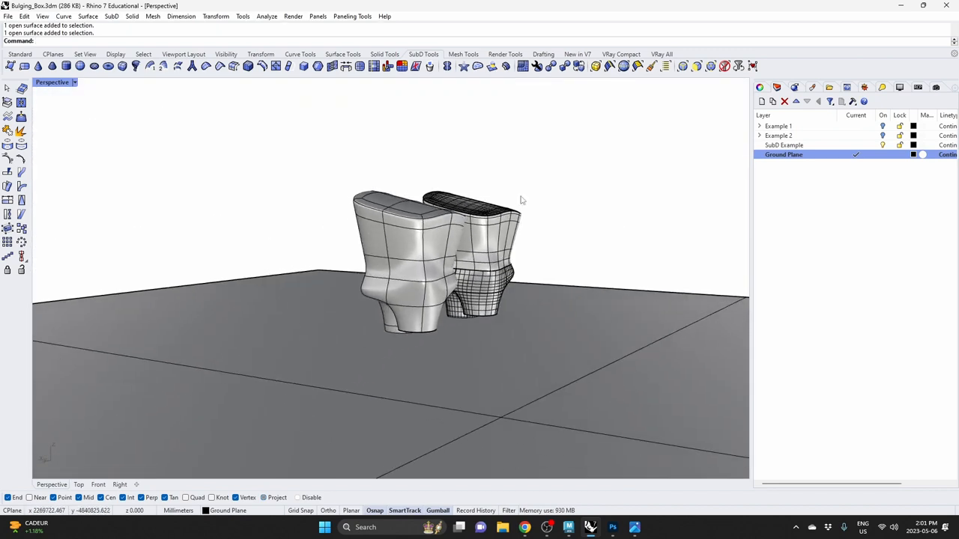
mouse_move(120, 293)
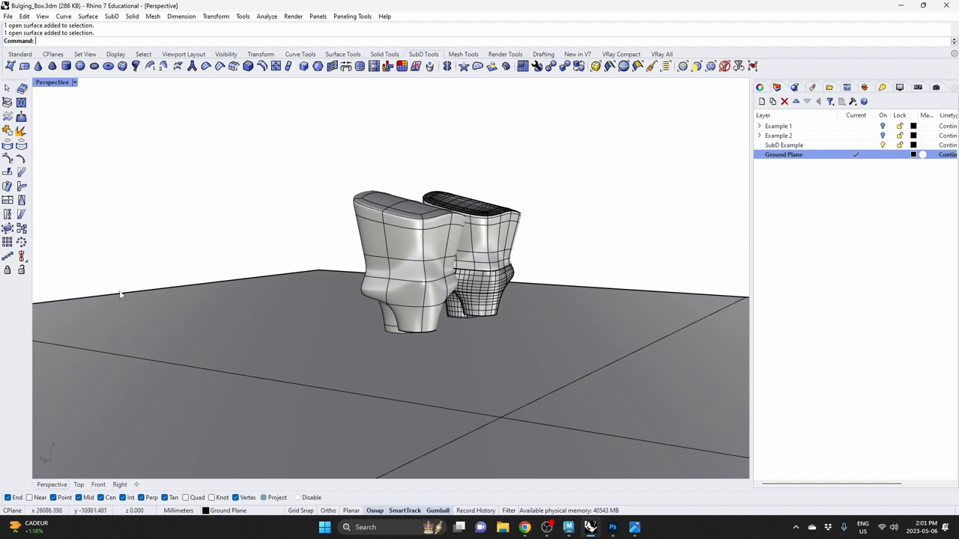